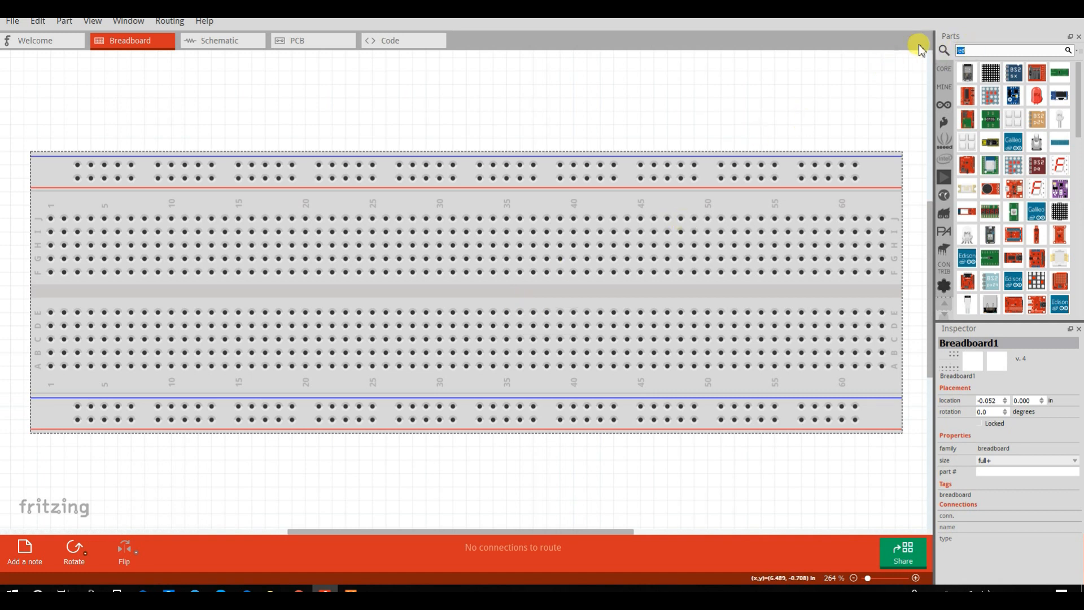
# Step: Search parts for 'Node mcu', rotate the NodeMCU 180° and seat it at the breadboard's left end
pyautogui.write('N')
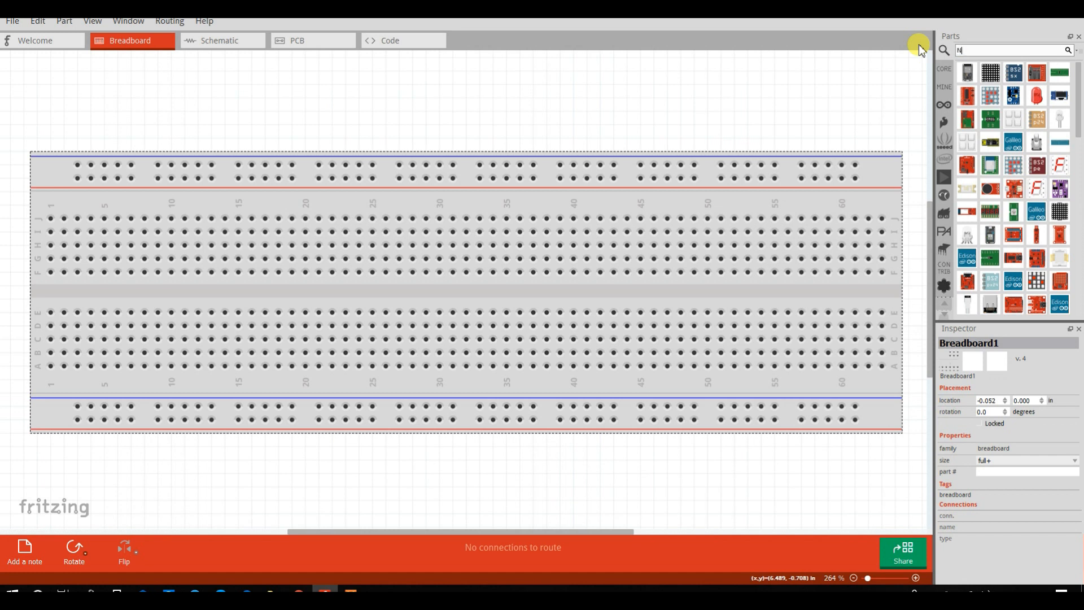
pyautogui.write('ode mcu')
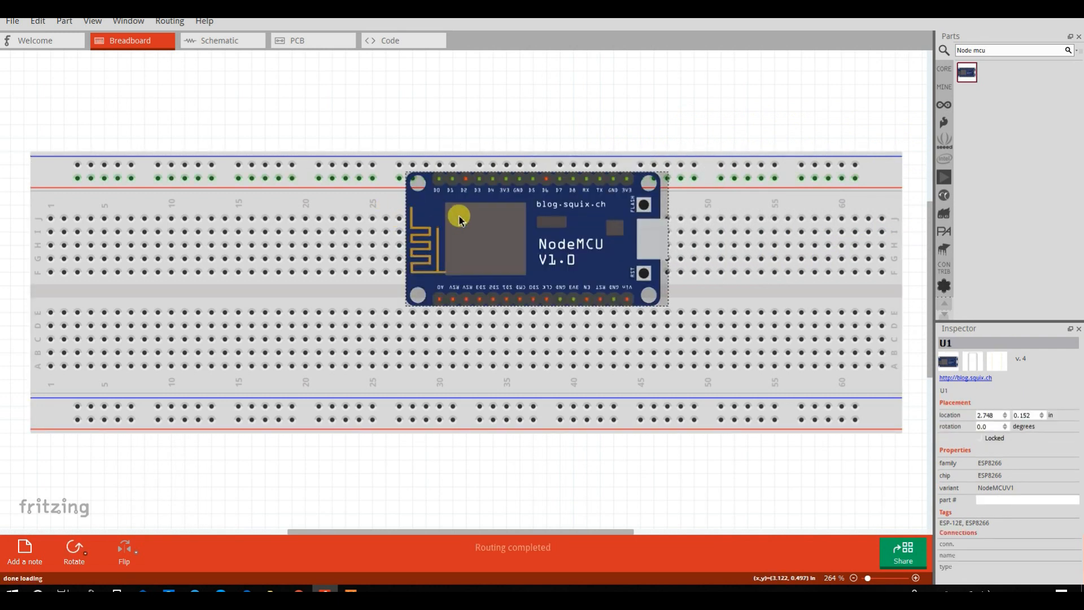
pyautogui.rightClick(286, 250)
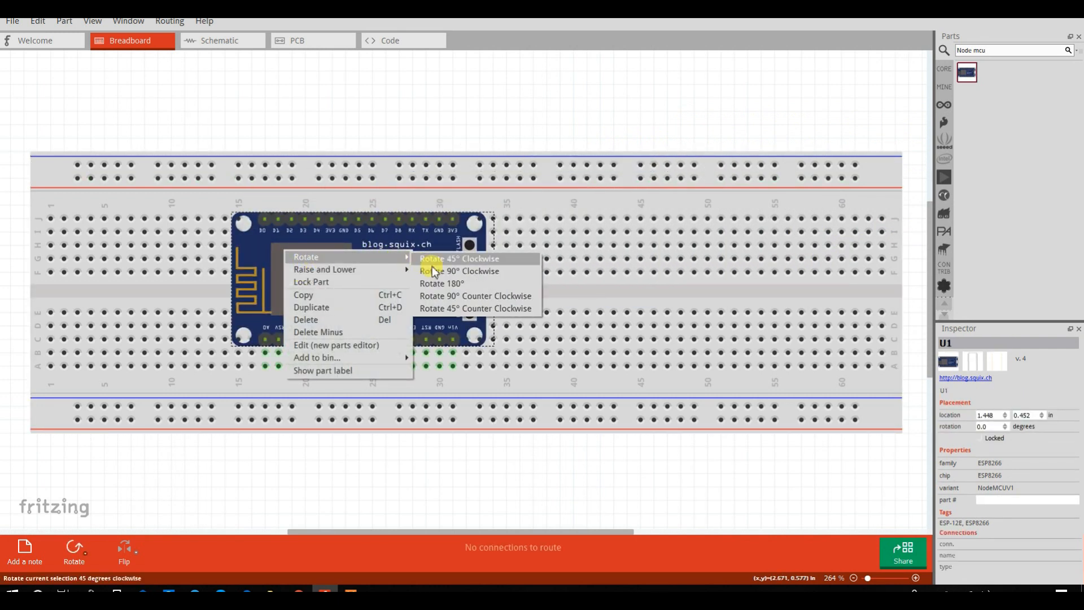
pyautogui.click(458, 271)
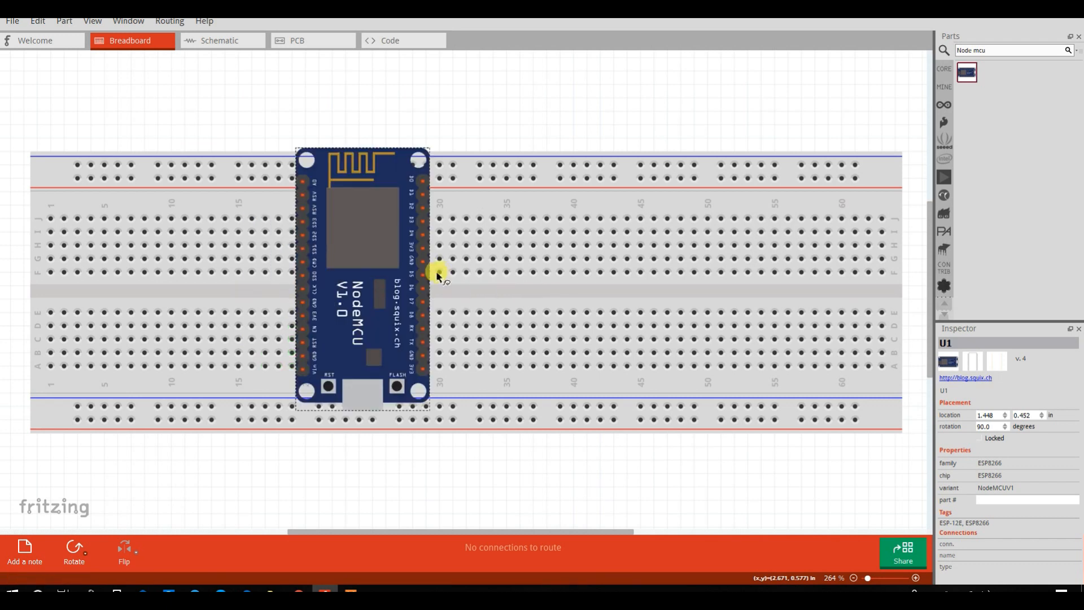
pyautogui.rightClick(411, 274)
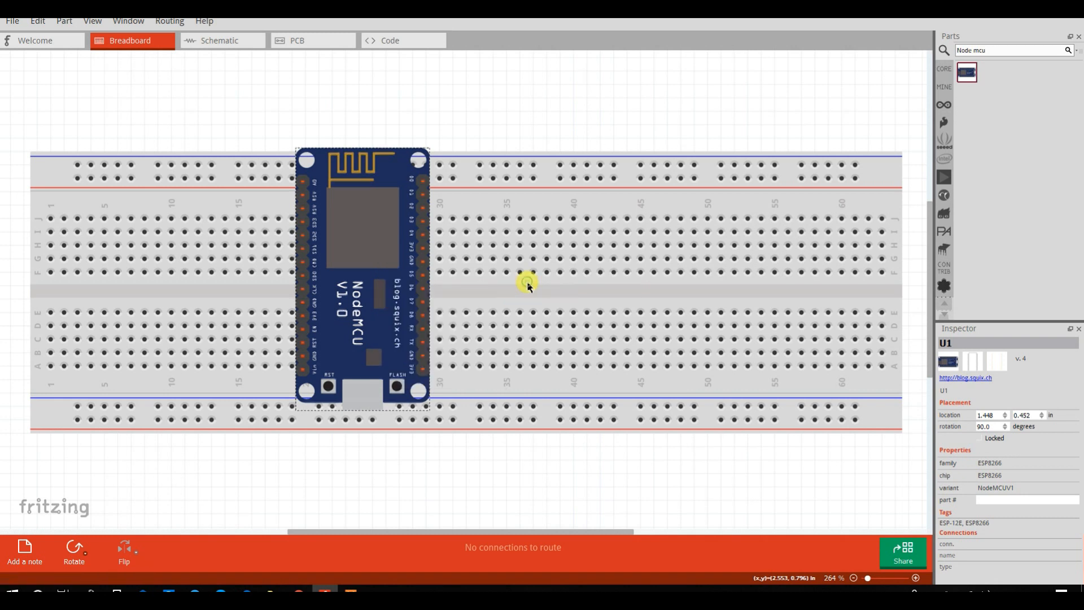
pyautogui.click(73, 546)
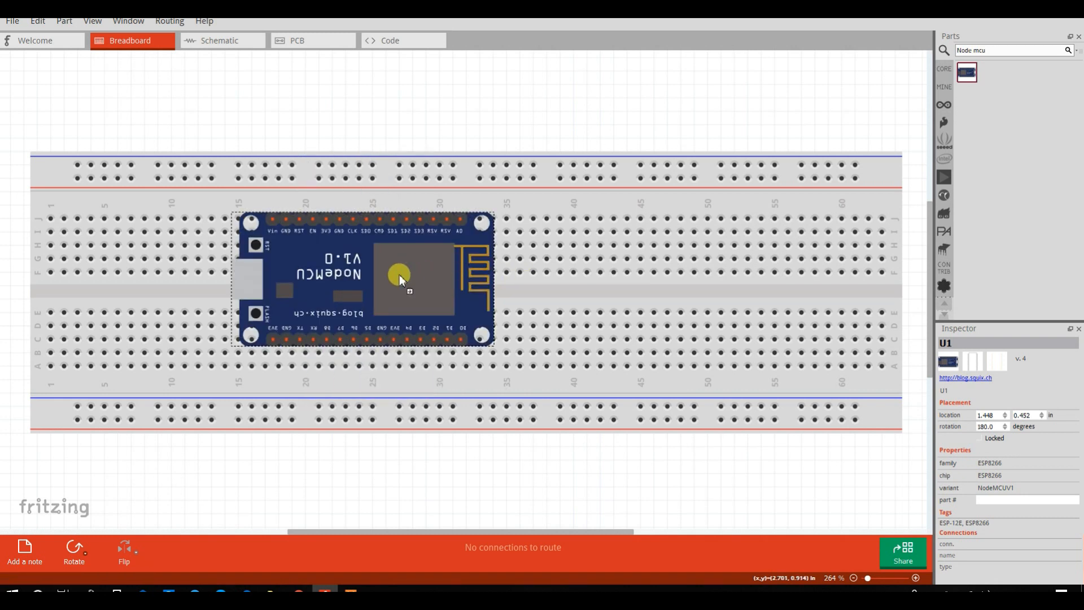
pyautogui.moveTo(400, 280); pyautogui.dragTo(223, 289)
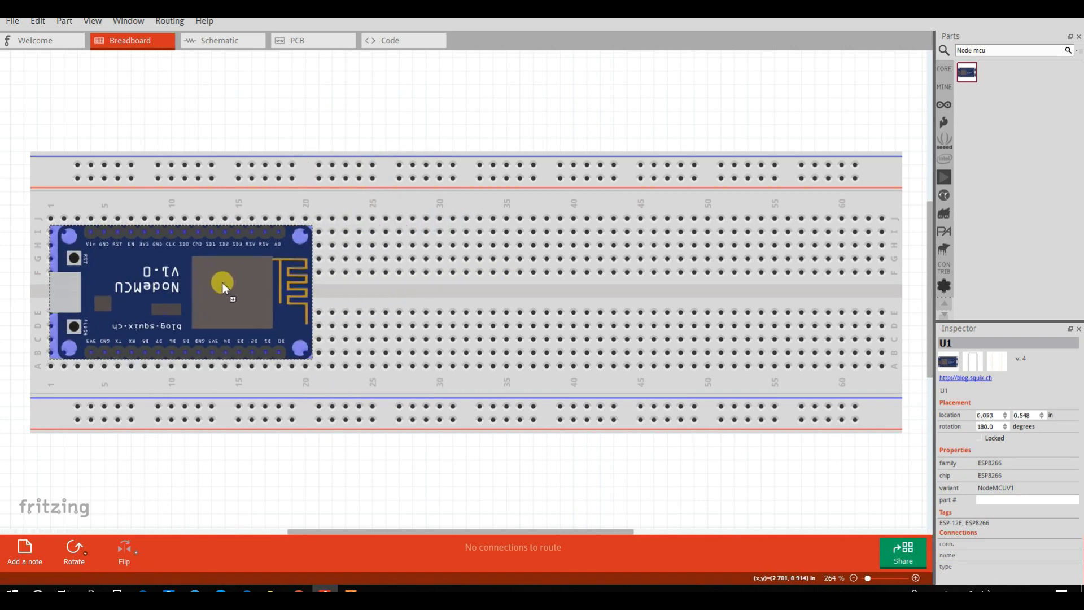
pyautogui.moveTo(224, 288); pyautogui.dragTo(215, 276)
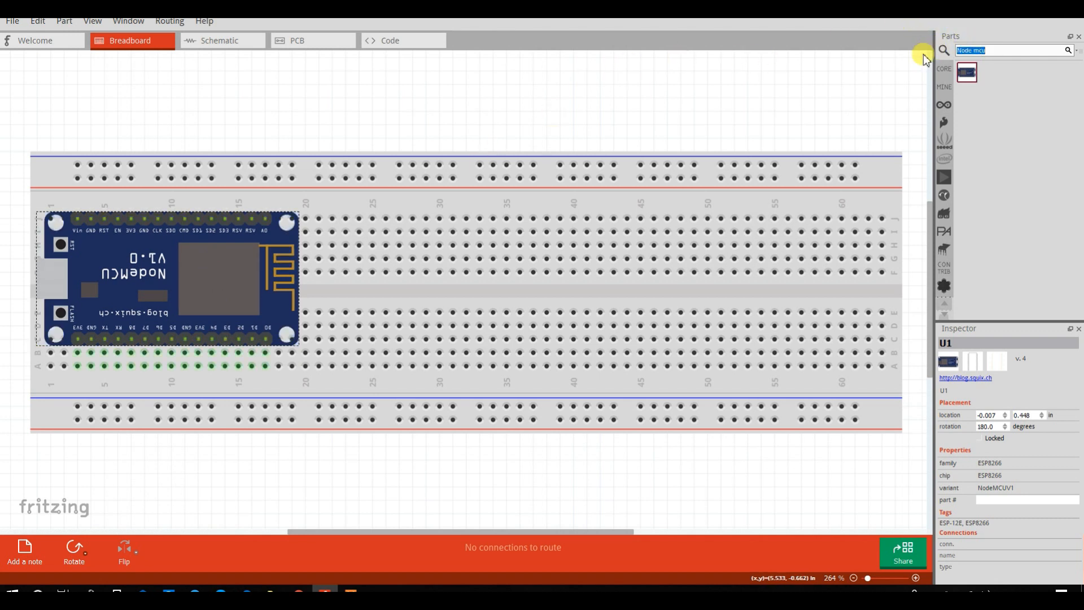
# Step: Search for LED and place two red LEDs side by side right of the NodeMCU
pyautogui.write('LED')
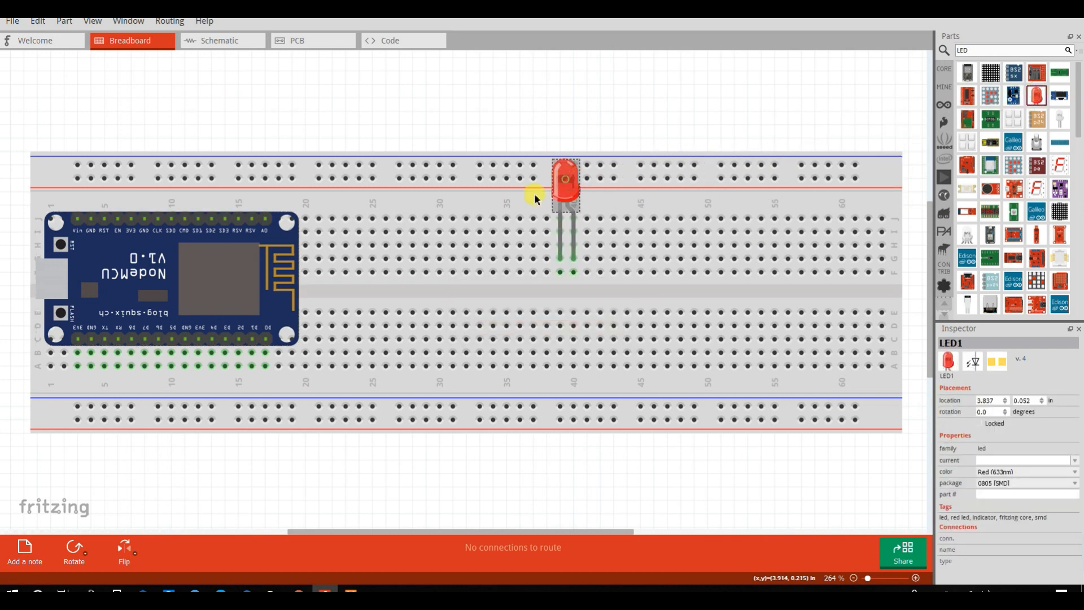
pyautogui.moveTo(565, 197); pyautogui.dragTo(390, 252)
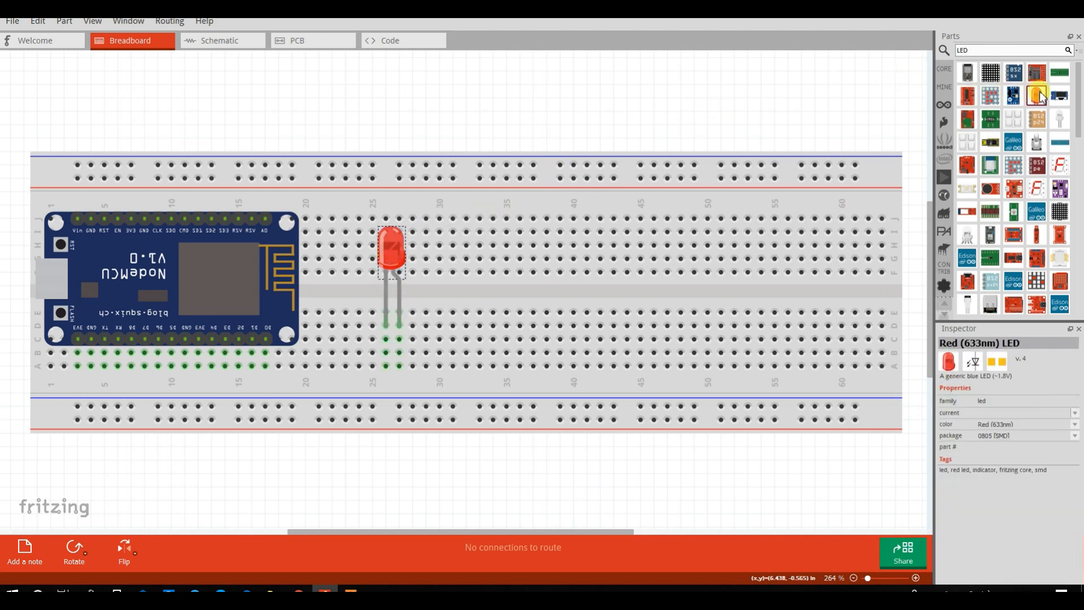
pyautogui.moveTo(1037, 95); pyautogui.dragTo(526, 208)
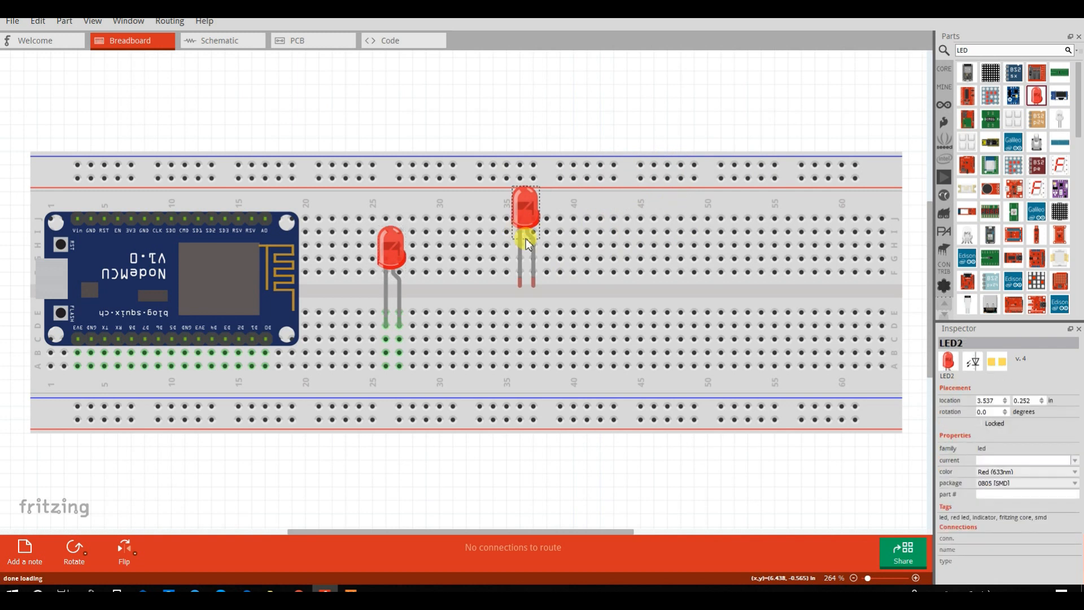
pyautogui.moveTo(526, 221); pyautogui.dragTo(443, 249)
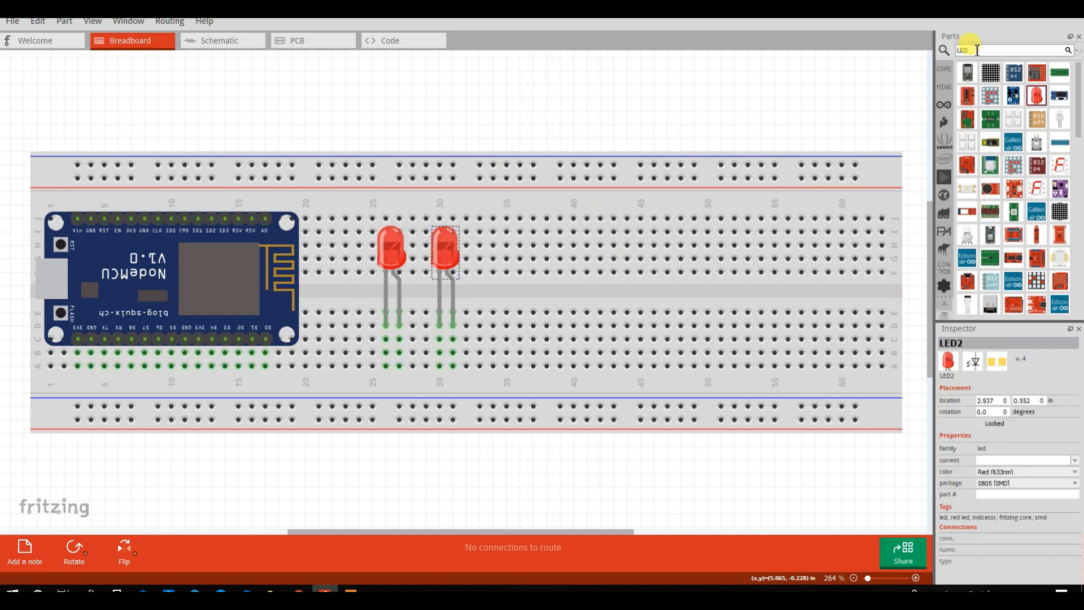
pyautogui.write('resis')
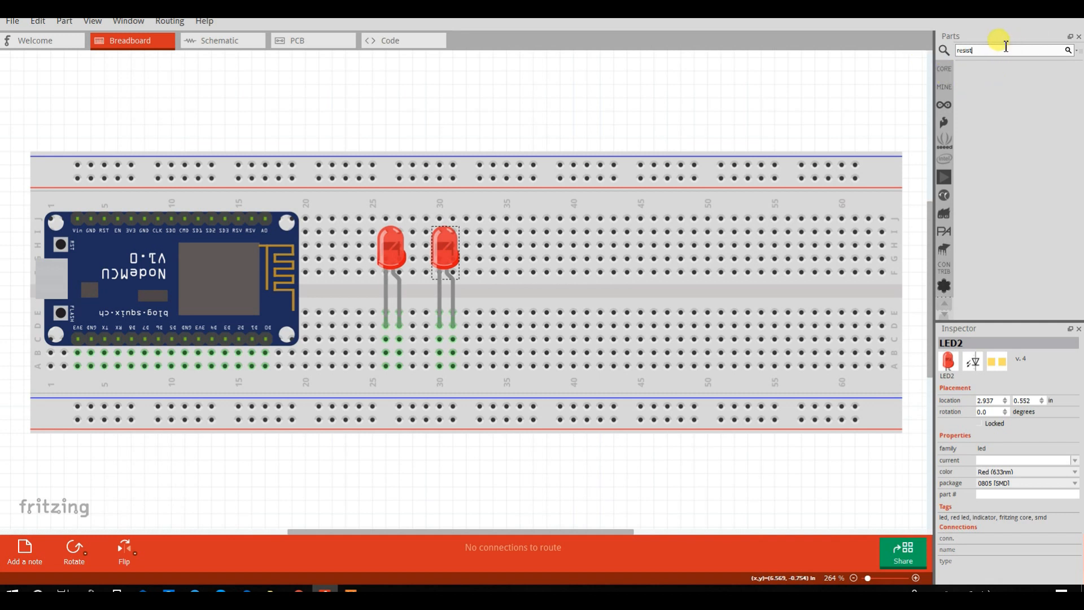
# Step: Drag two 220Ω resistors into row B, one beside each LED's leg
pyautogui.write('t')
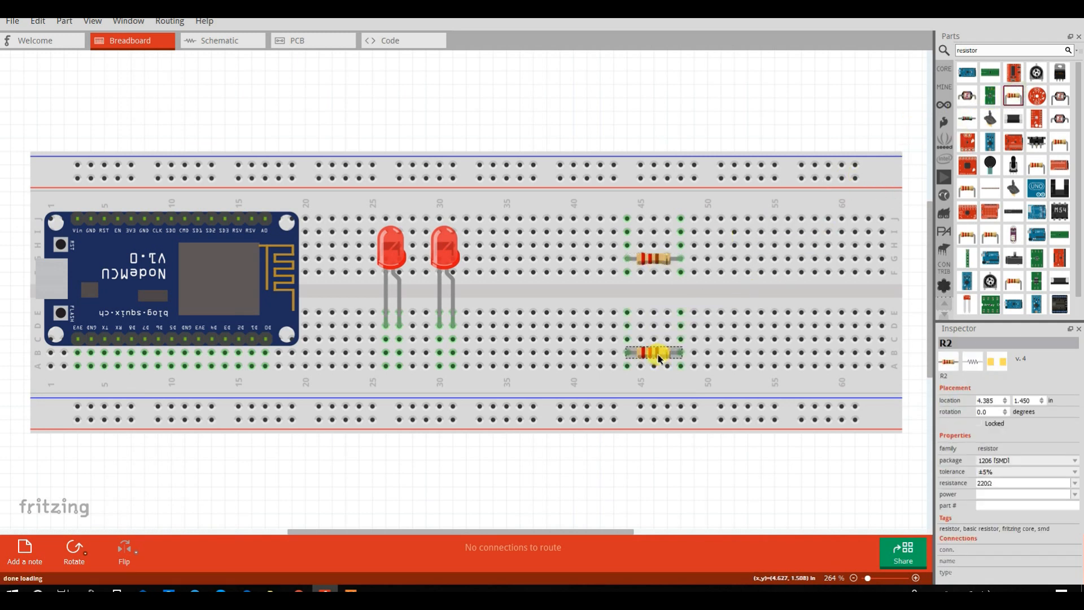
pyautogui.moveTo(653, 353); pyautogui.dragTo(400, 379)
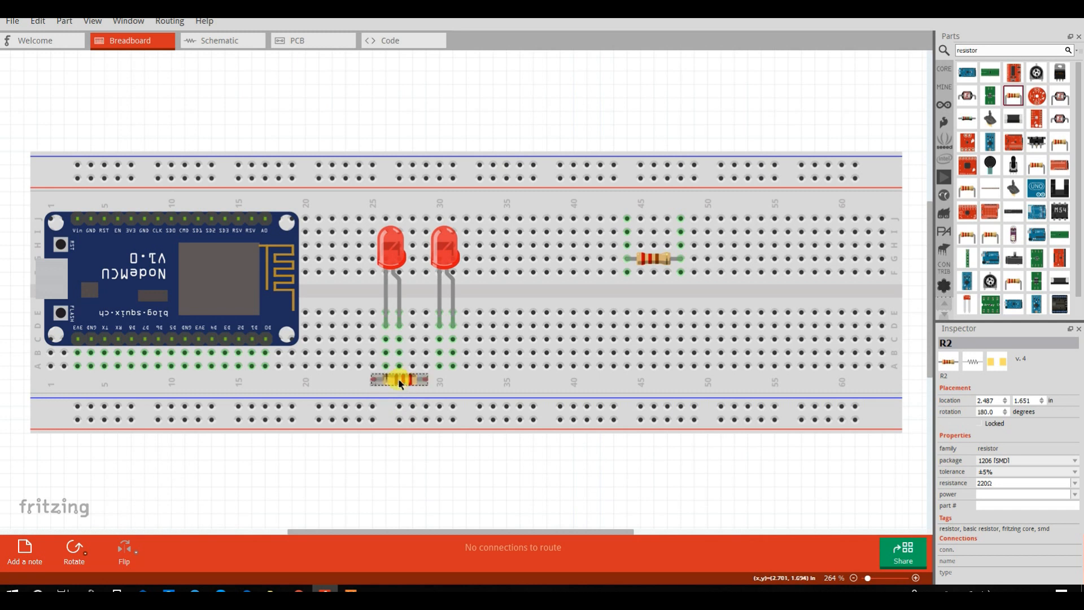
pyautogui.moveTo(400, 379); pyautogui.dragTo(372, 353)
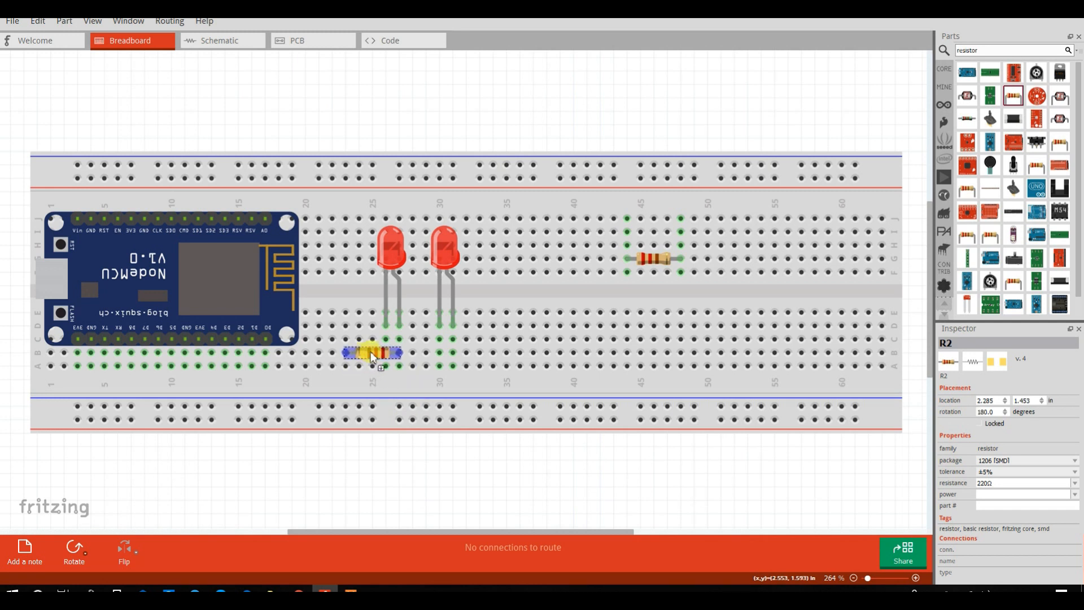
pyautogui.moveTo(373, 353); pyautogui.dragTo(654, 258)
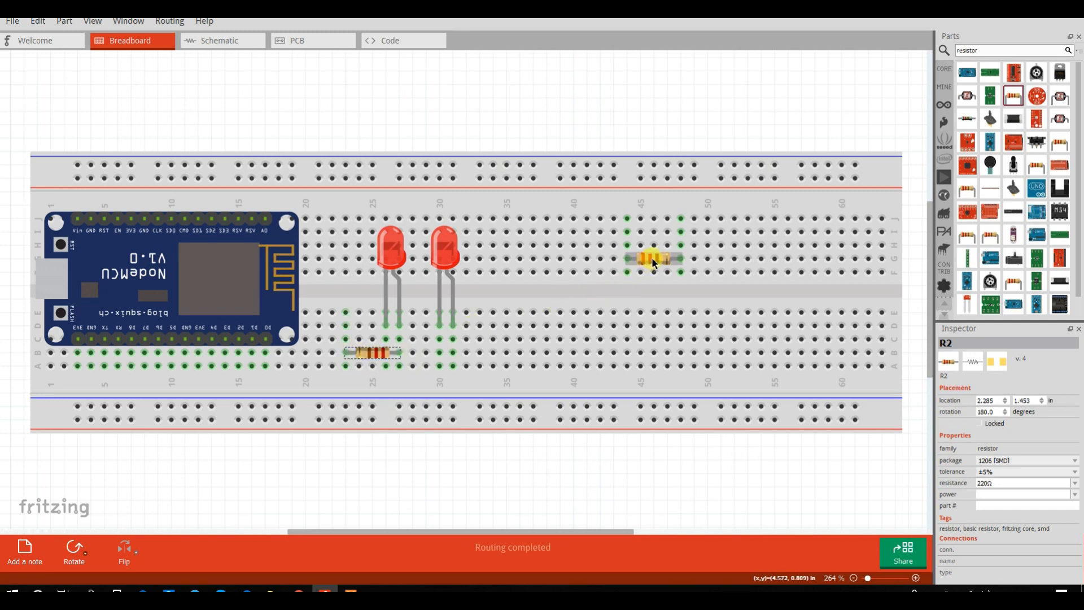
pyautogui.moveTo(652, 258); pyautogui.dragTo(478, 353)
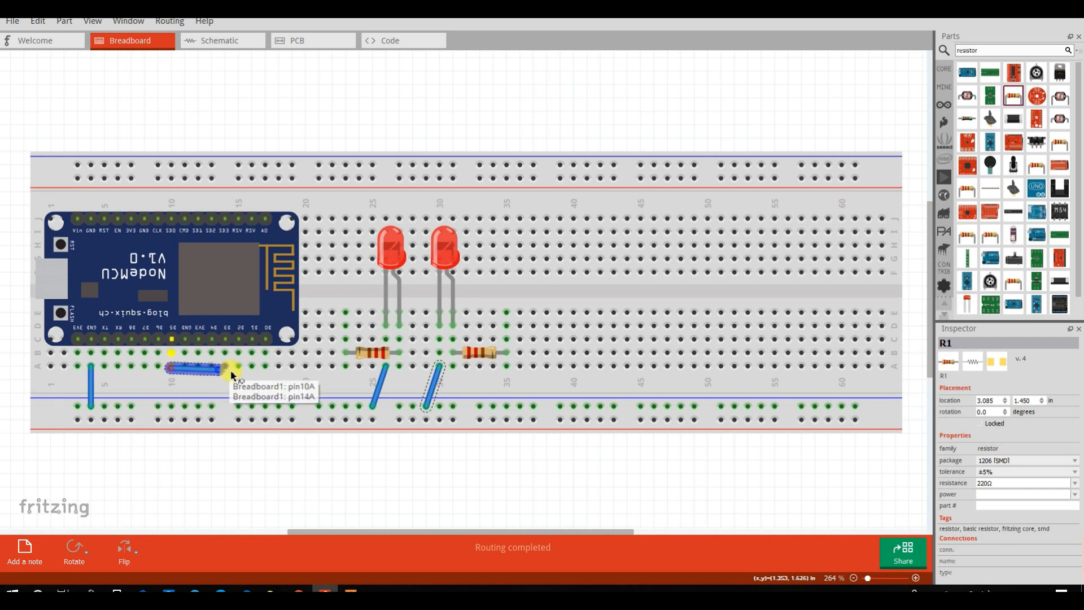
# Step: Draw jumper wires from two NodeMCU pins to the resistors, routing one below the breadboard
pyautogui.moveTo(222, 370); pyautogui.dragTo(336, 366)
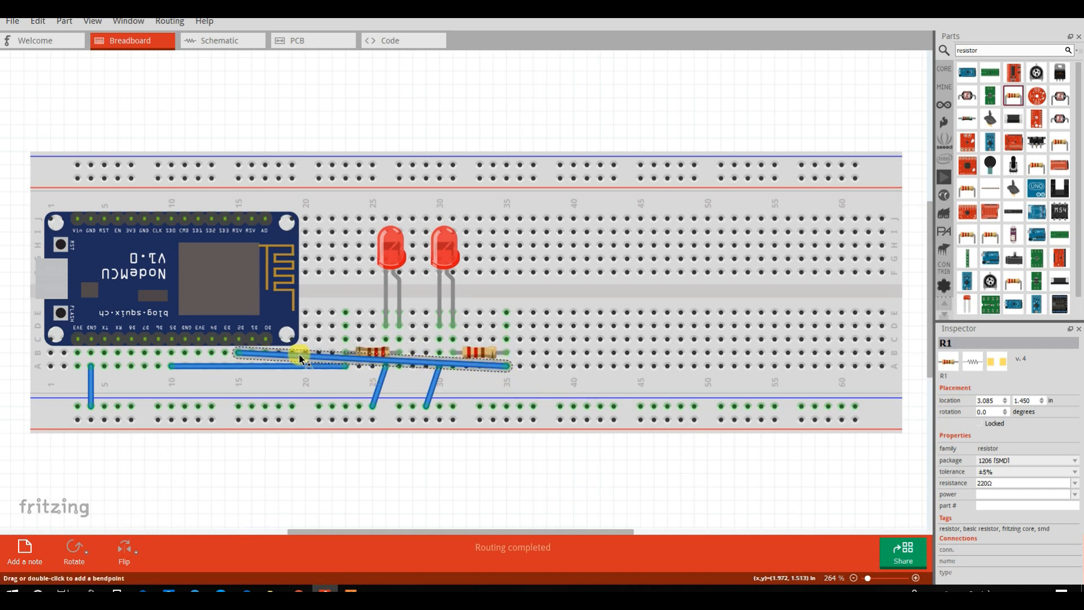
pyautogui.moveTo(301, 354); pyautogui.dragTo(246, 460)
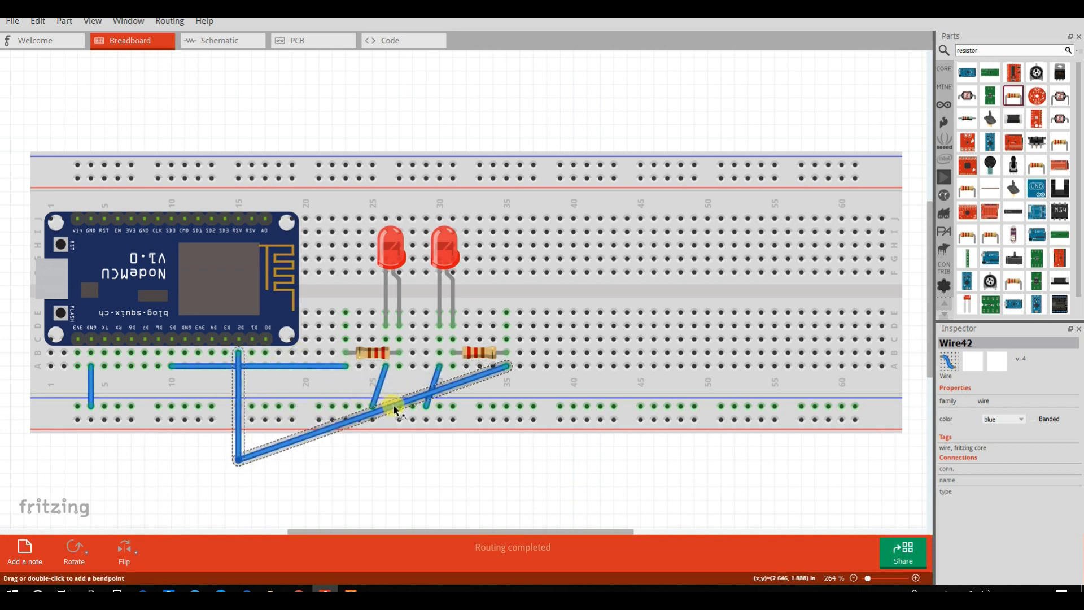
pyautogui.moveTo(394, 405); pyautogui.dragTo(495, 459)
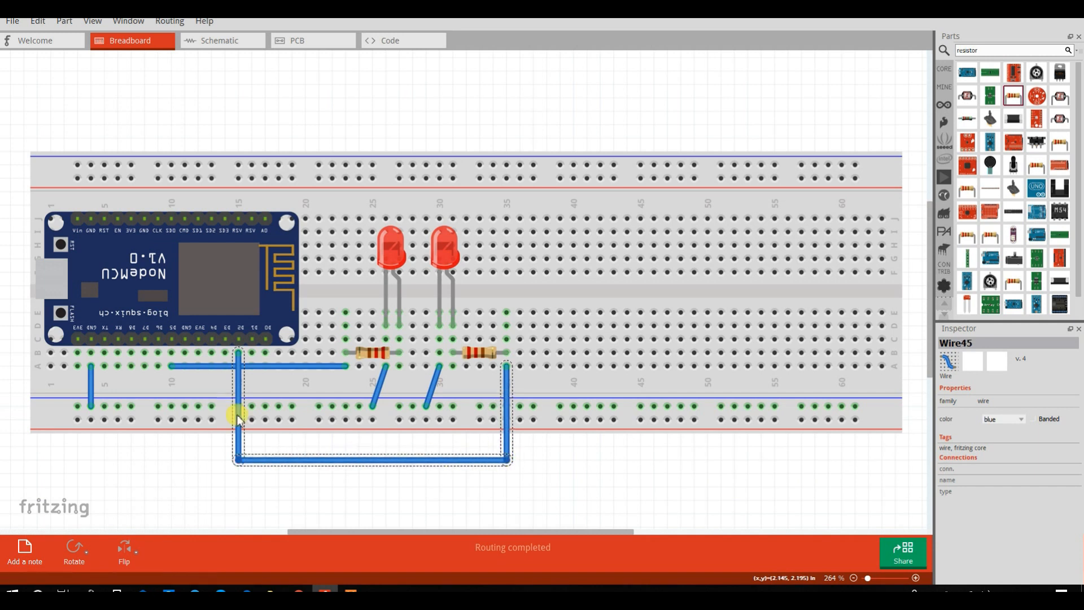
pyautogui.moveTo(307, 376)
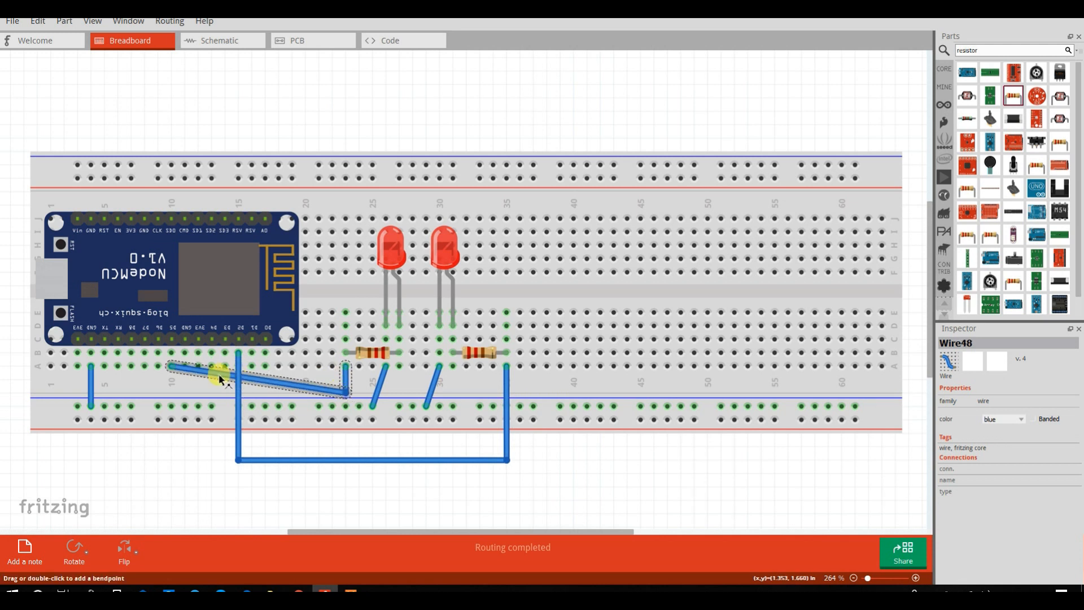
pyautogui.moveTo(222, 379); pyautogui.dragTo(173, 393)
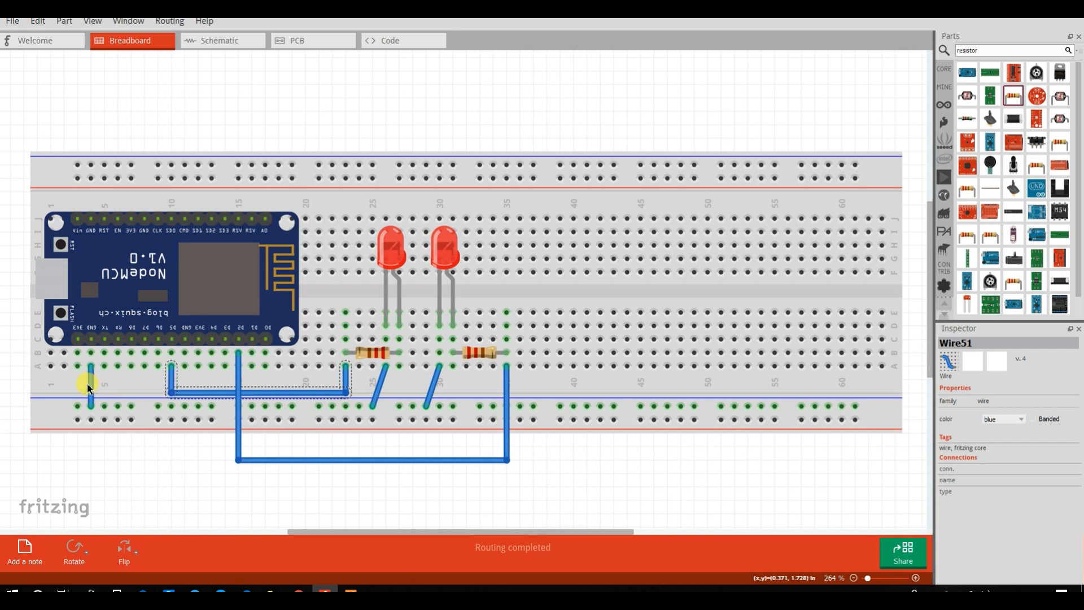
# Step: Make the ground and LED rail jumper wires black and lock the breadboard
pyautogui.rightClick(89, 388)
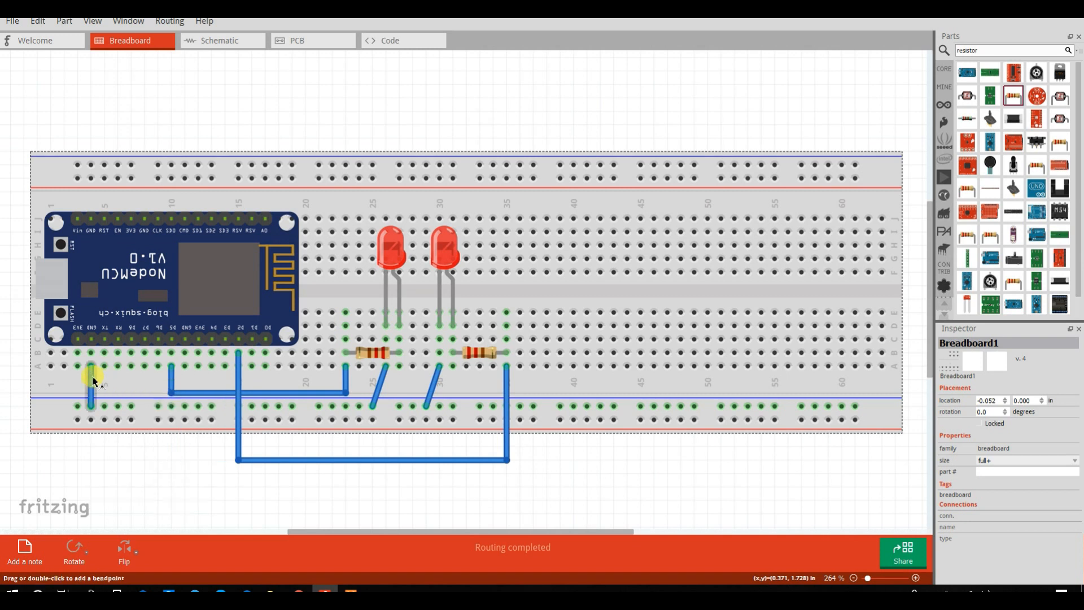
pyautogui.rightClick(92, 379)
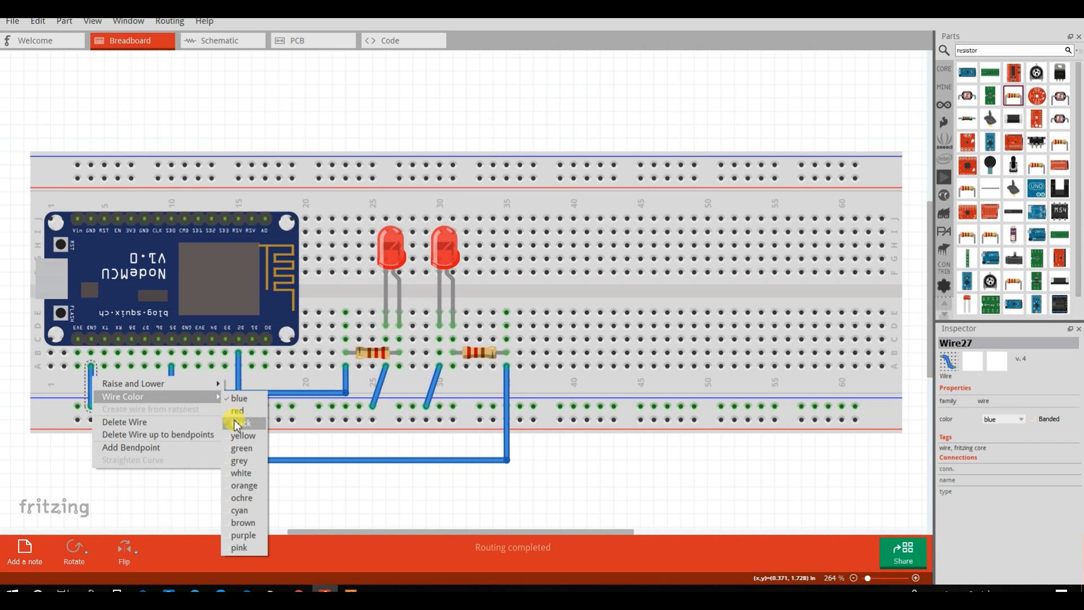
pyautogui.click(239, 422)
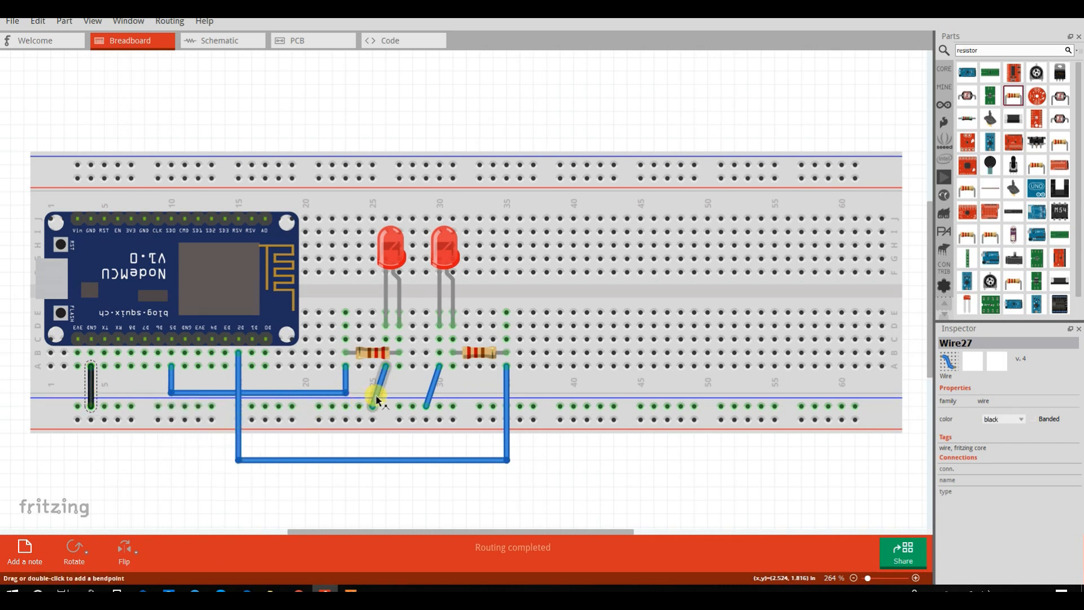
pyautogui.rightClick(377, 401)
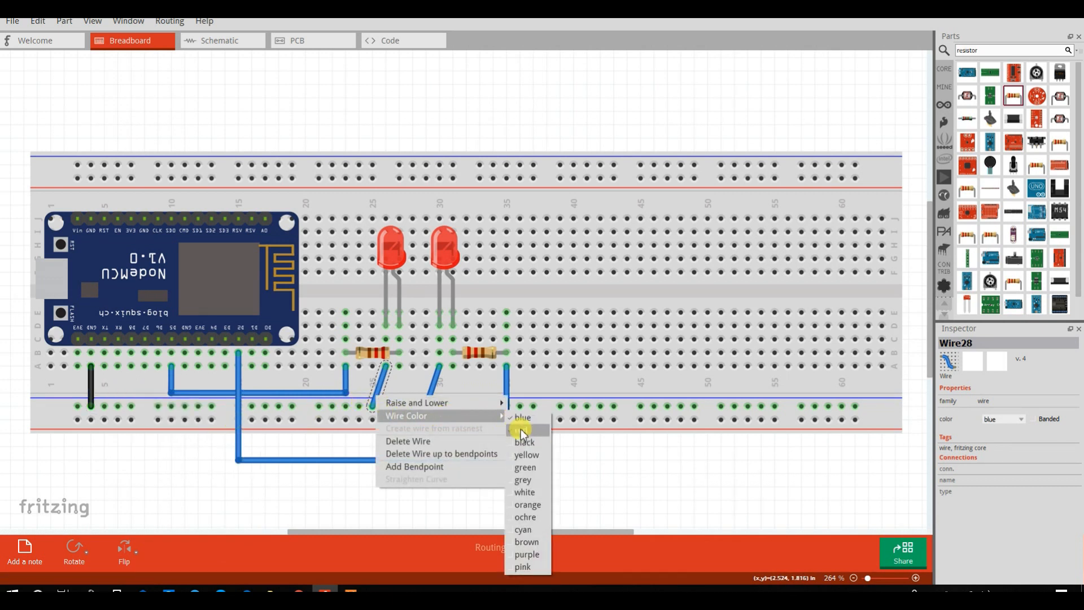
pyautogui.click(525, 442)
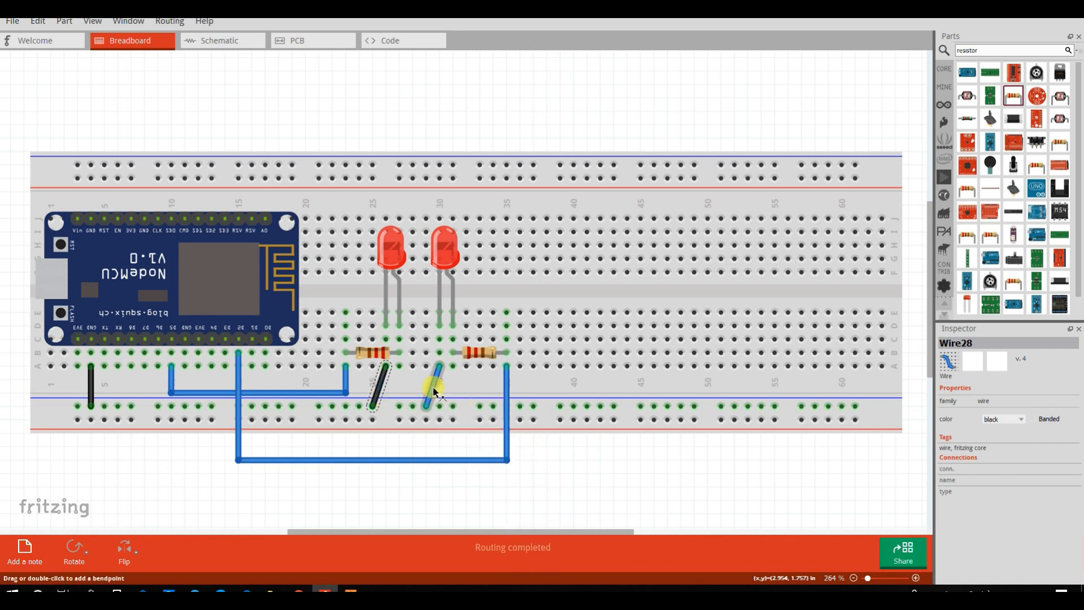
pyautogui.rightClick(429, 387)
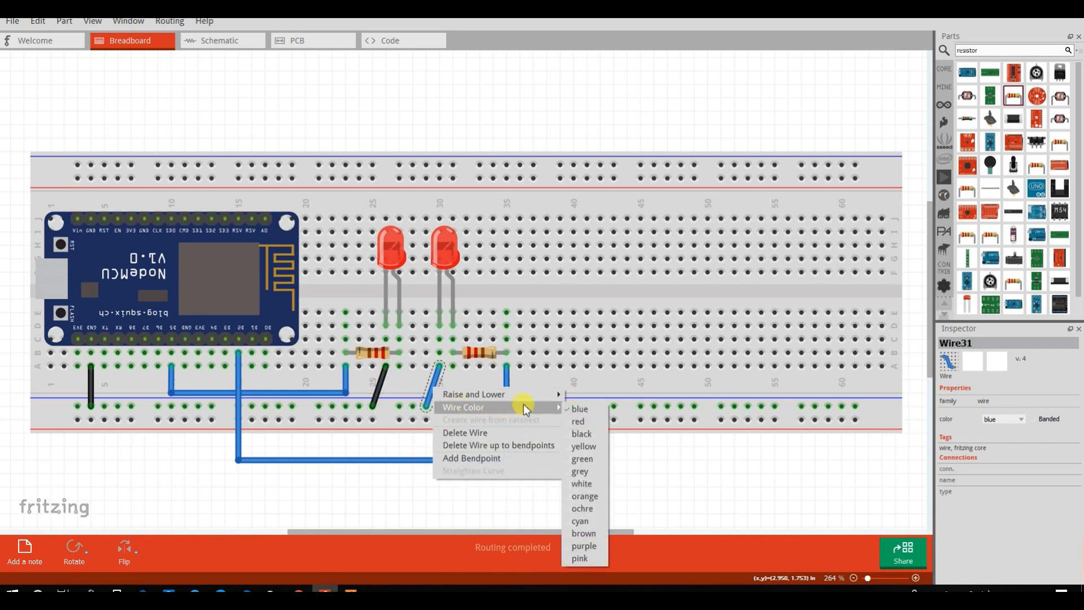
pyautogui.click(582, 434)
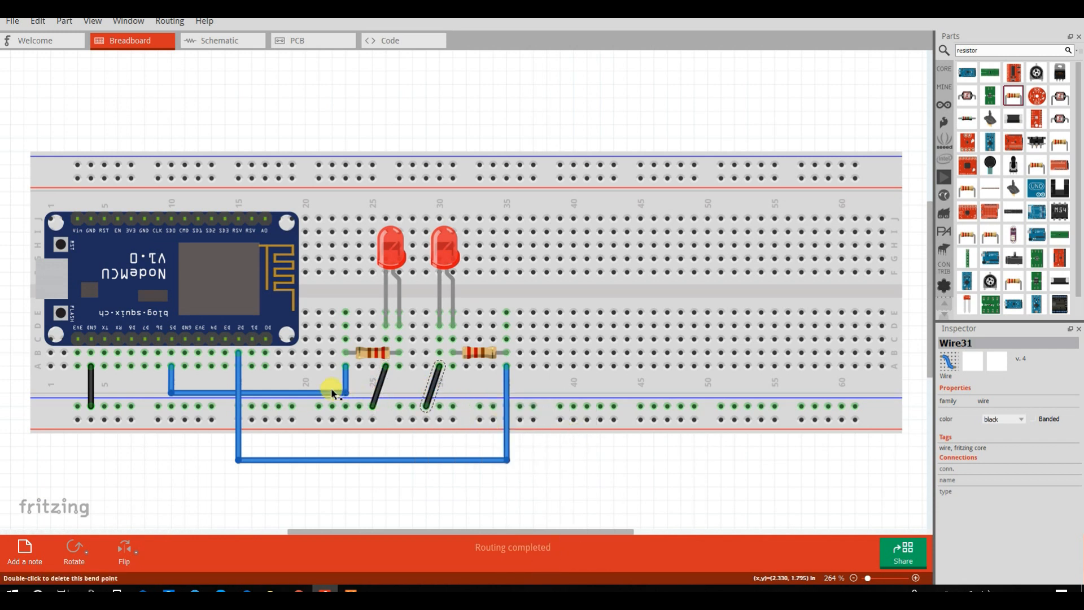
pyautogui.rightClick(332, 391)
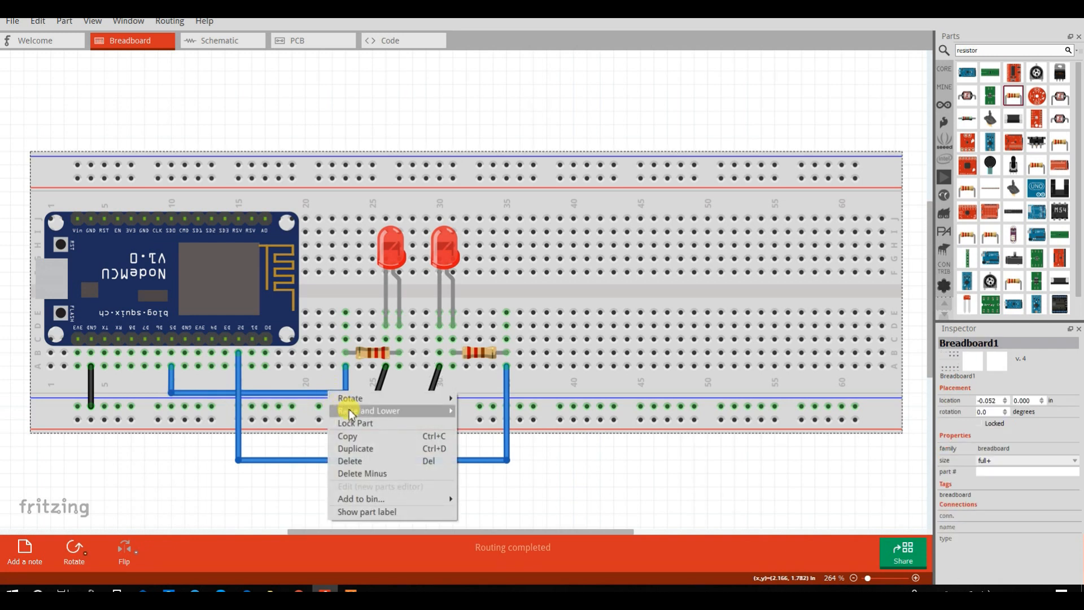
pyautogui.click(354, 423)
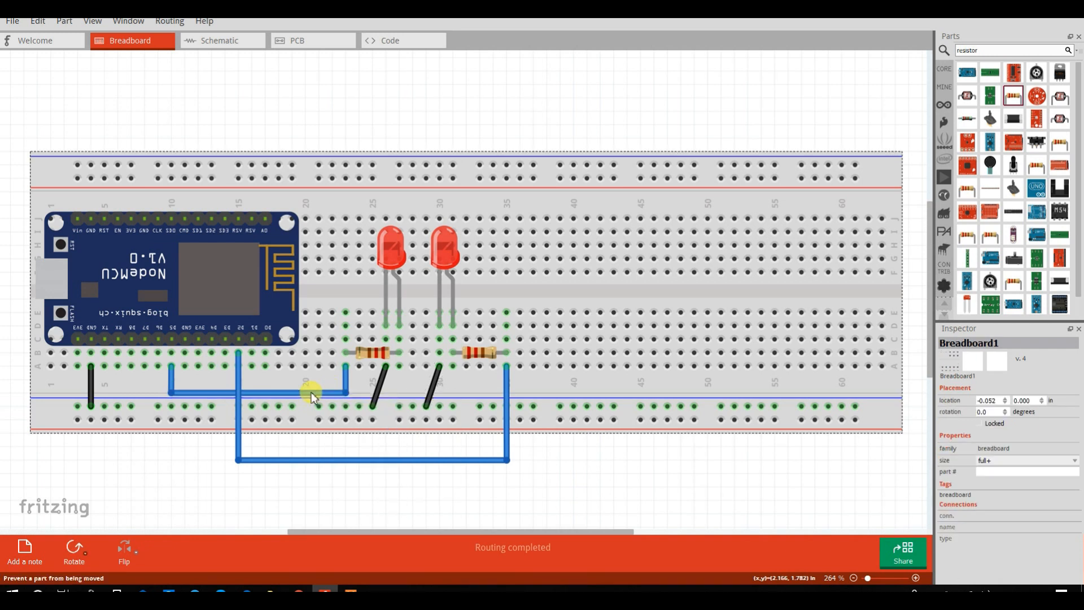
# Step: Colour the first resistor wire green and the long lower wire orange
pyautogui.rightClick(311, 393)
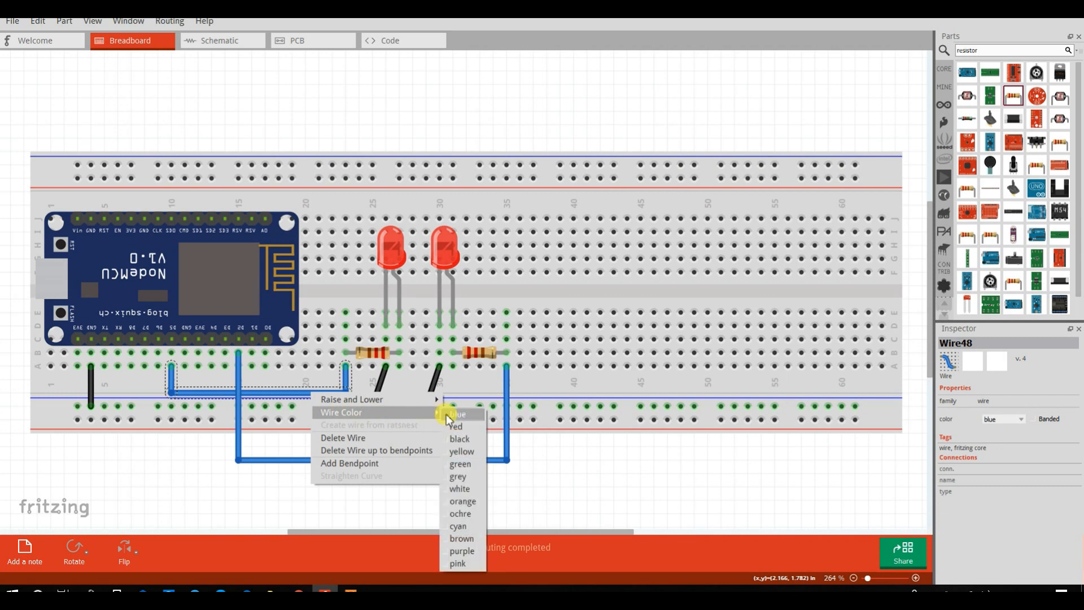
pyautogui.moveTo(460, 463)
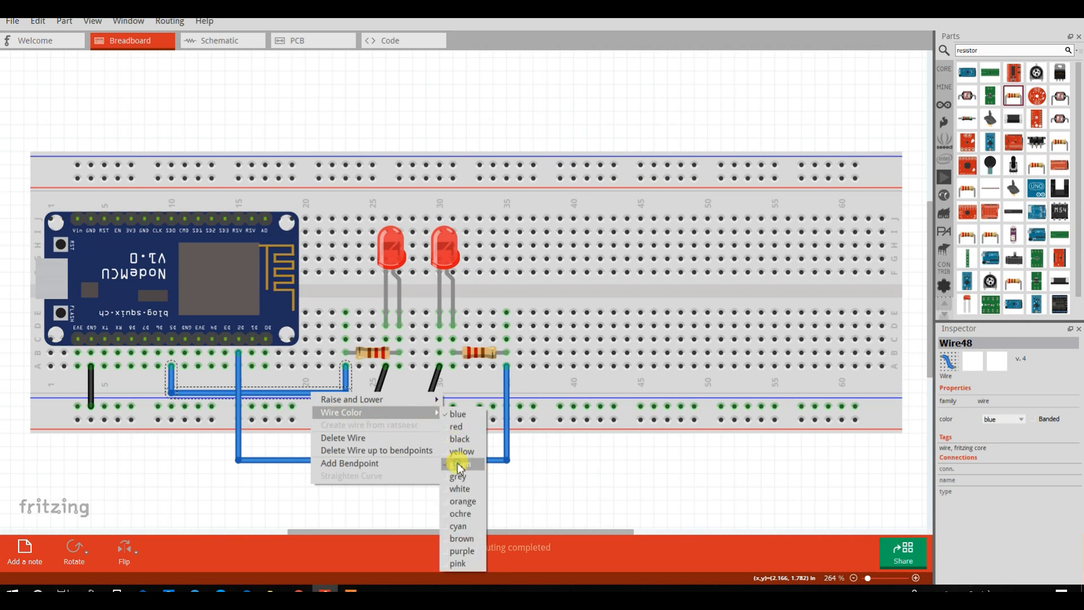
pyautogui.click(458, 464)
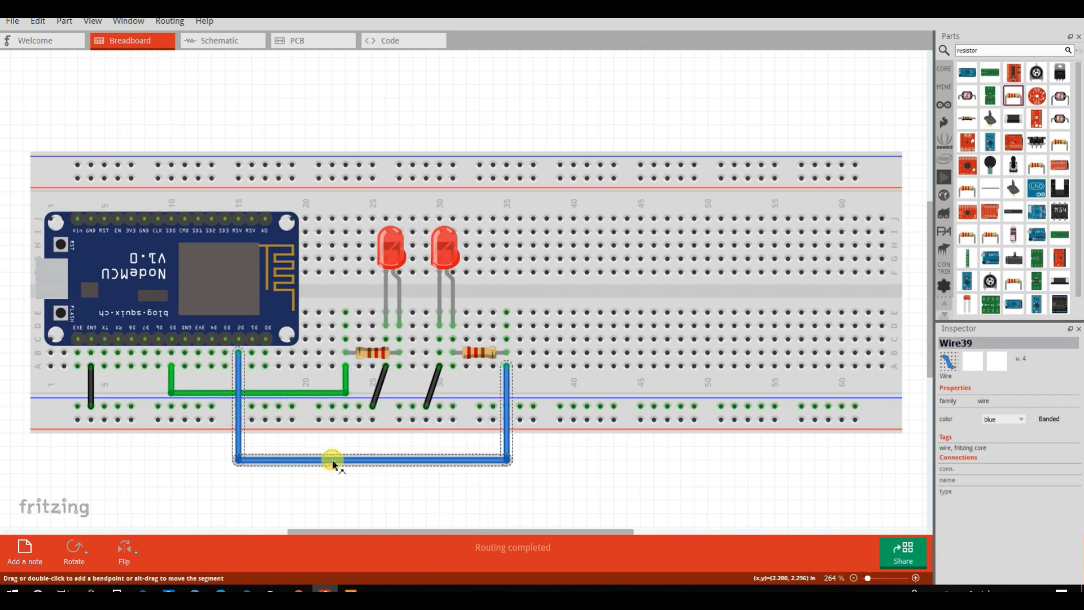
pyautogui.rightClick(332, 459)
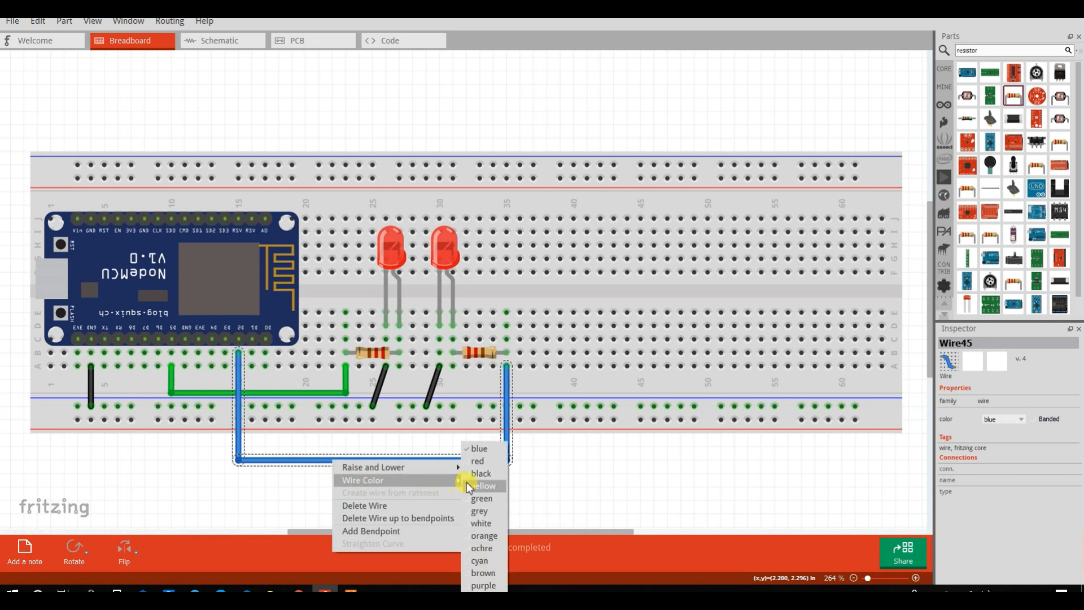
pyautogui.moveTo(478, 512)
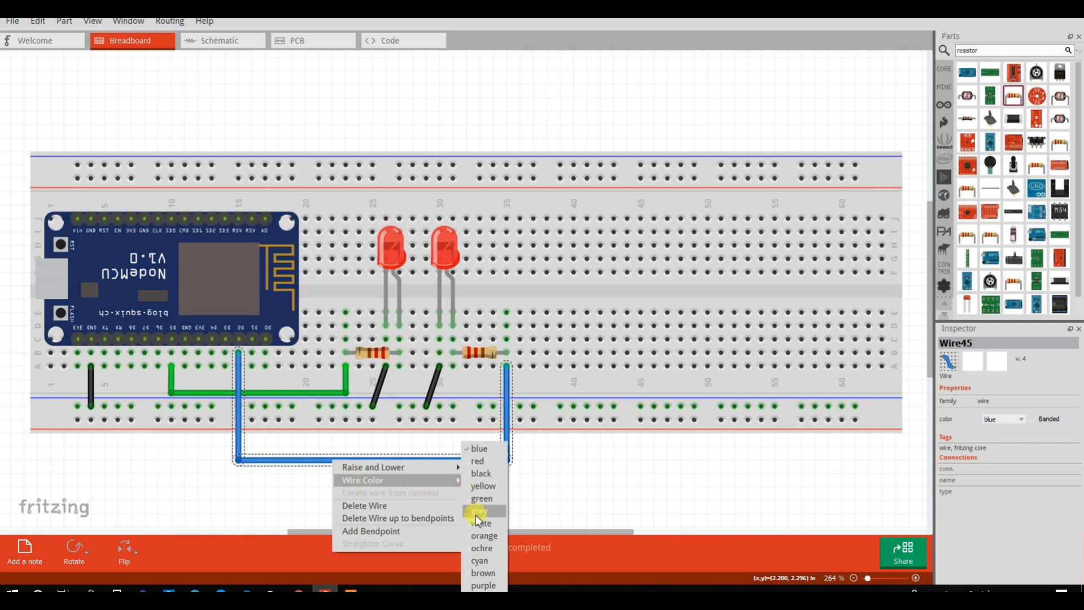
pyautogui.click(484, 536)
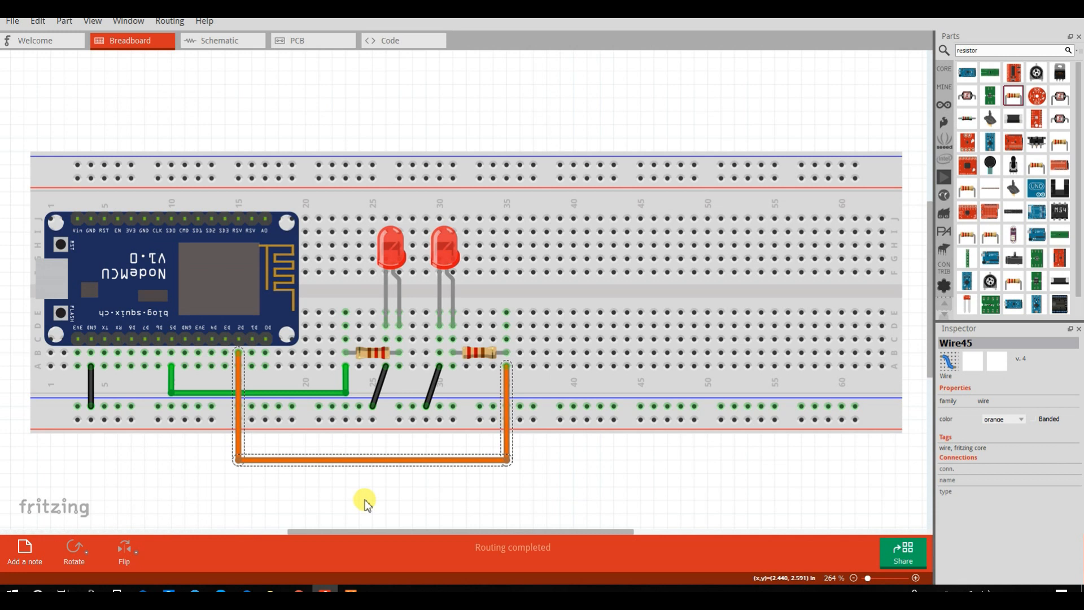
pyautogui.moveTo(1002, 557)
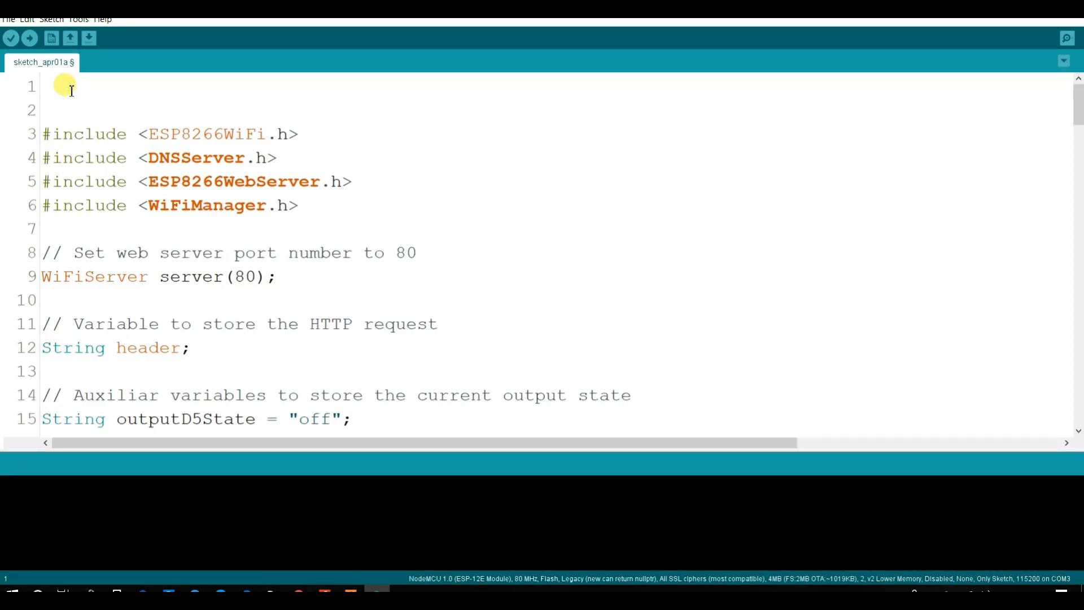
# Step: Highlight the include lines and put the cursor after the ESP8266WiFi include
pyautogui.moveTo(62, 85); pyautogui.dragTo(169, 181)
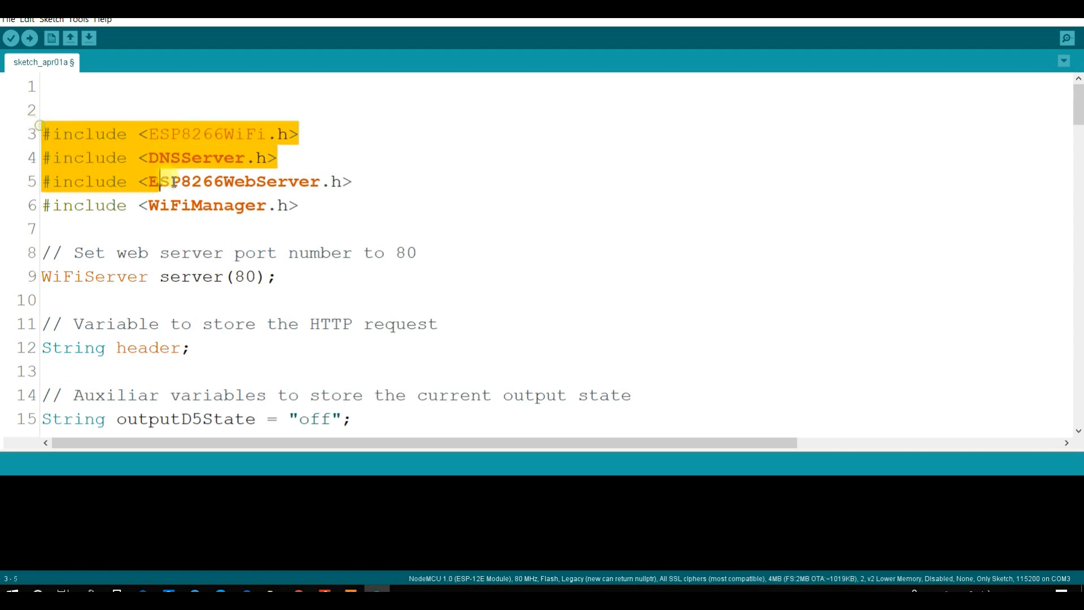
pyautogui.click(295, 205)
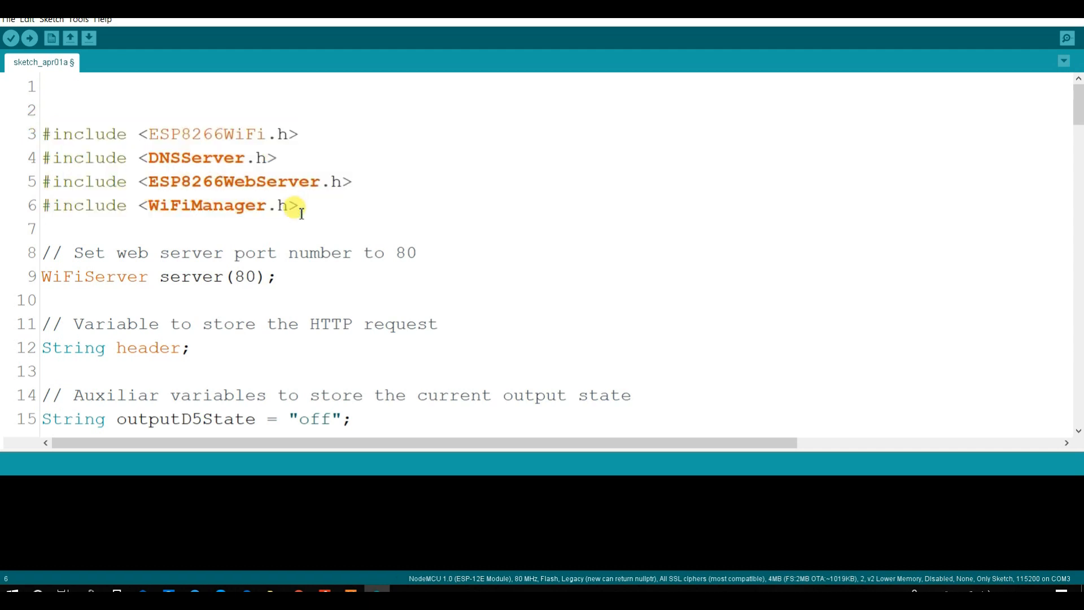
pyautogui.doubleClick(232, 205)
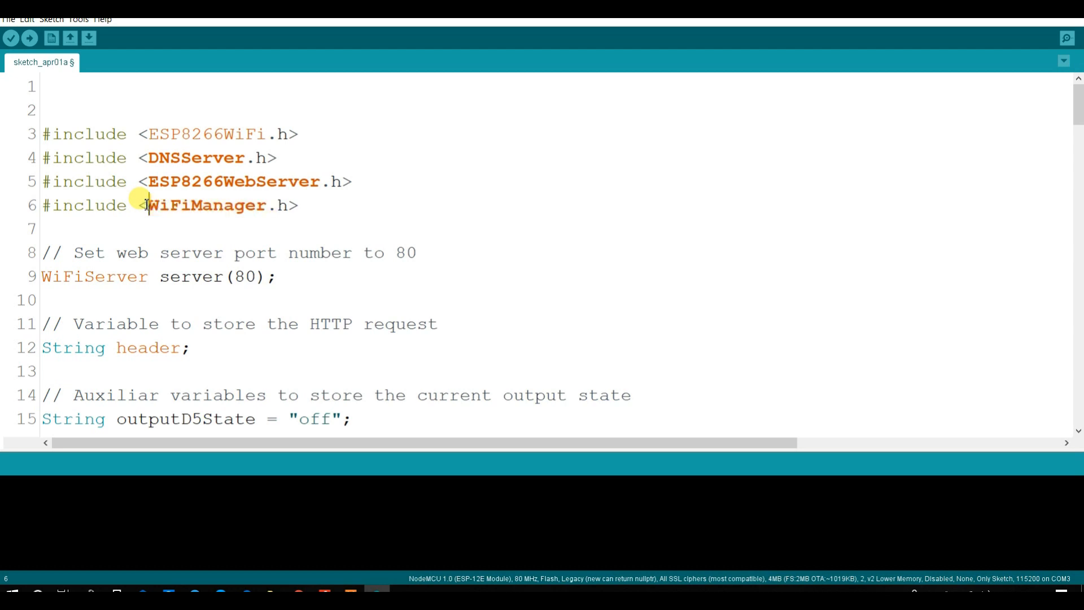
pyautogui.doubleClick(172, 205)
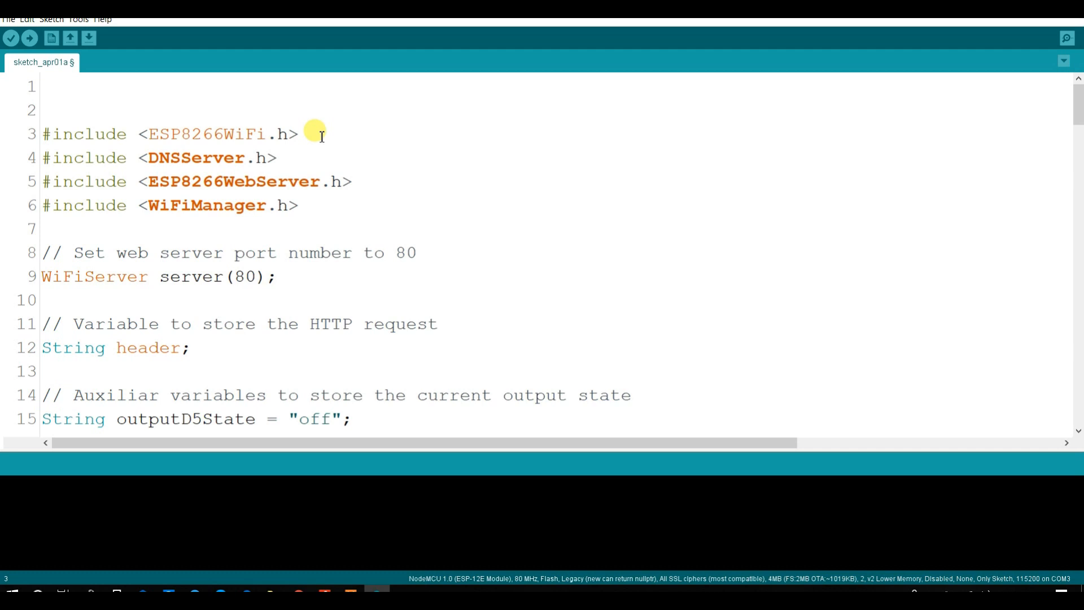
# Step: Type the comment '// ESP8266 library' on that include line
pyautogui.write('//')
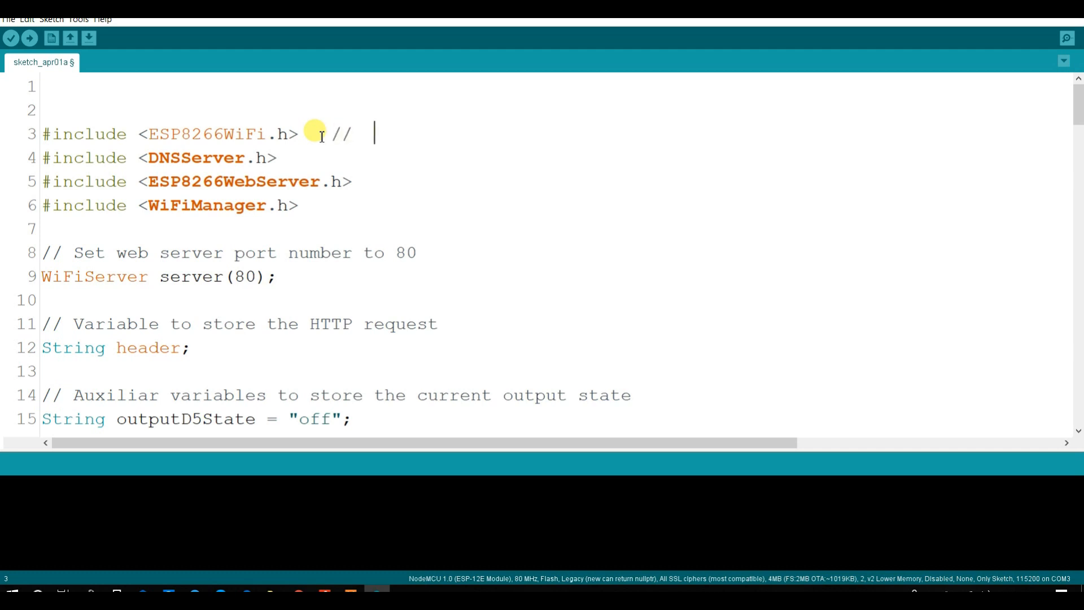
pyautogui.write('ESP')
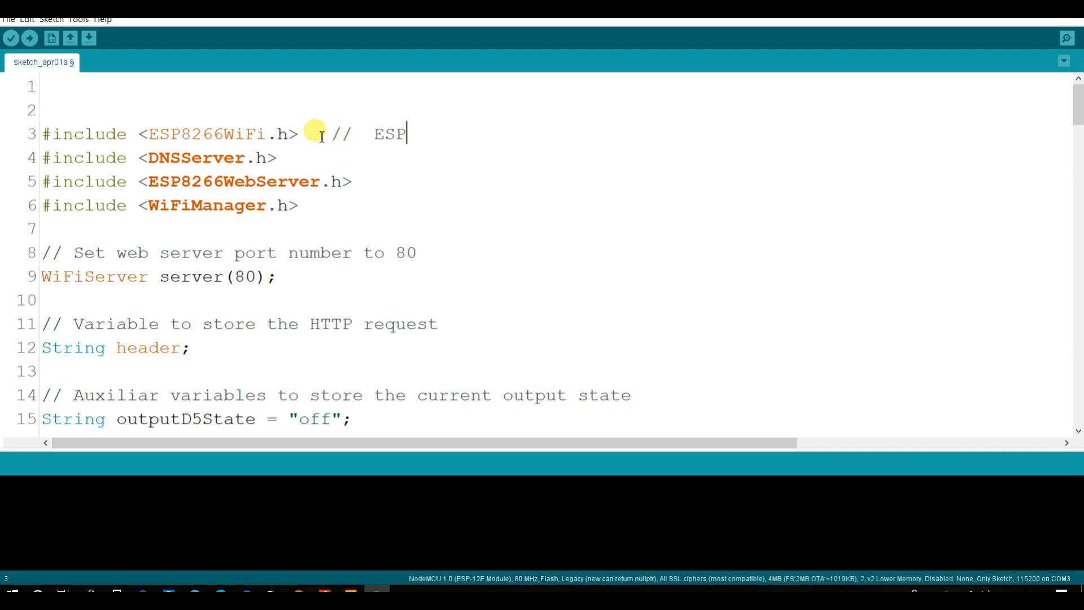
pyautogui.write('8266')
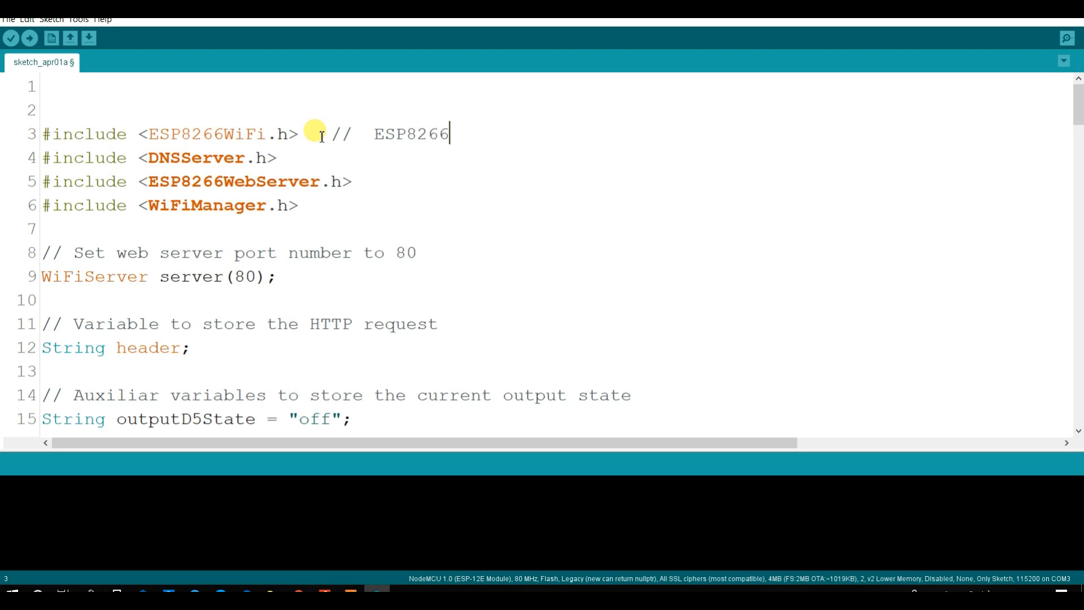
pyautogui.write('librar')
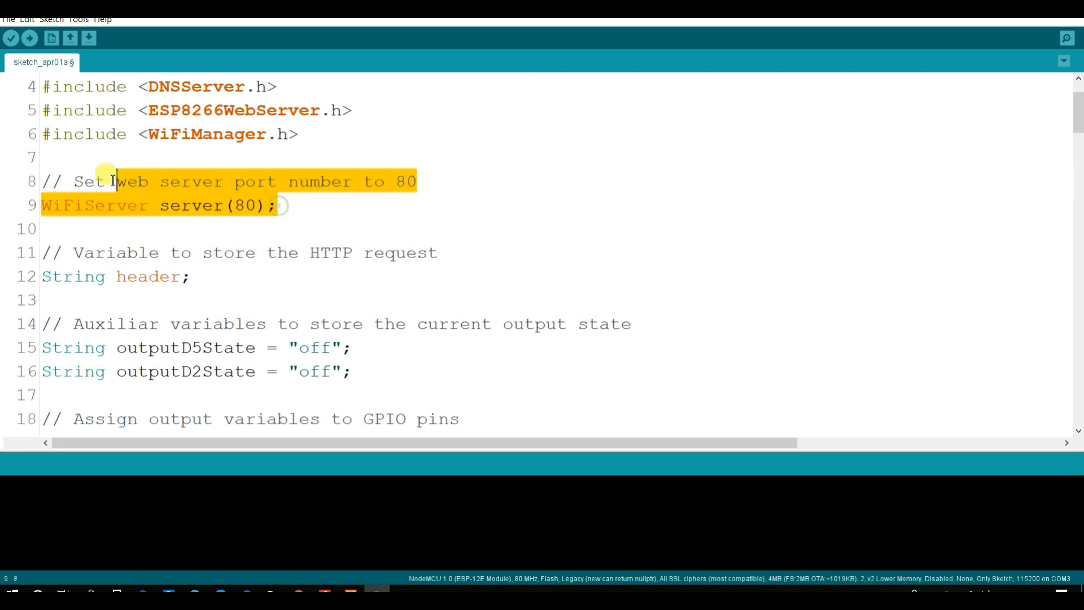
pyautogui.click(181, 290)
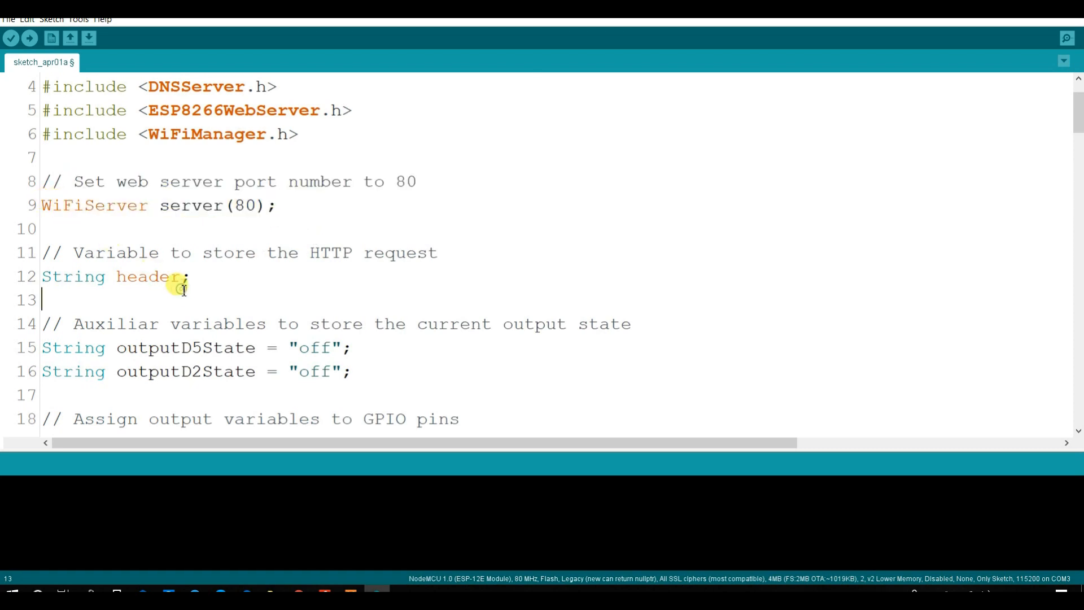
pyautogui.scroll(-3)
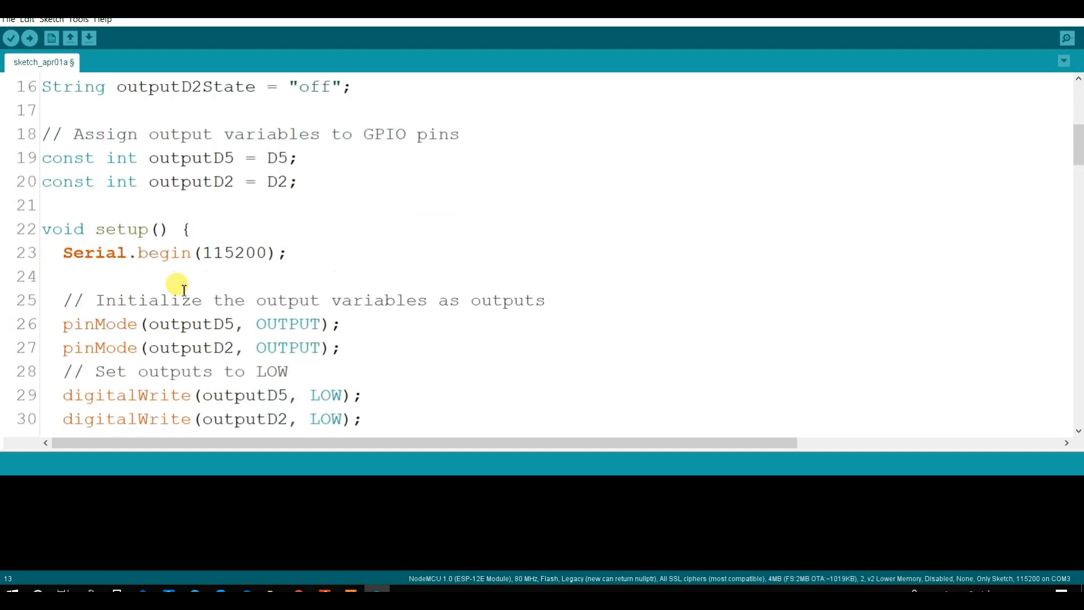
pyautogui.rightClick(182, 290)
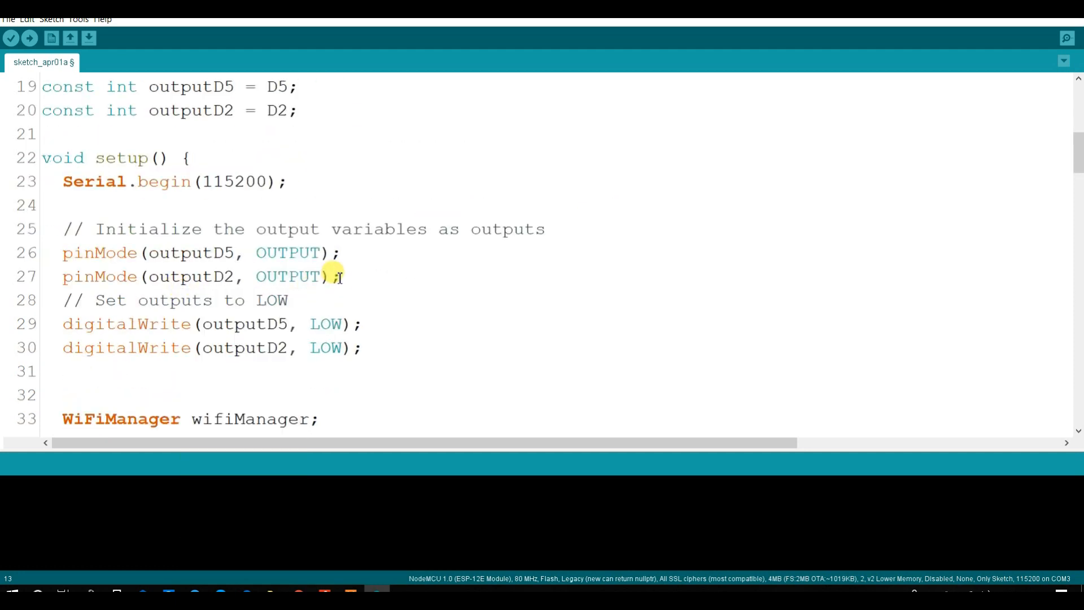
pyautogui.moveTo(339, 276); pyautogui.dragTo(59, 252)
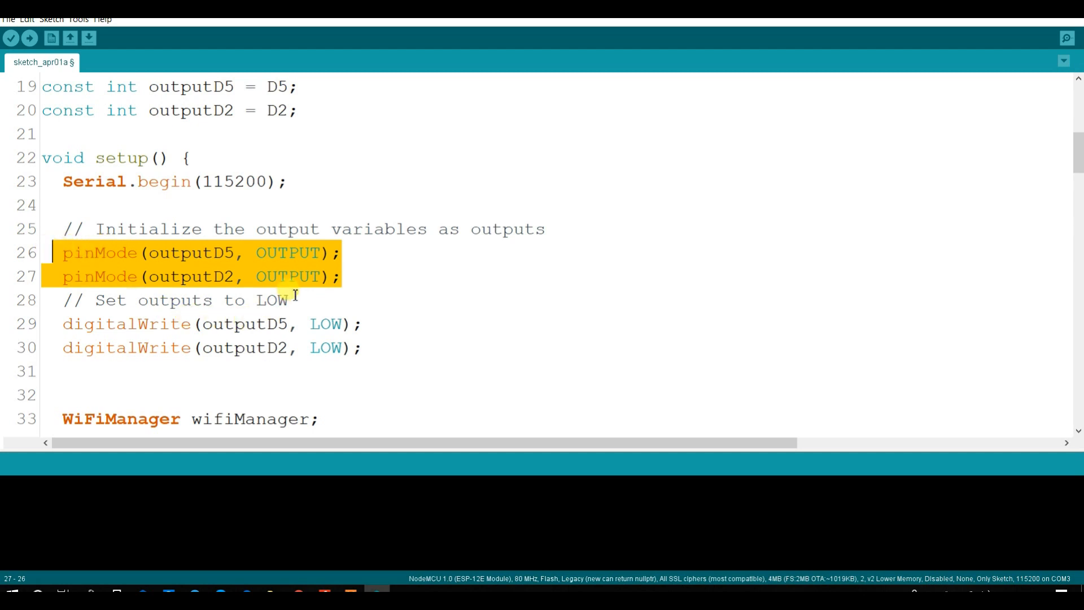
pyautogui.click(363, 348)
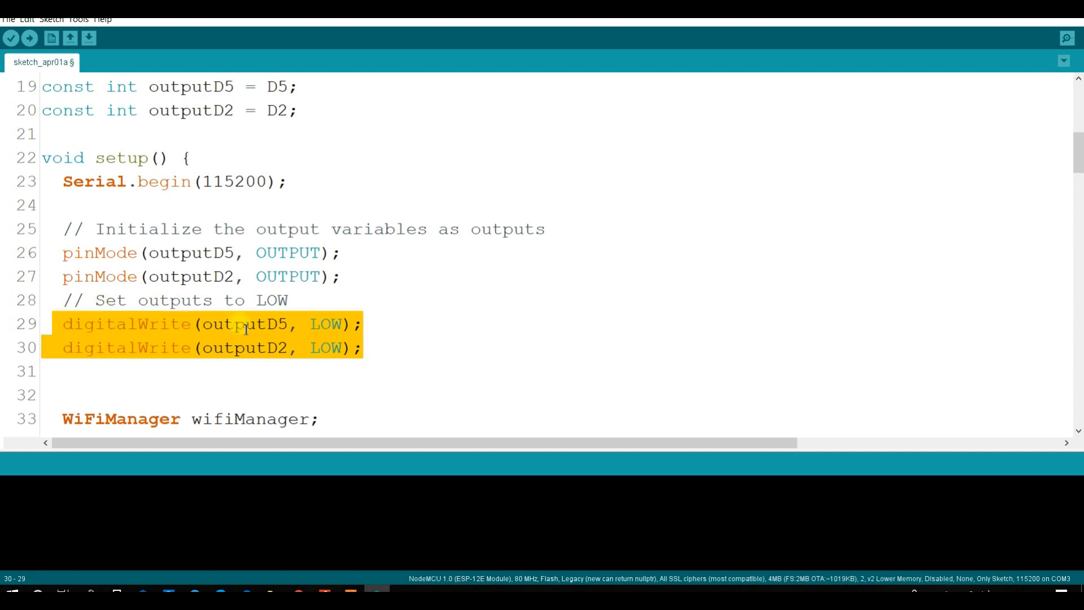
pyautogui.scroll(-3)
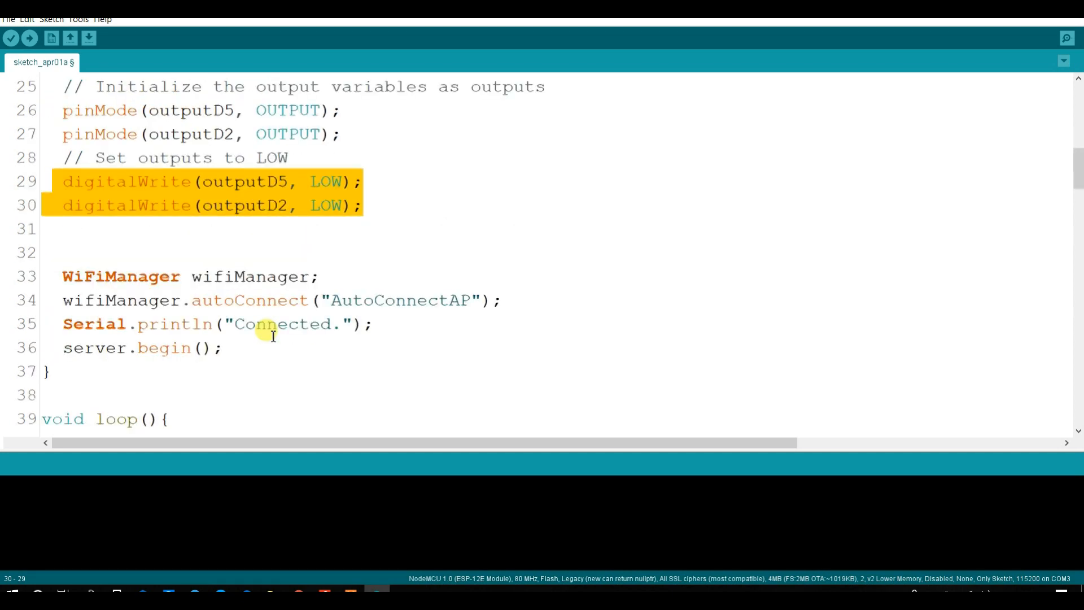
pyautogui.scroll(-3)
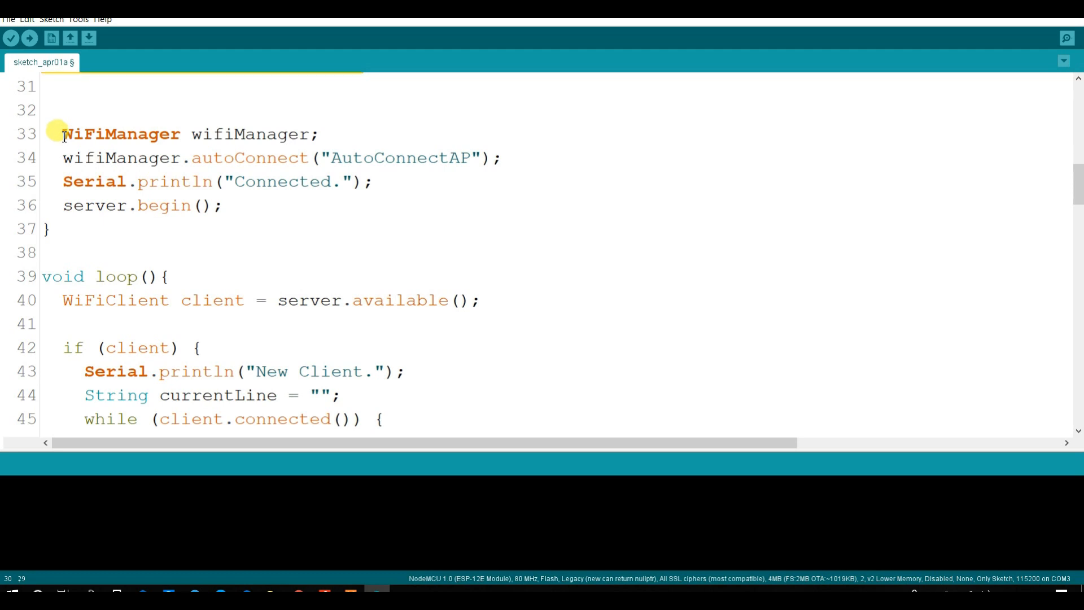
# Step: Highlight part of the setup code and type 'Void looptech'
pyautogui.moveTo(62, 133); pyautogui.dragTo(309, 157)
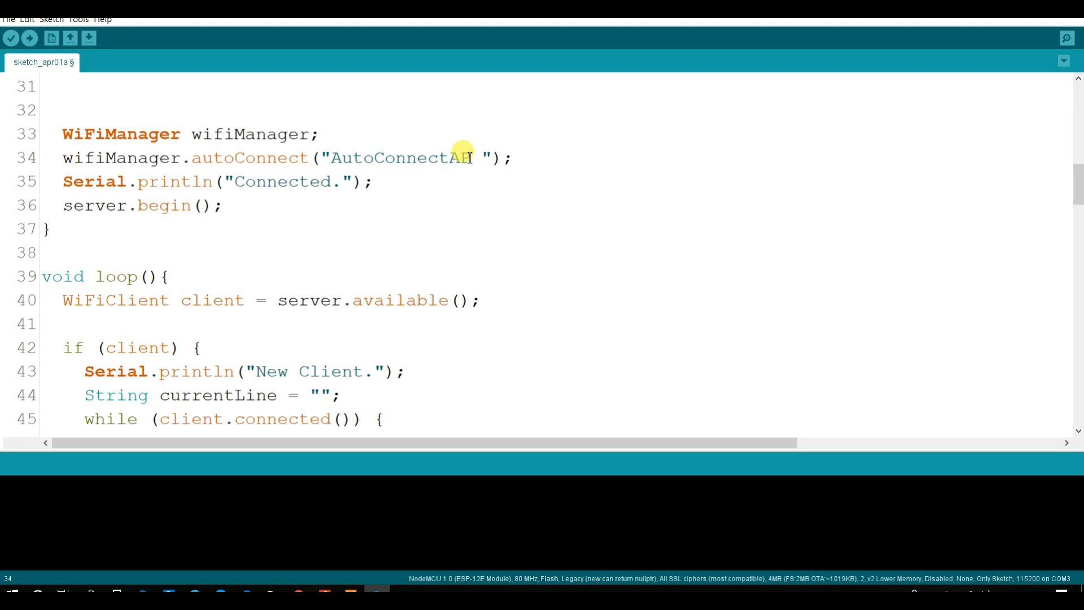
pyautogui.write('Void loop Robo')
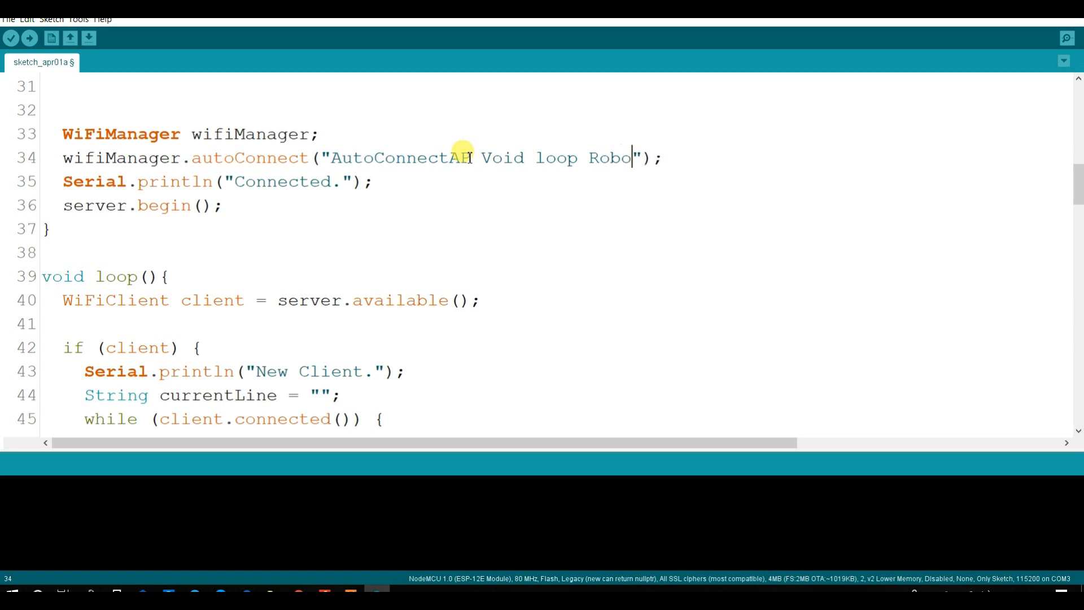
pyautogui.write('tec')
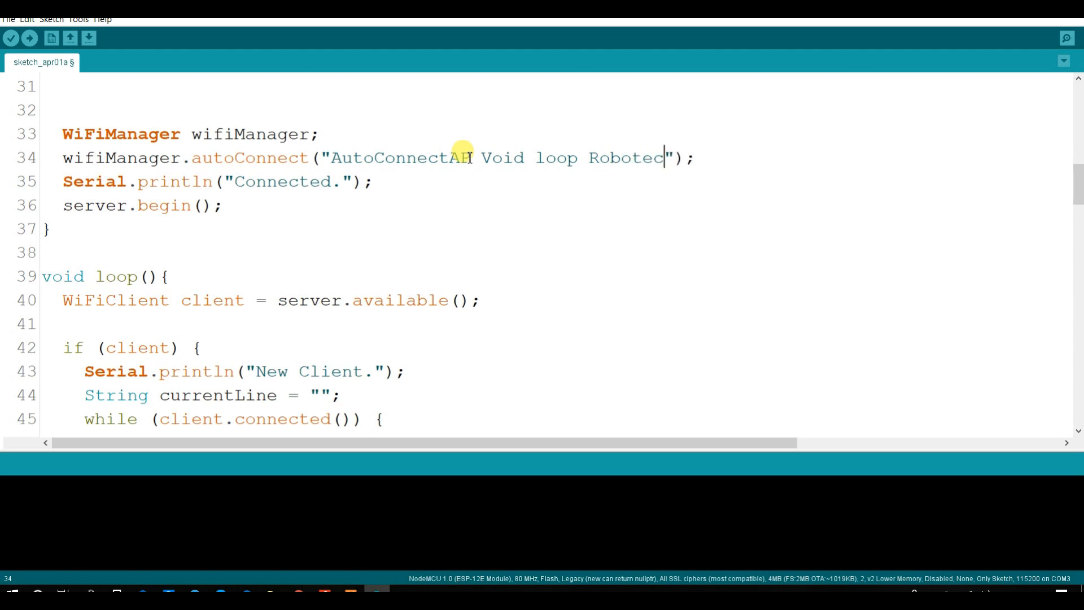
pyautogui.write('h')
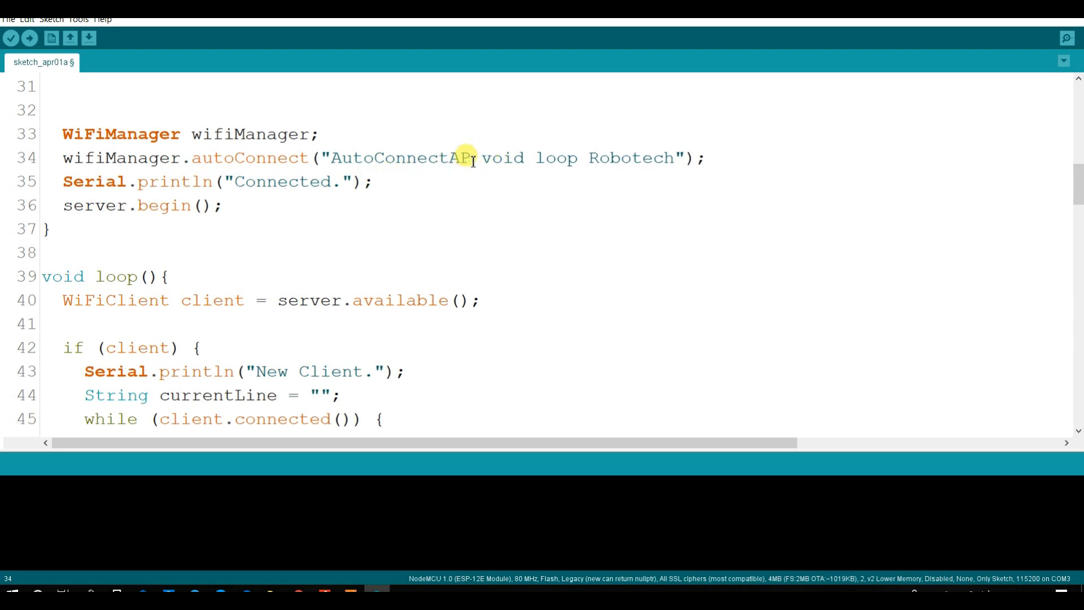
# Step: Comment the server.begin() line with '// initialize the Server'
pyautogui.doubleClick(281, 182)
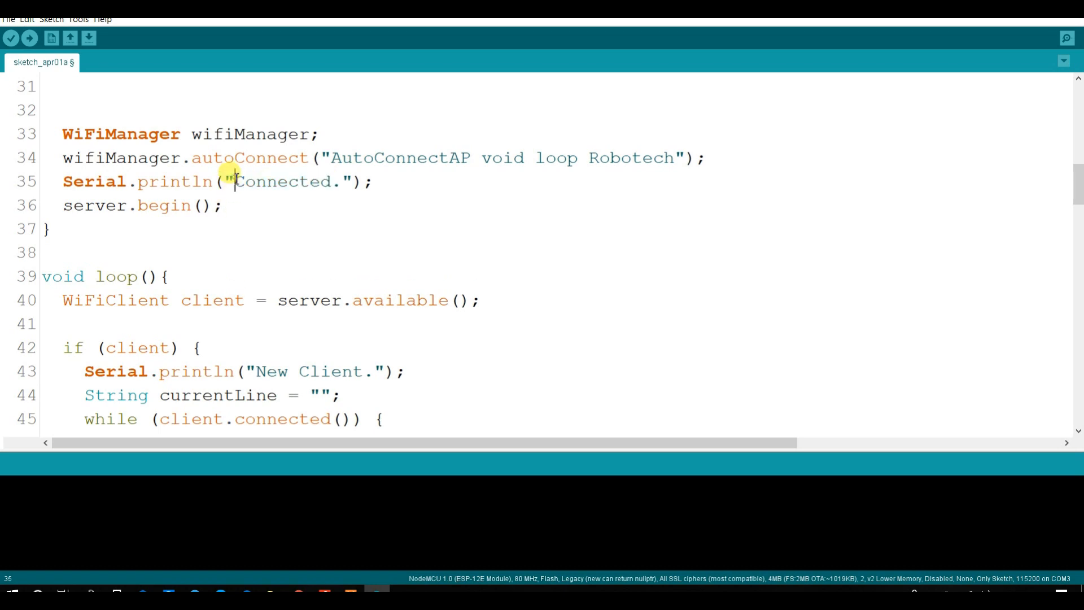
pyautogui.doubleClick(284, 181)
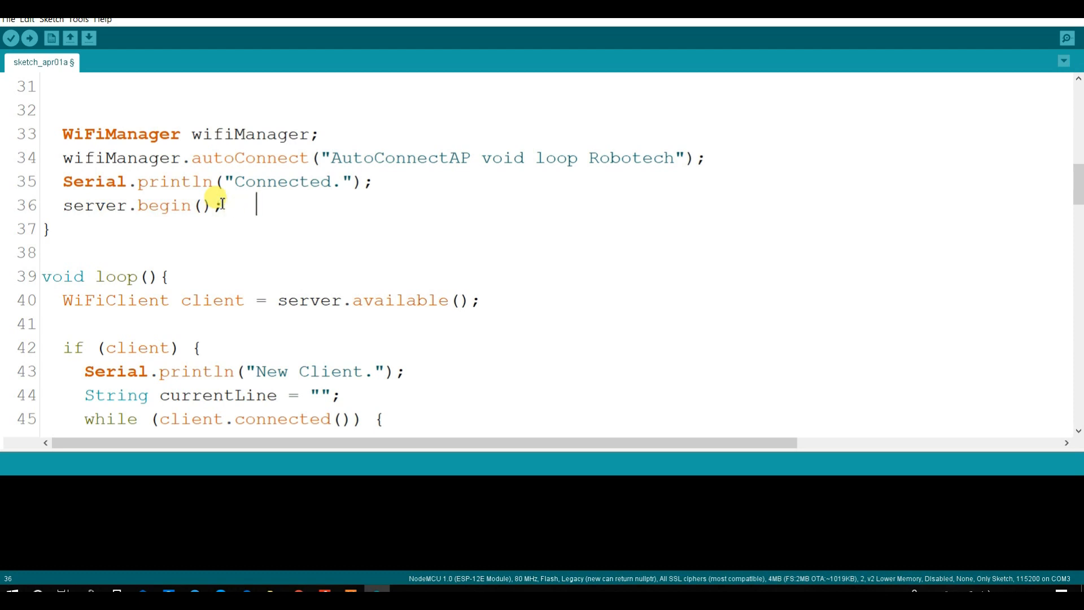
pyautogui.write('//')
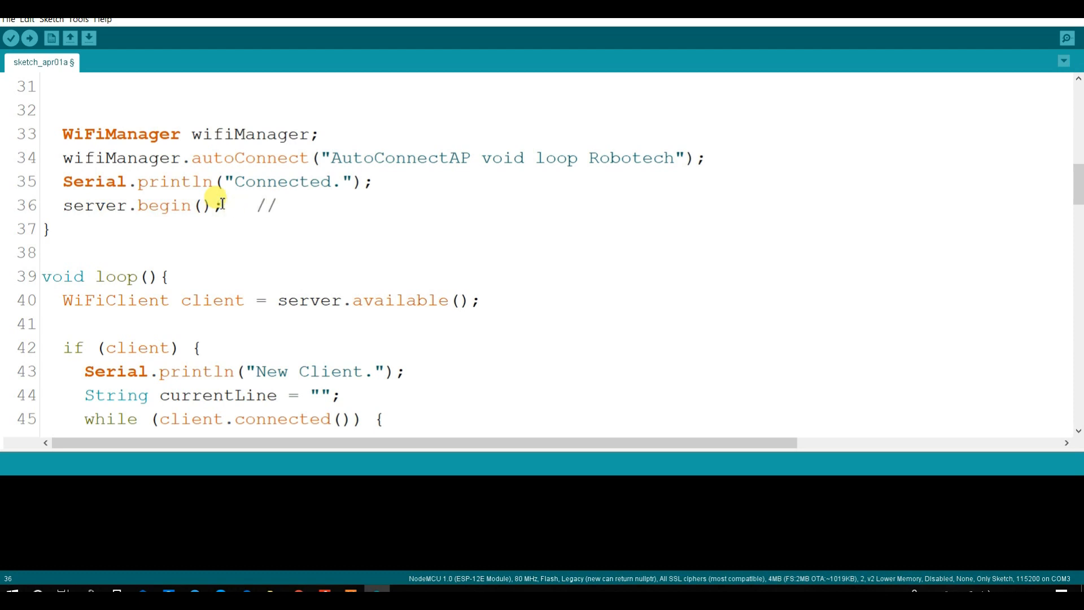
pyautogui.write('Servr')
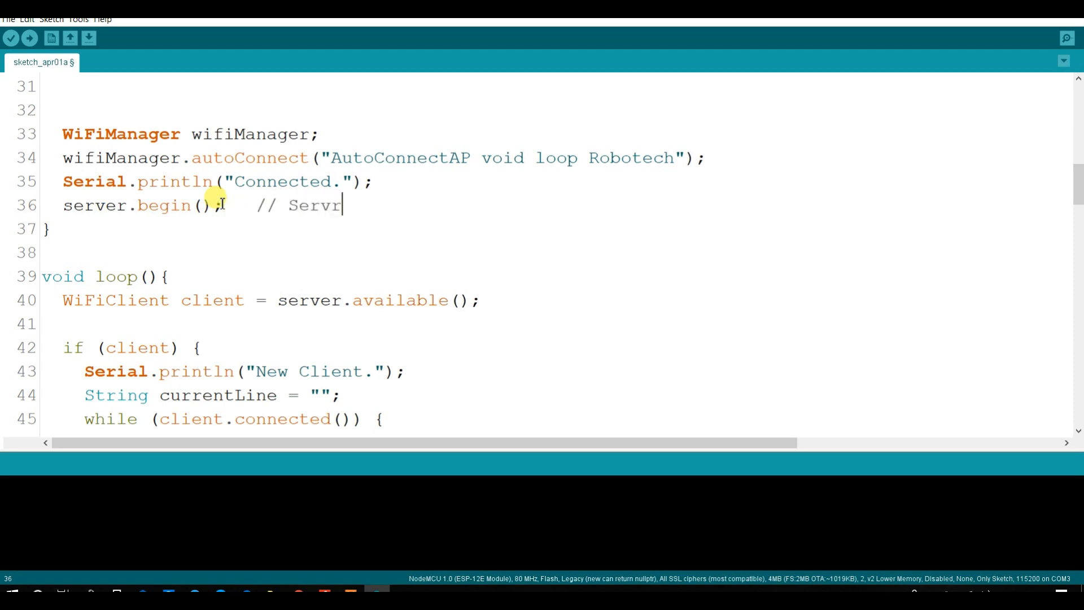
pyautogui.write('e')
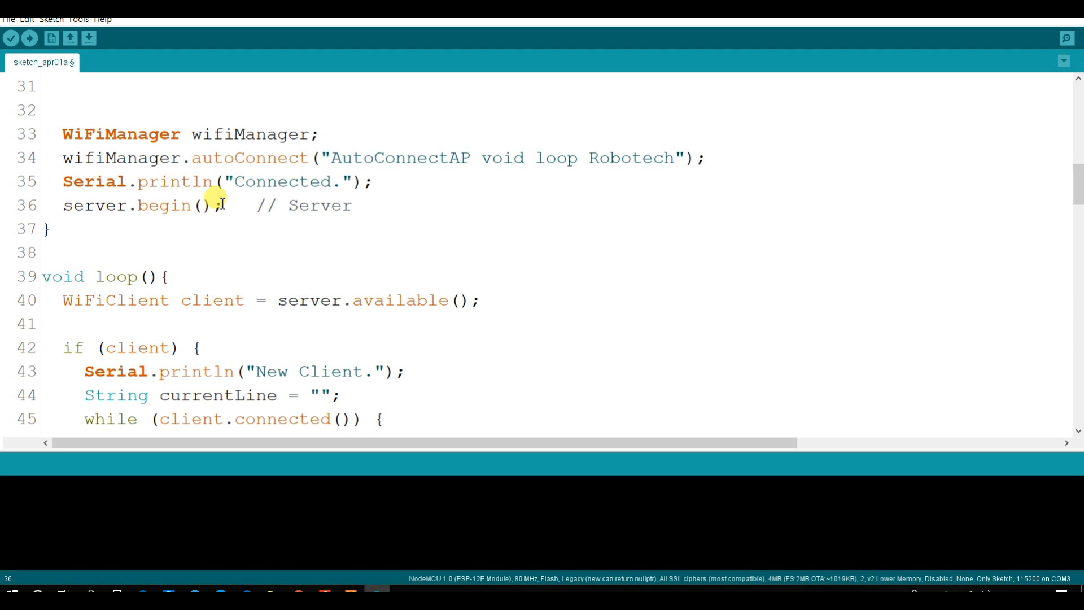
pyautogui.write('initi')
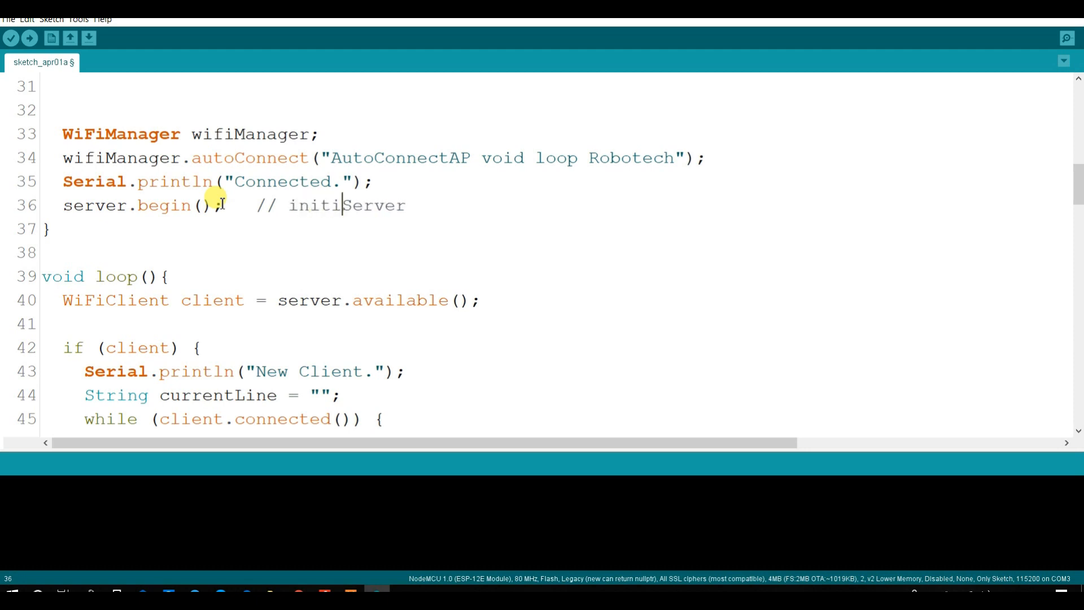
pyautogui.write('lize')
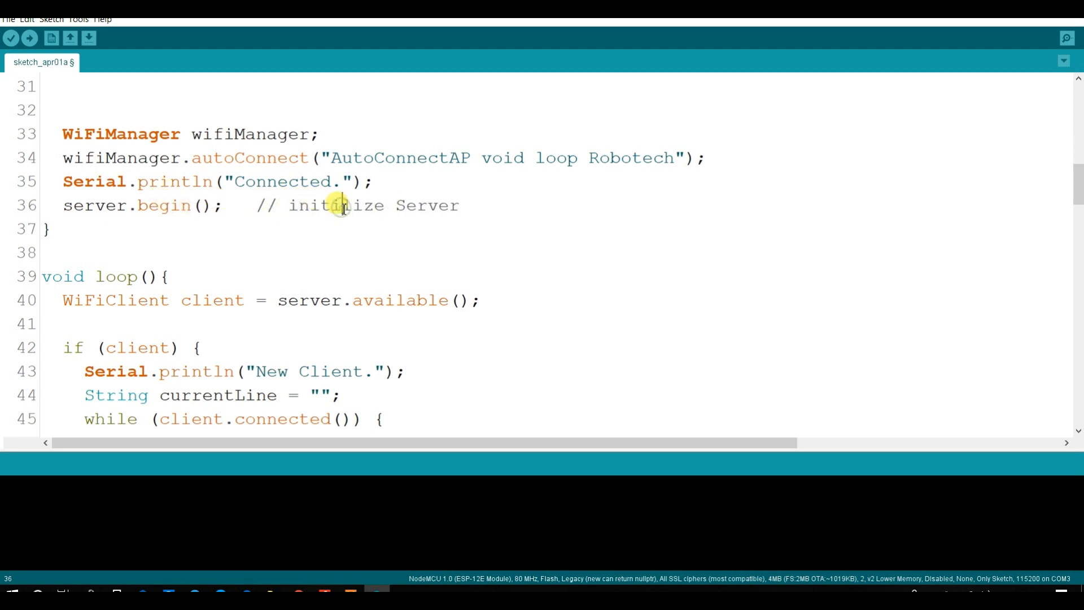
pyautogui.moveTo(458, 206)
pyautogui.write('the ')
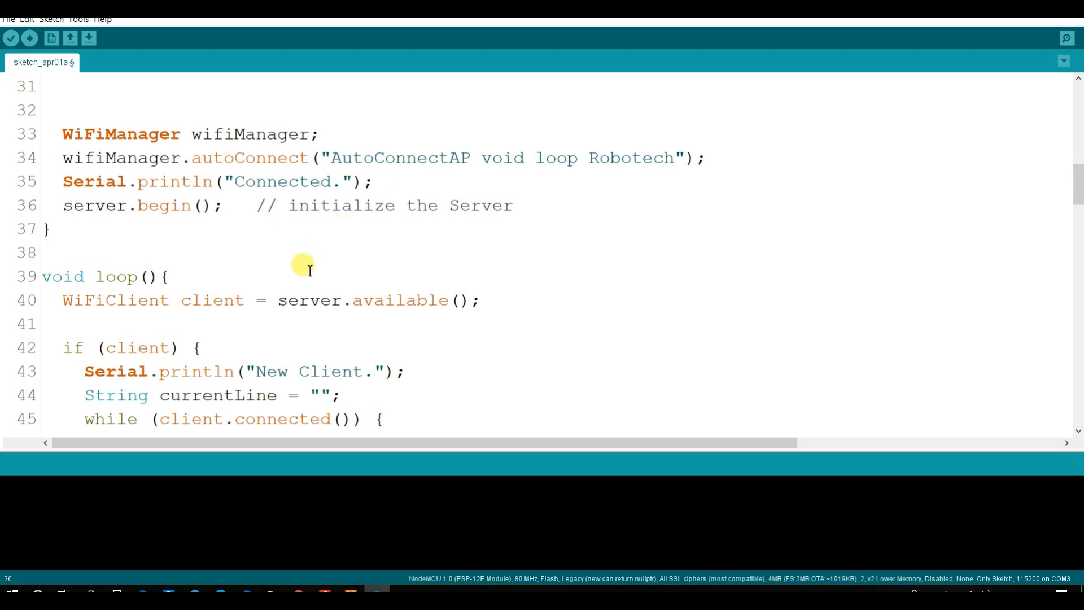
pyautogui.scroll(-3)
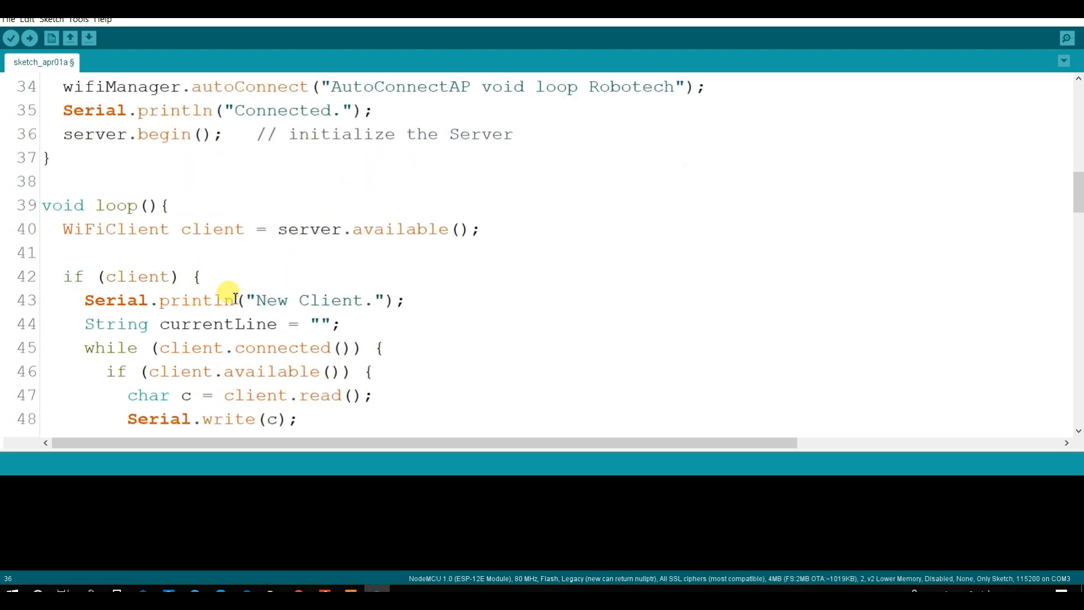
pyautogui.scroll(-3)
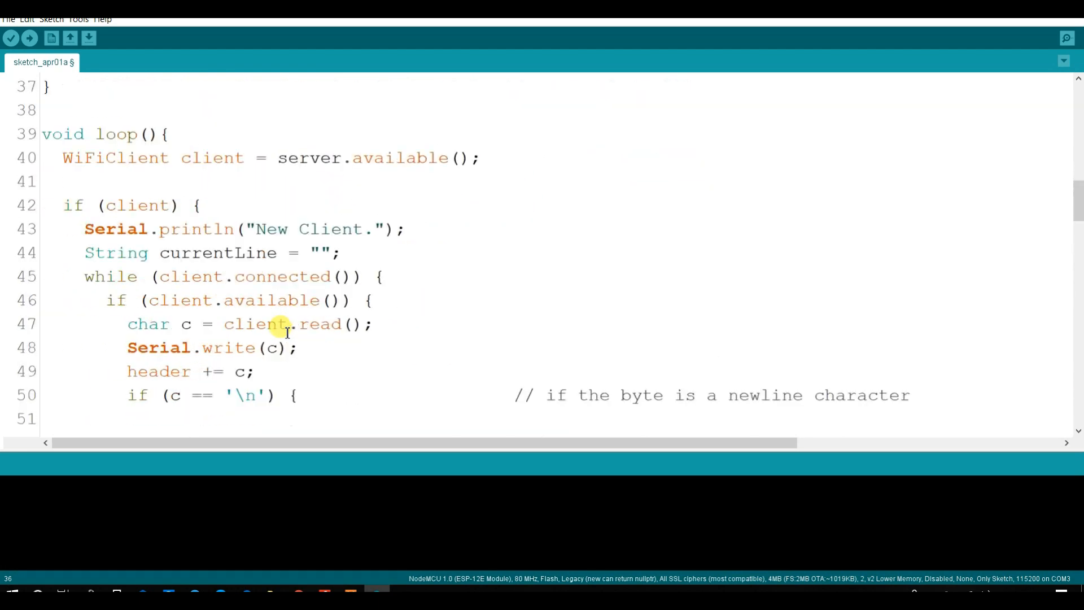
pyautogui.scroll(-3)
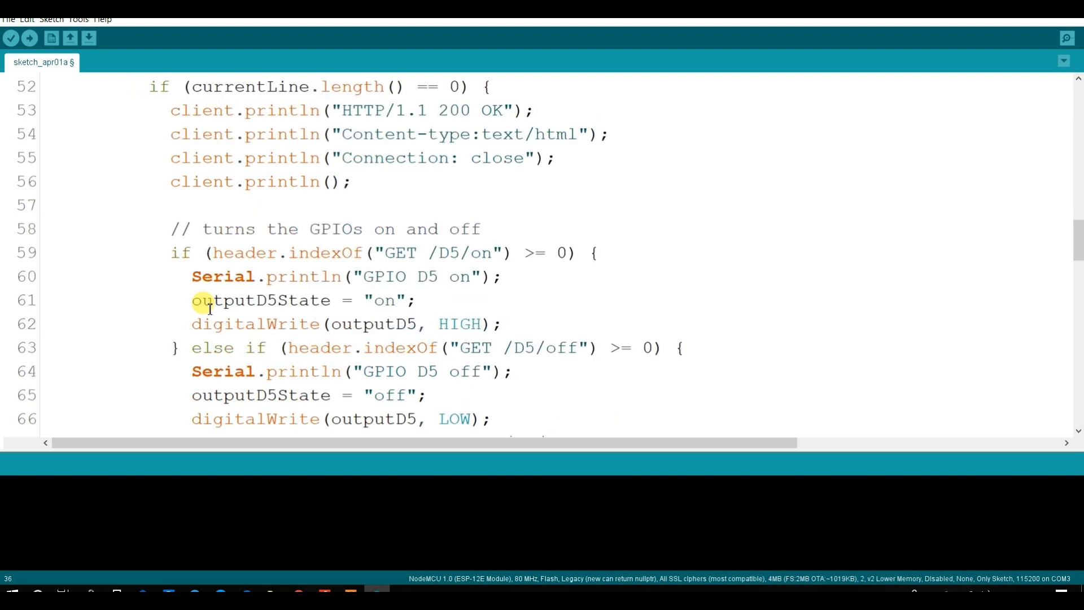
pyautogui.scroll(-3)
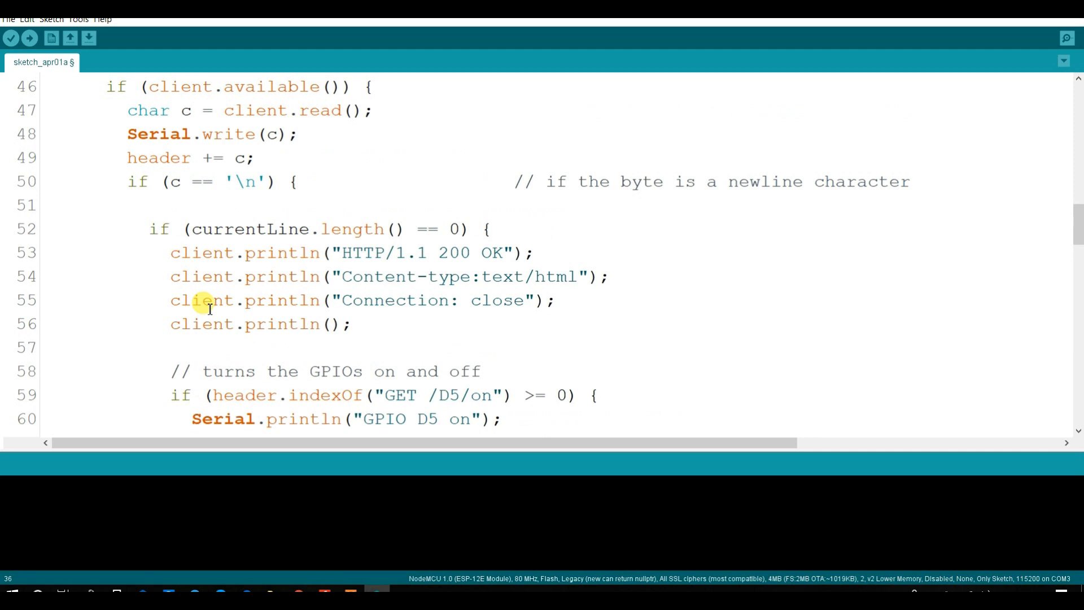
pyautogui.scroll(-3)
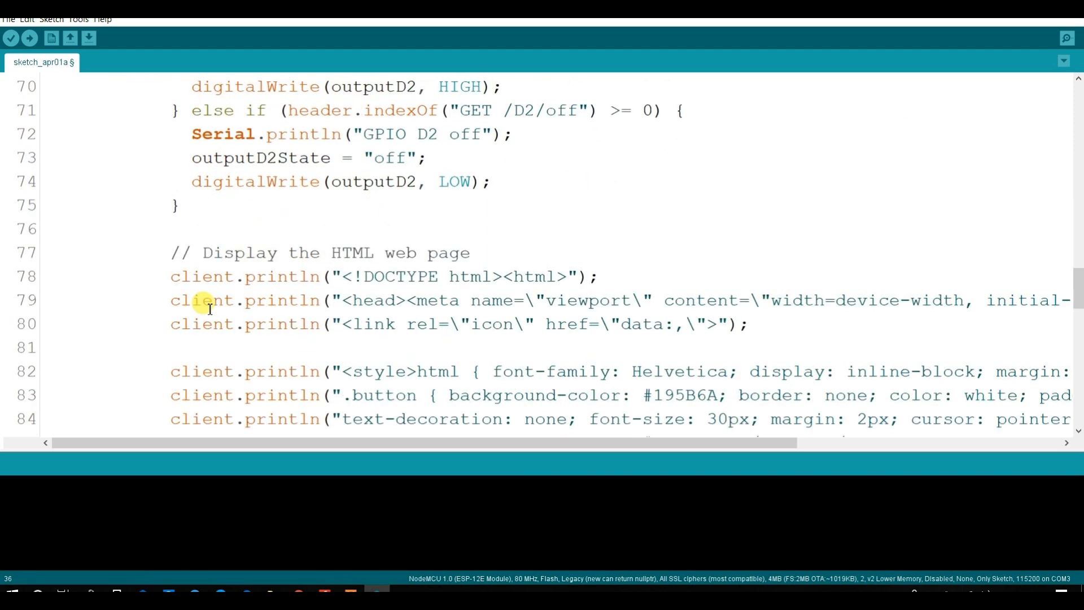
pyautogui.scroll(-3)
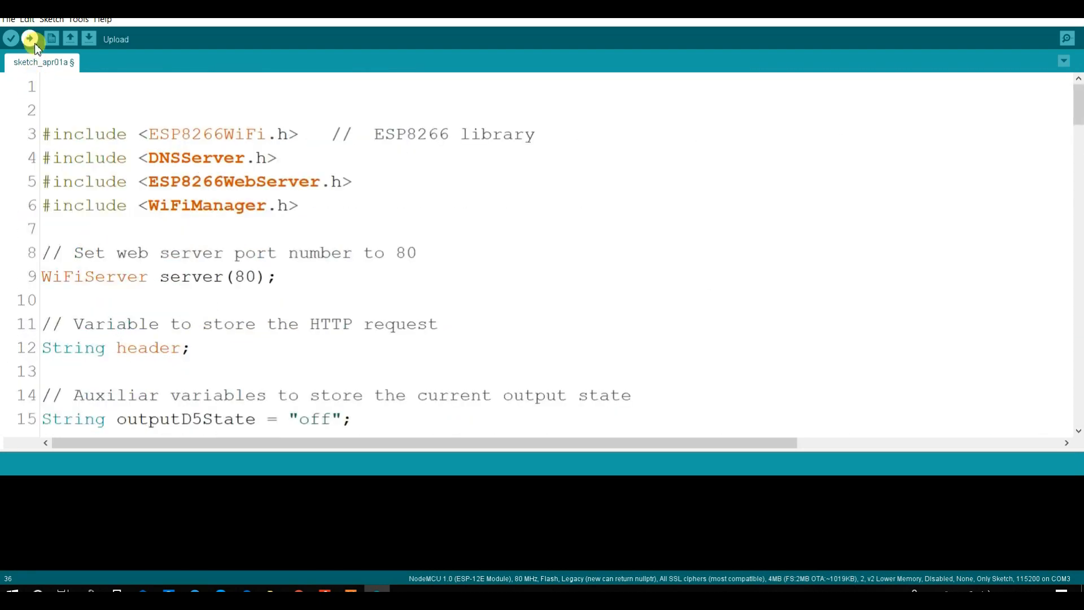
# Step: Upload the sketch to the NodeMCU and wait for Done uploading
pyautogui.click(31, 39)
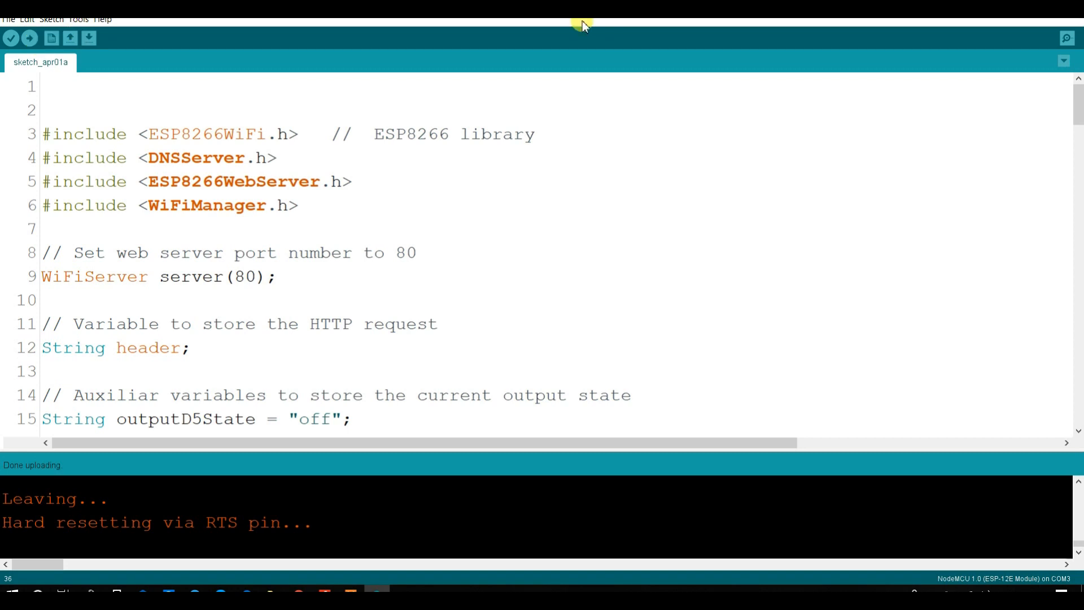
pyautogui.moveTo(1066, 38)
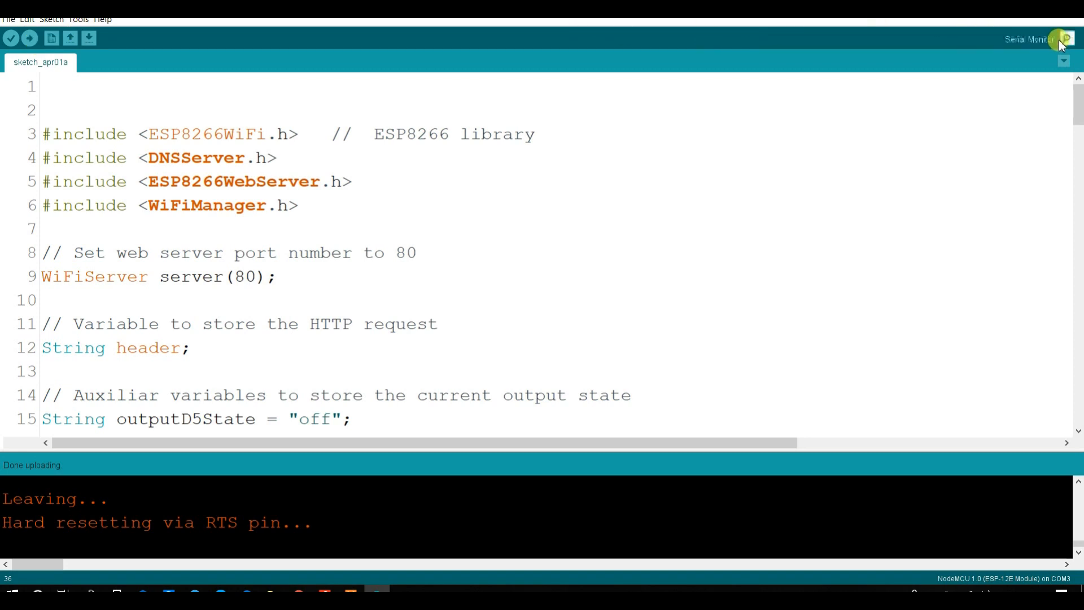
# Step: Open the serial monitor, then switch the laptop's Wi-Fi from voidloop to AutoConnectAP
pyautogui.click(1058, 39)
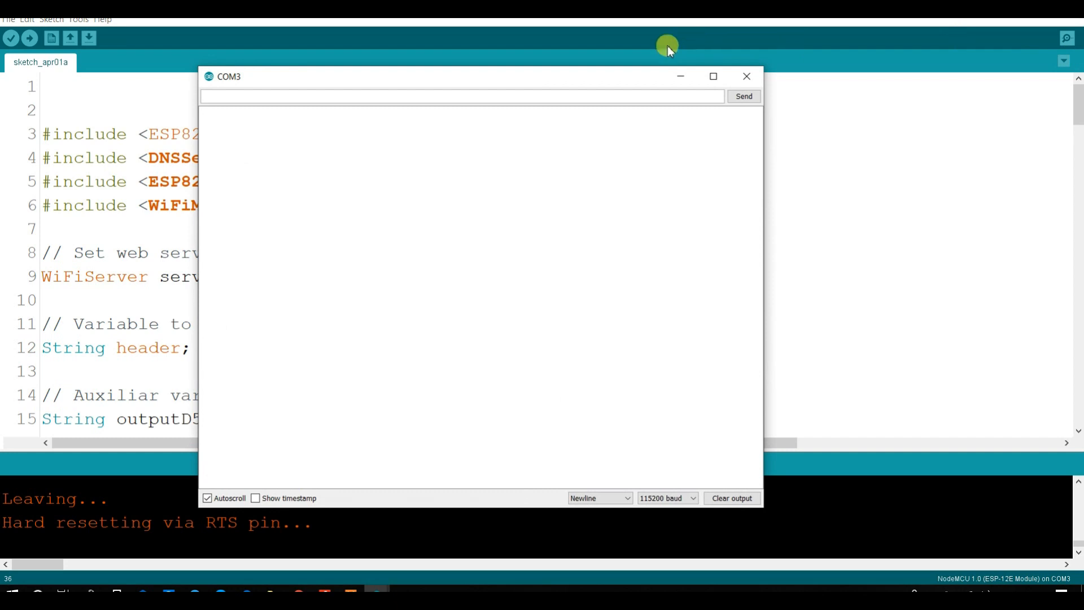
pyautogui.moveTo(668, 46); pyautogui.dragTo(456, 56)
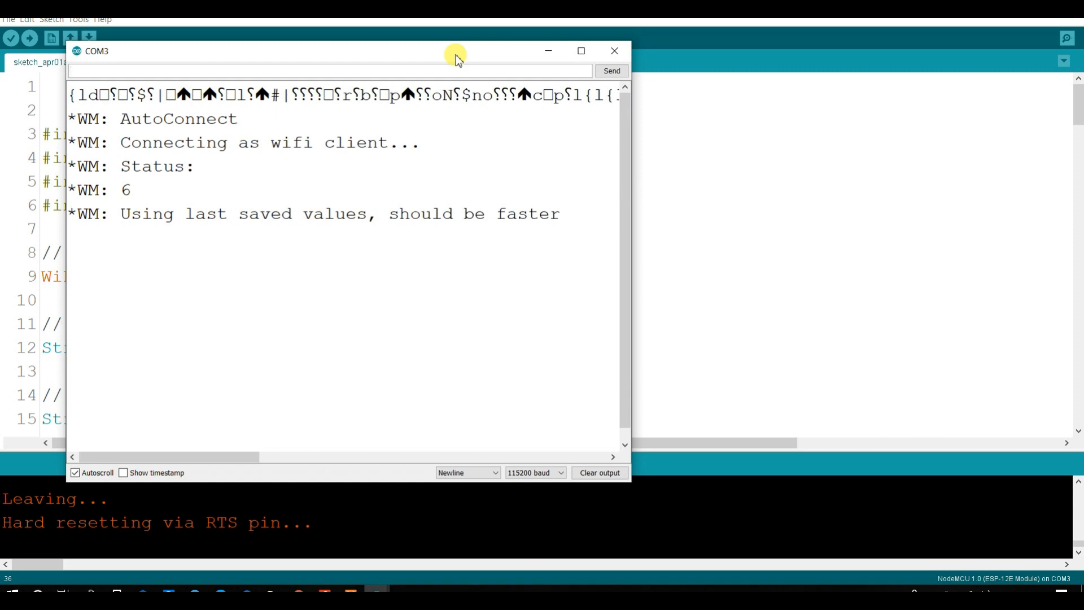
pyautogui.moveTo(390, 160)
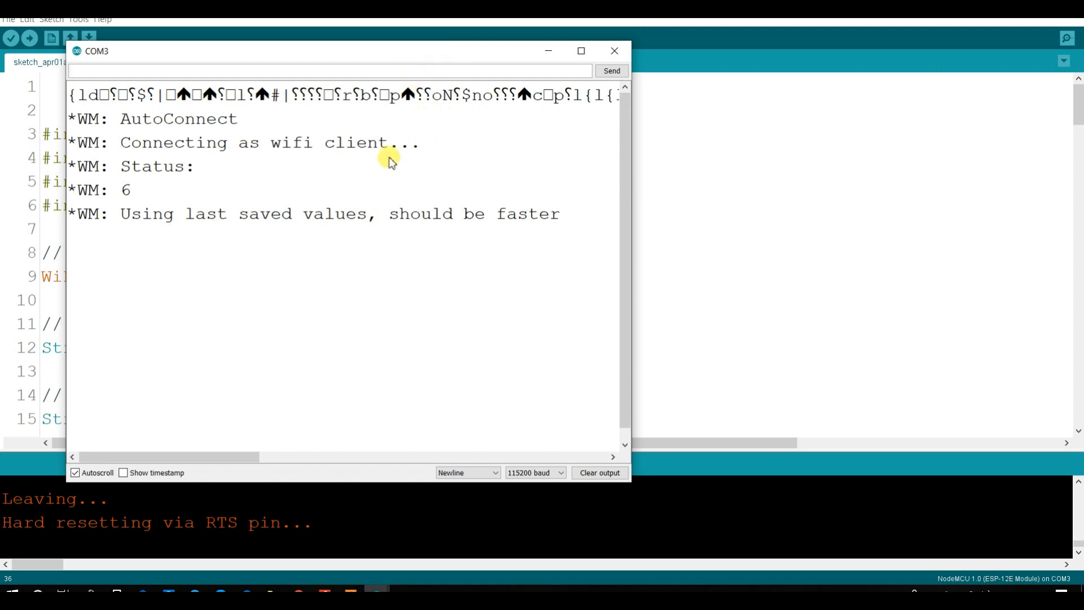
pyautogui.moveTo(172, 150)
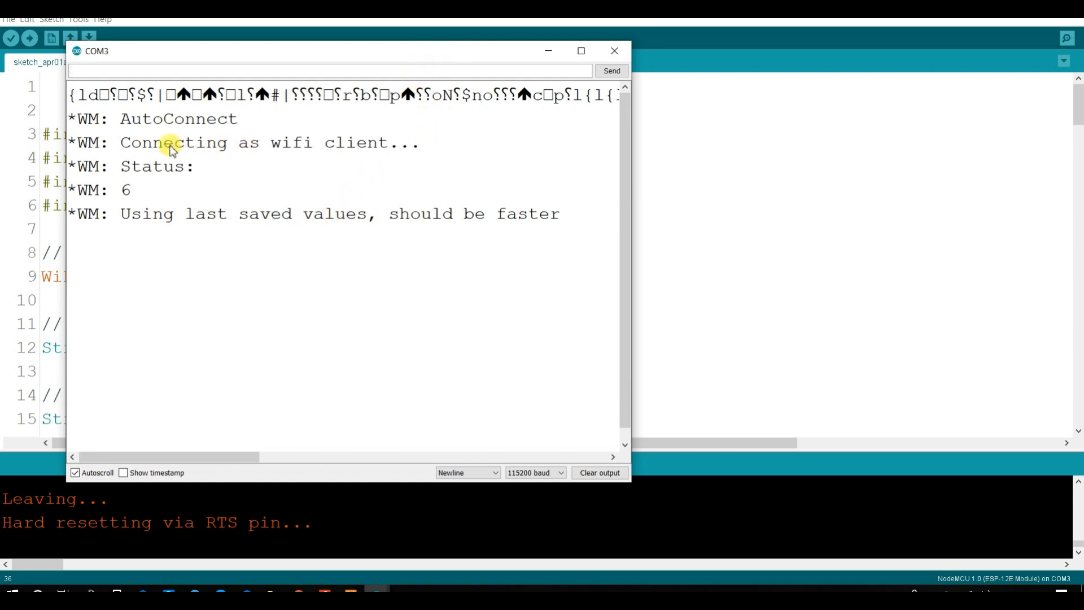
pyautogui.moveTo(312, 176)
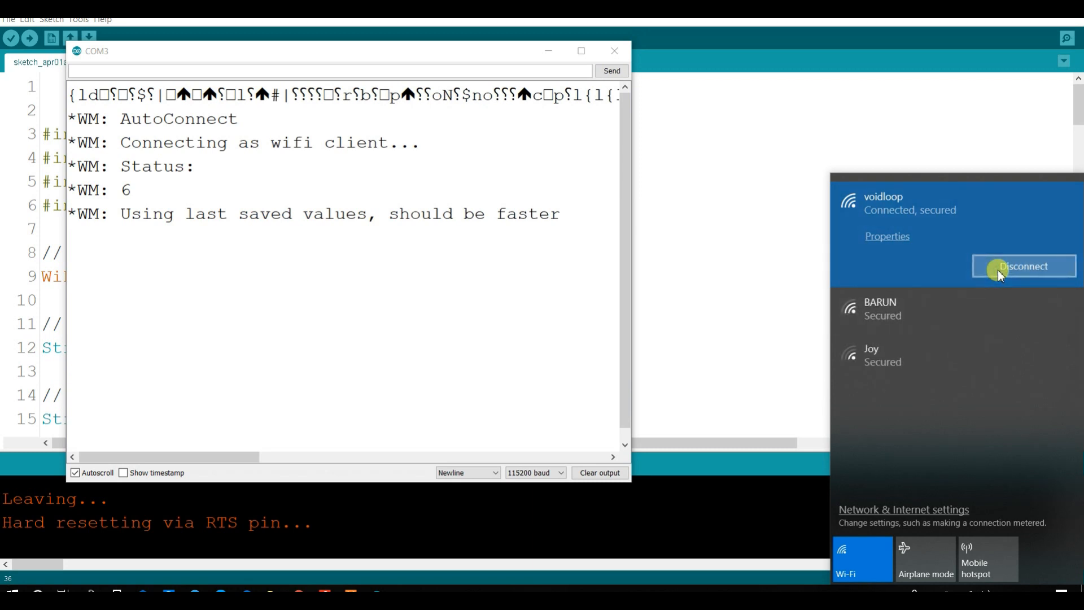
pyautogui.click(1024, 266)
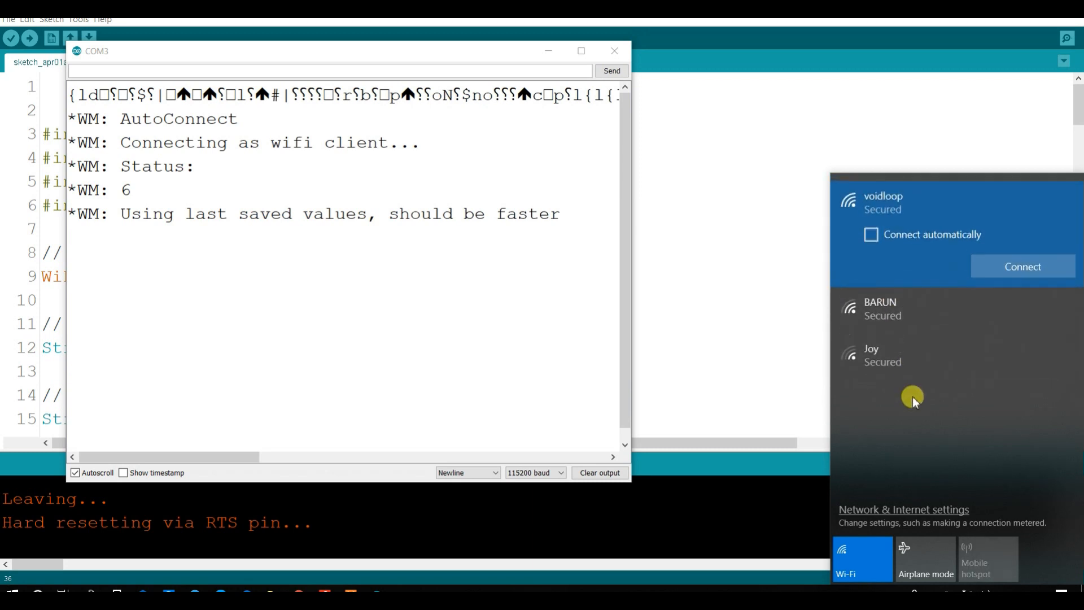
pyautogui.moveTo(909, 432)
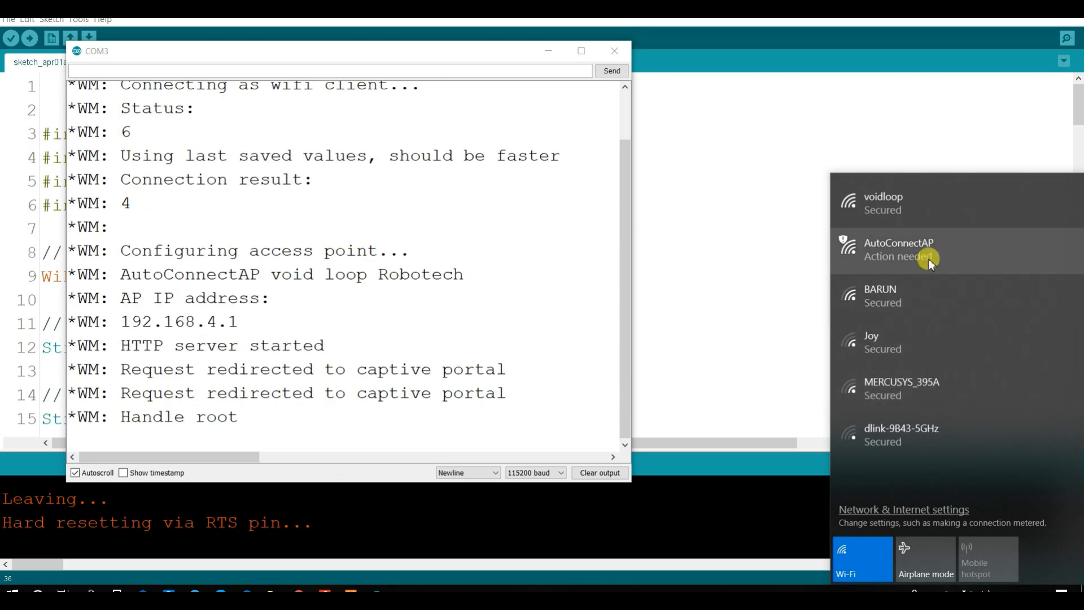
pyautogui.moveTo(915, 344)
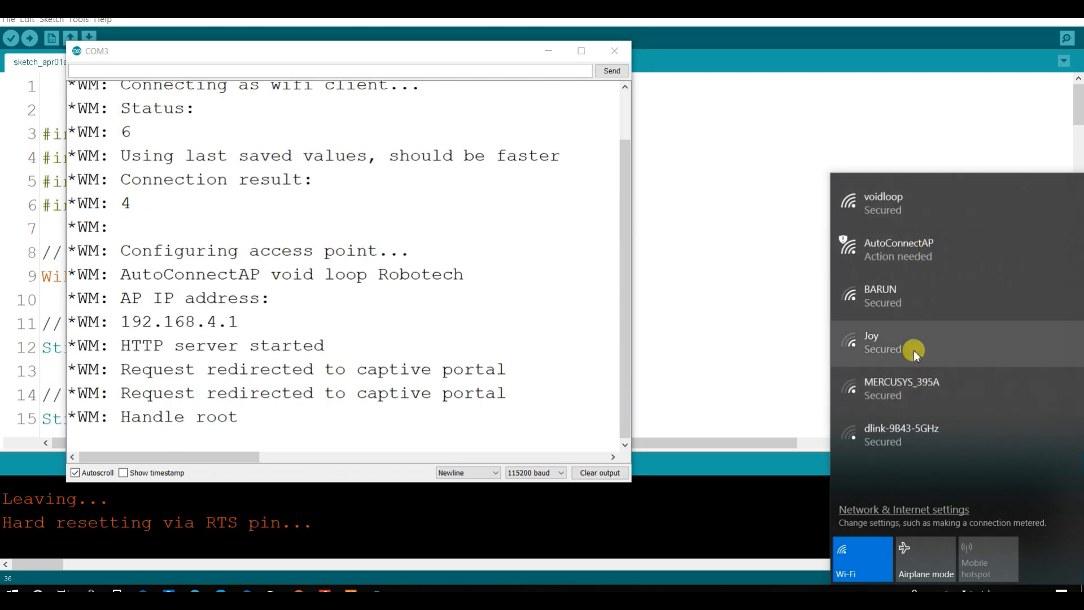
pyautogui.moveTo(891, 250)
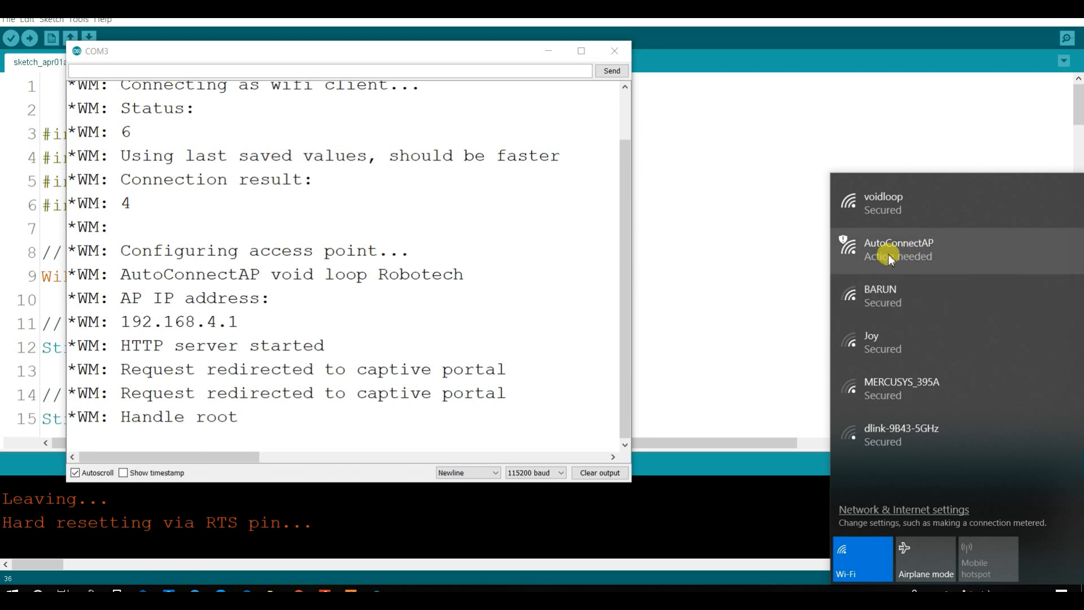
pyautogui.moveTo(332, 323)
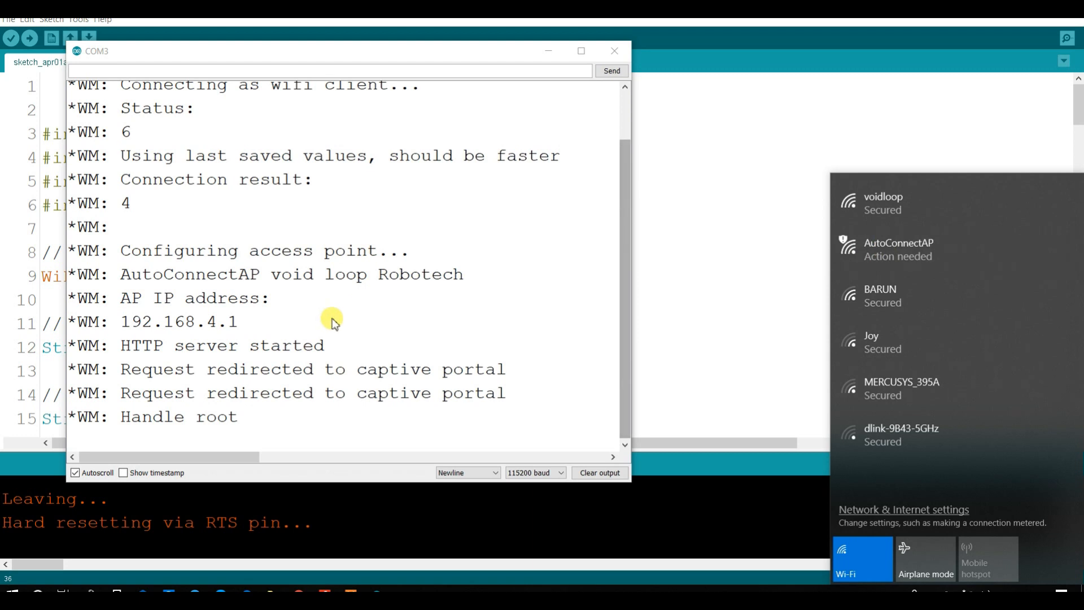
pyautogui.moveTo(221, 326)
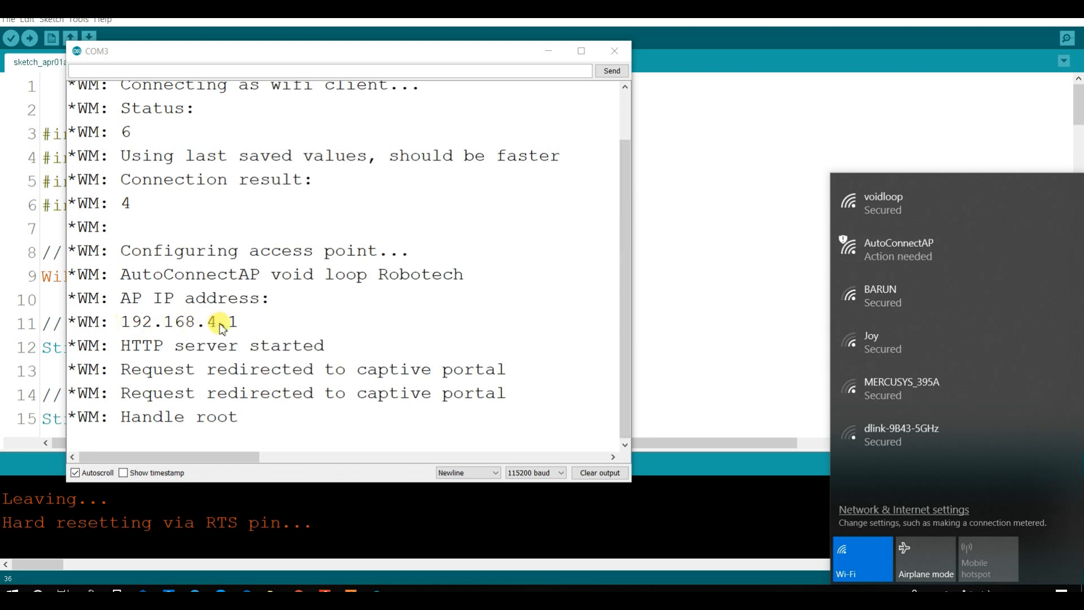
pyautogui.moveTo(899, 249)
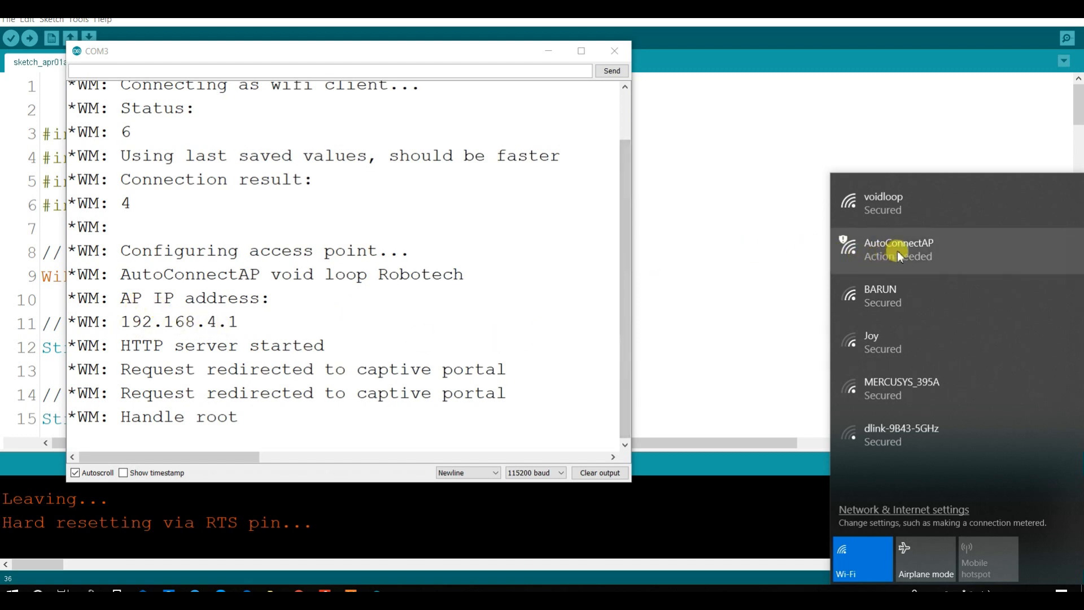
pyautogui.click(899, 249)
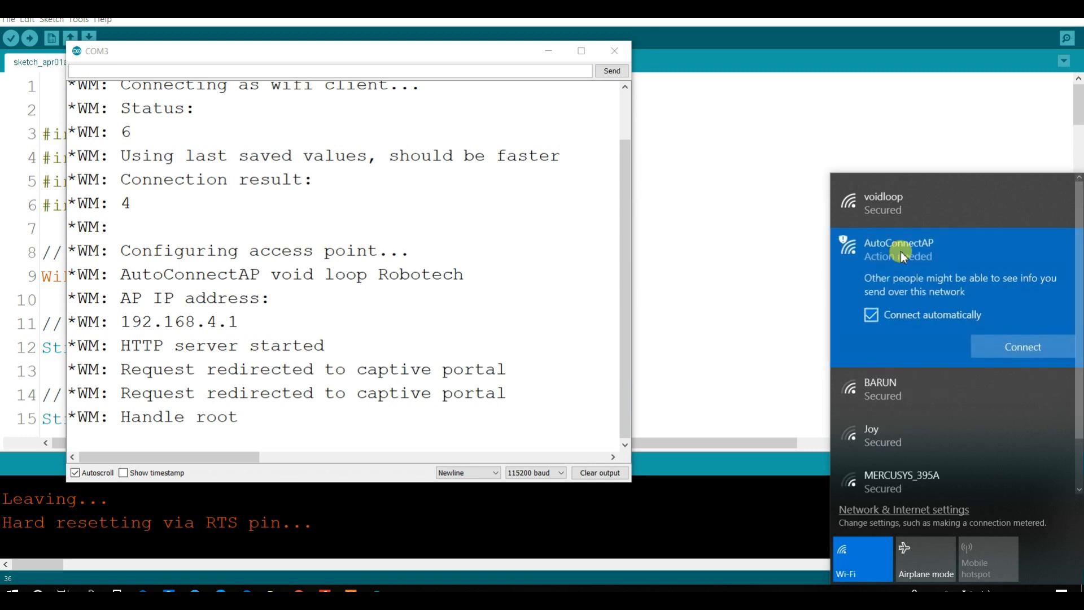
pyautogui.click(1023, 347)
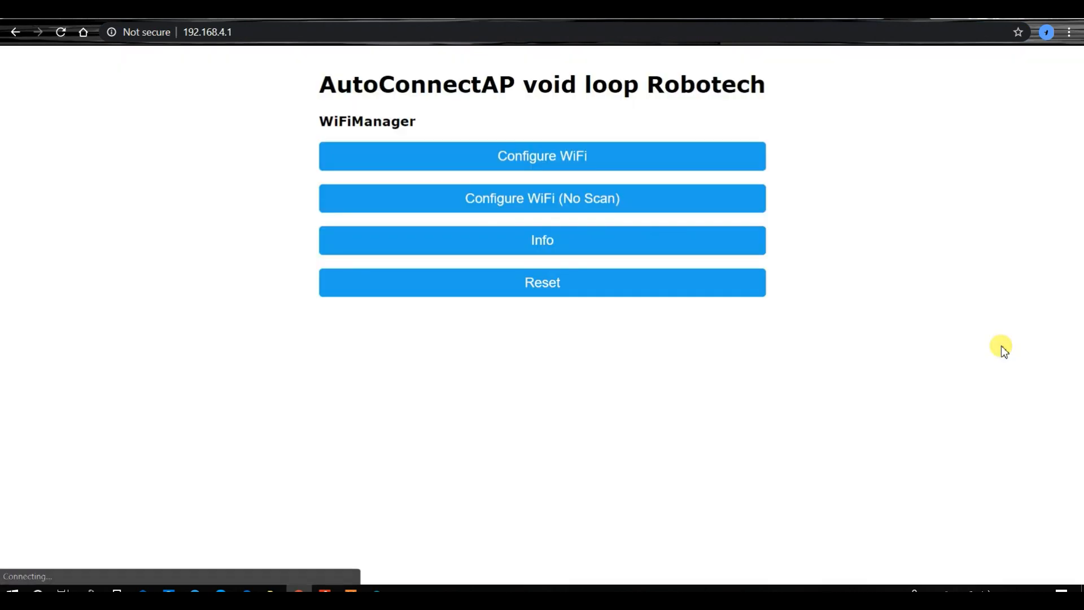
pyautogui.moveTo(581, 266)
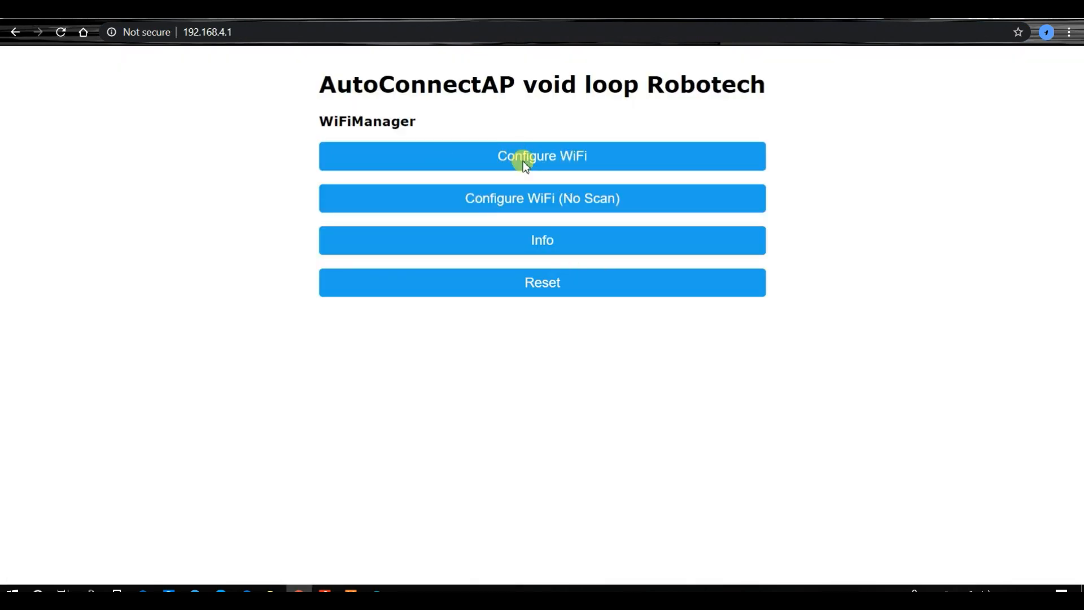
# Step: In the portal's Configure WiFi page, scan, choose voidloop and save its credentials
pyautogui.click(543, 156)
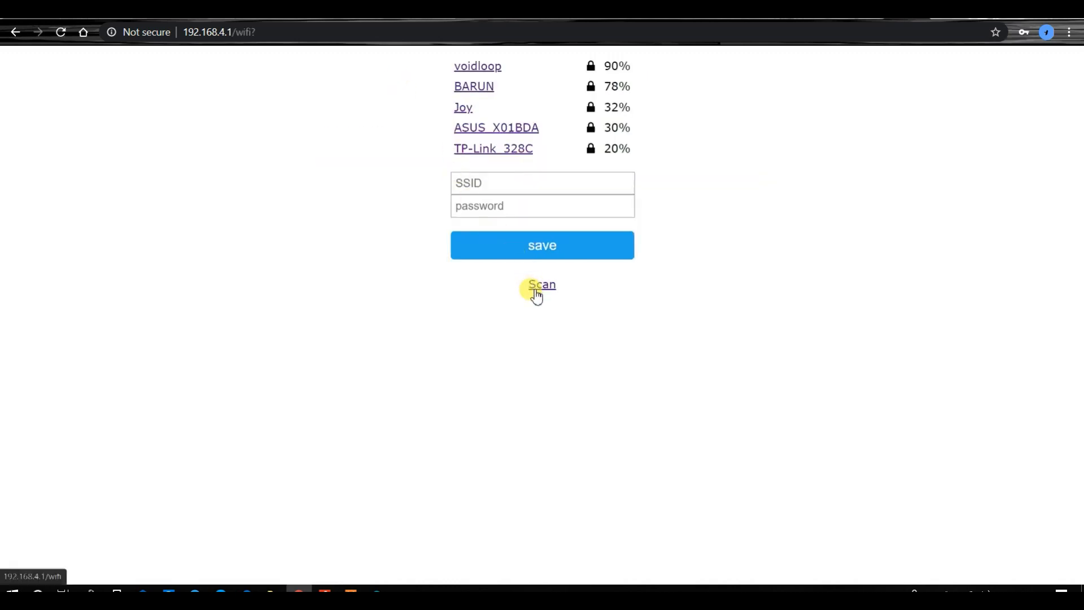
pyautogui.click(542, 285)
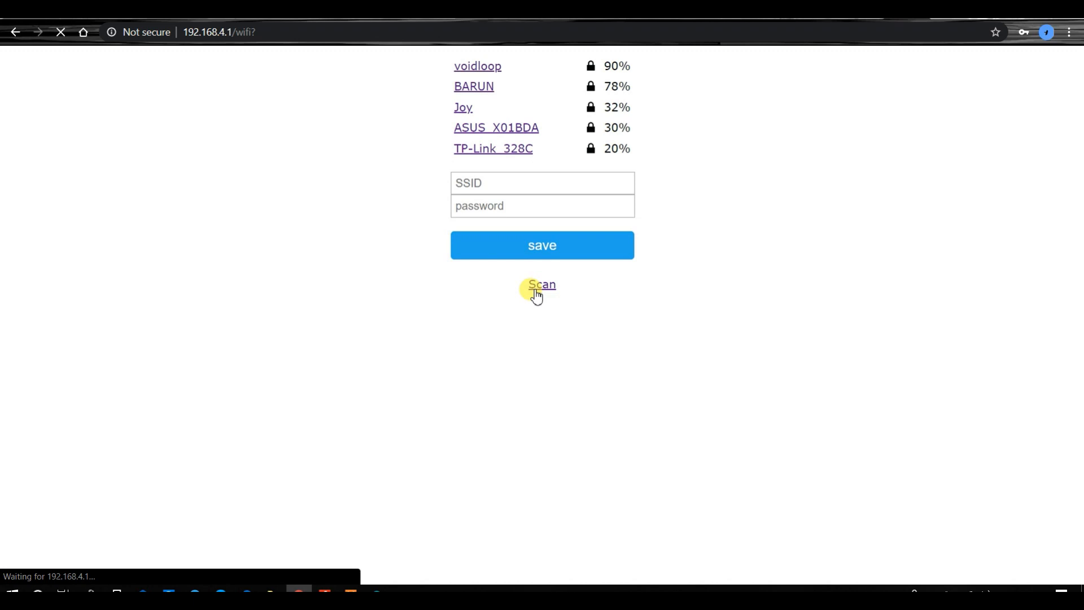
pyautogui.click(542, 284)
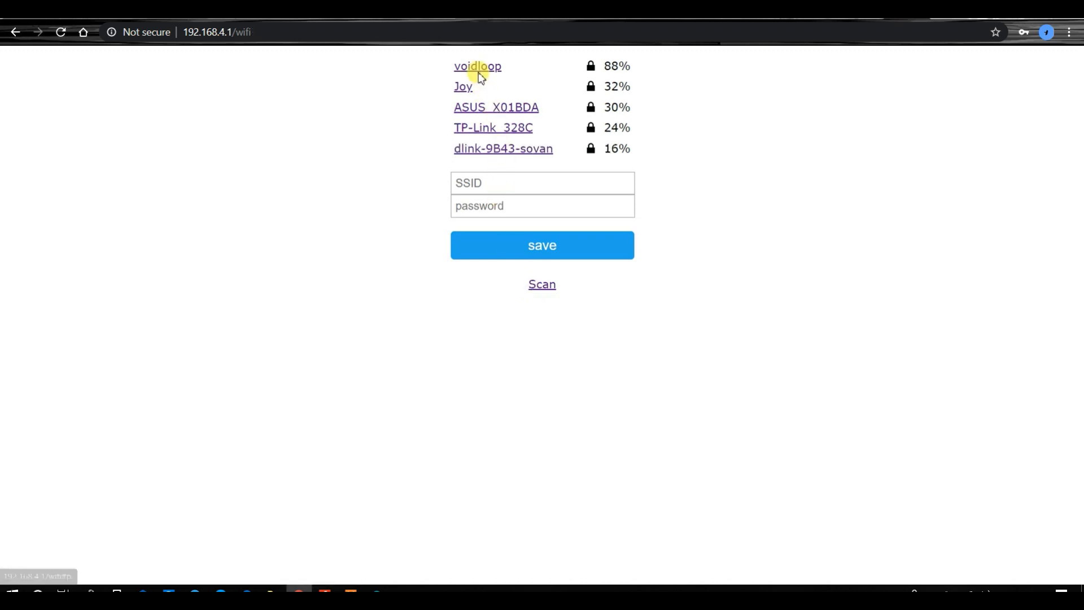
pyautogui.click(477, 66)
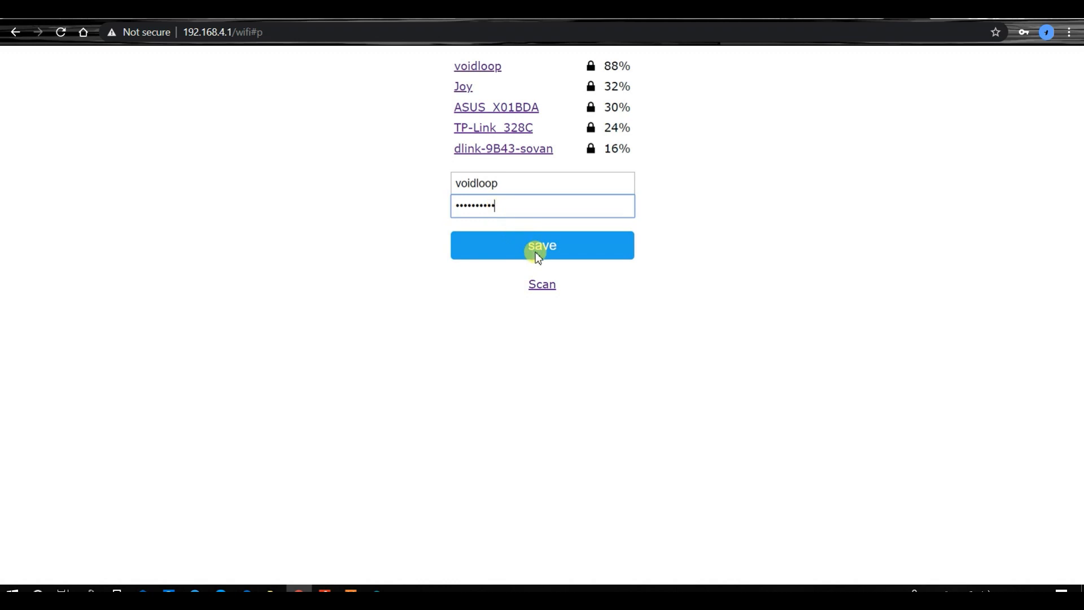
pyautogui.click(542, 244)
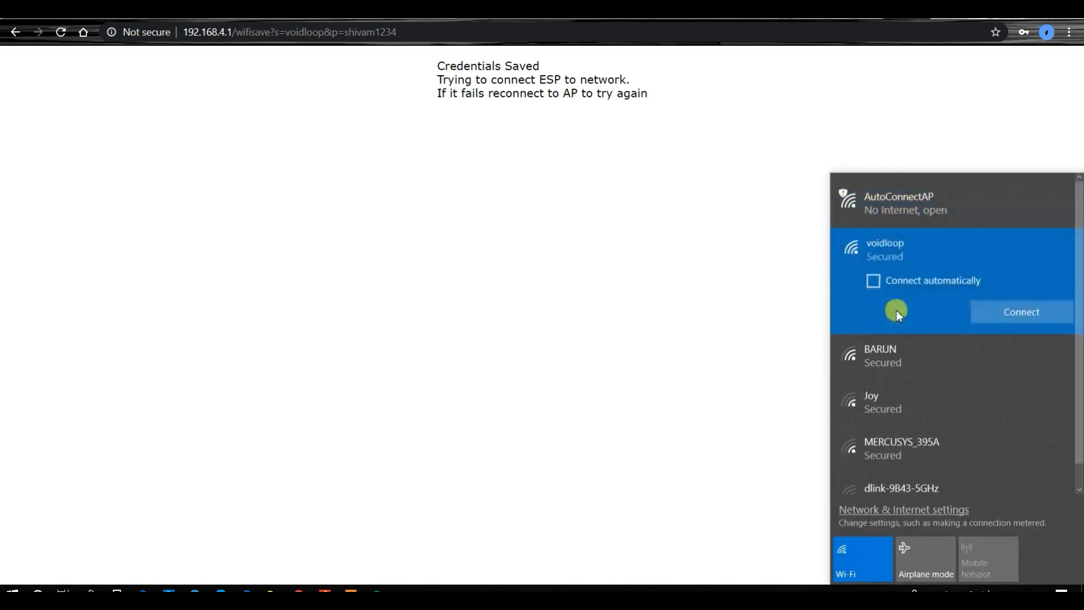
# Step: Connect the computer to the voidloop Wi-Fi network with Connect automatically enabled
pyautogui.click(874, 281)
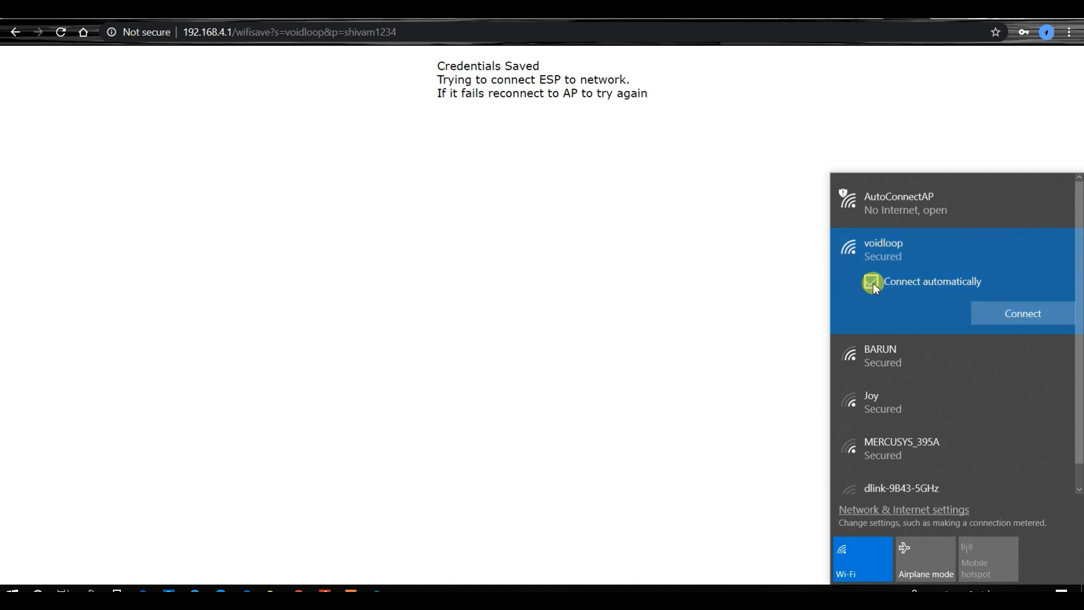
pyautogui.click(1023, 313)
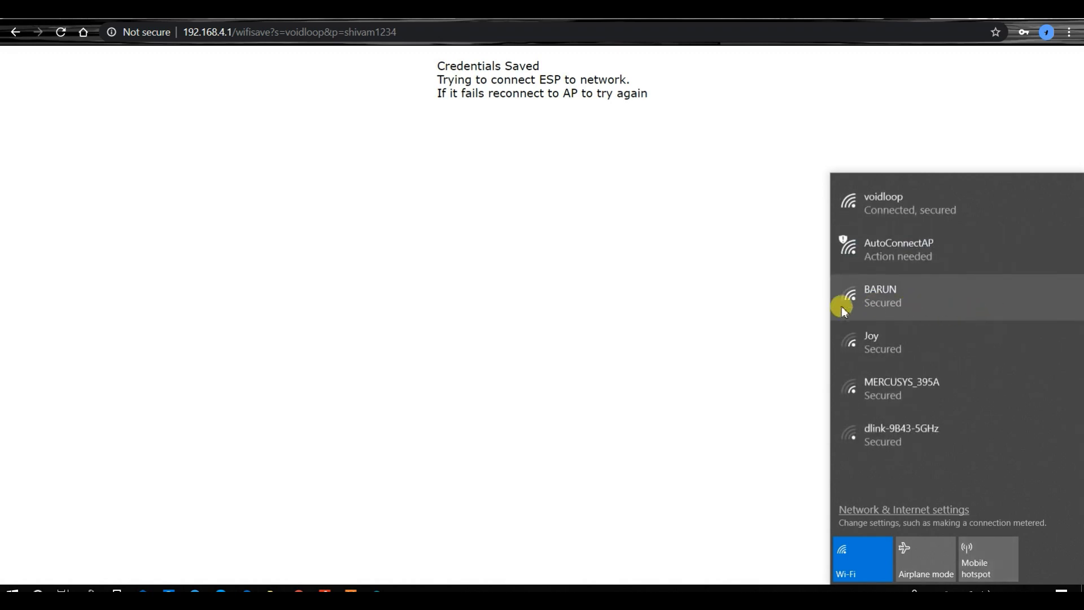
pyautogui.moveTo(779, 244)
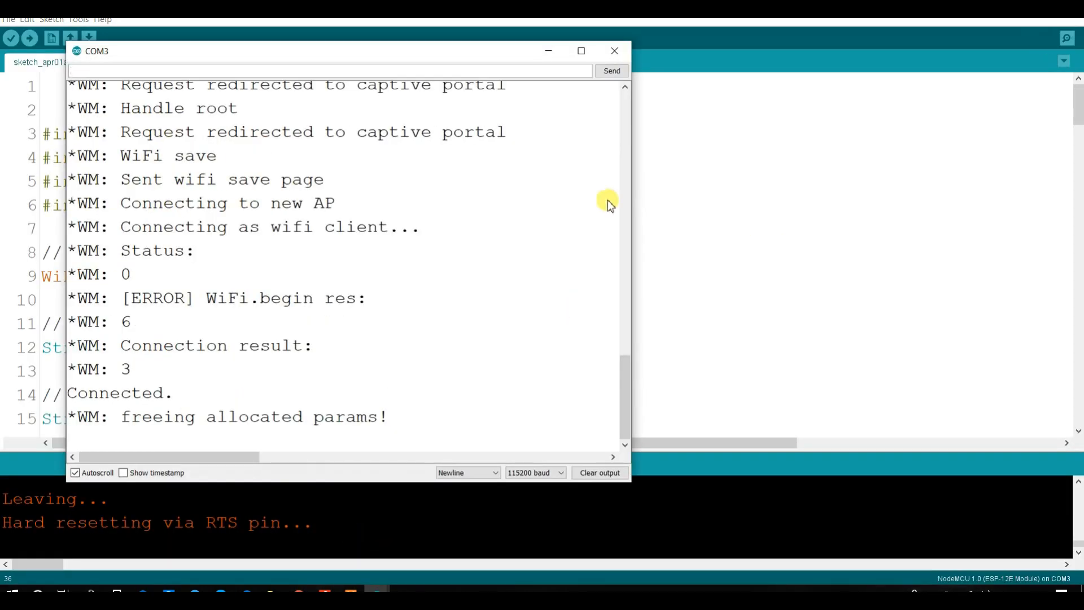
pyautogui.moveTo(564, 259)
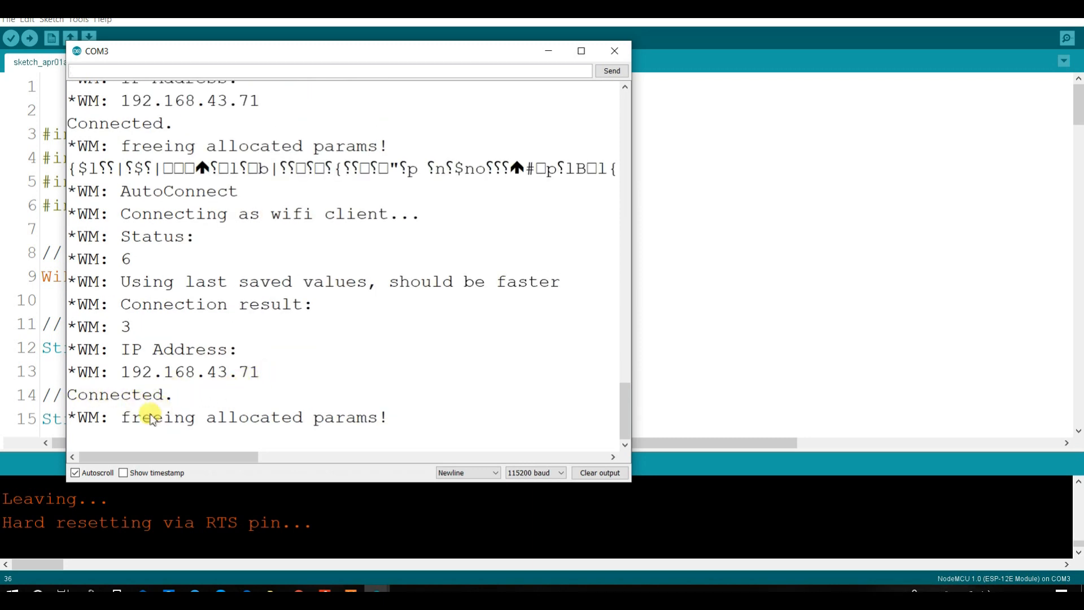
pyautogui.moveTo(171, 398)
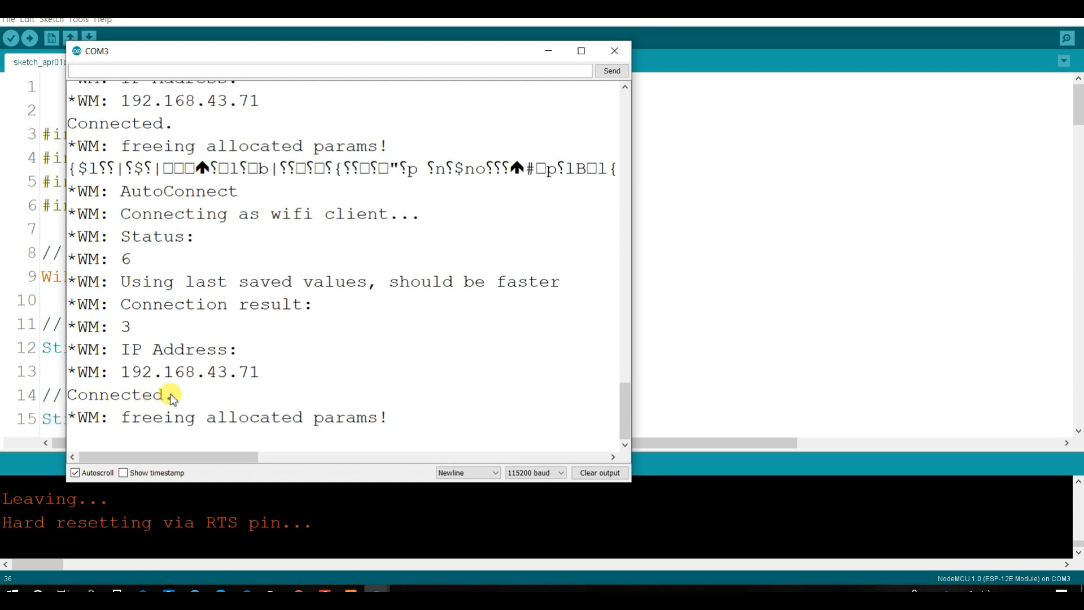
# Step: Copy the IP address 192.168.43.71 from the Serial Monitor output
pyautogui.doubleClick(118, 394)
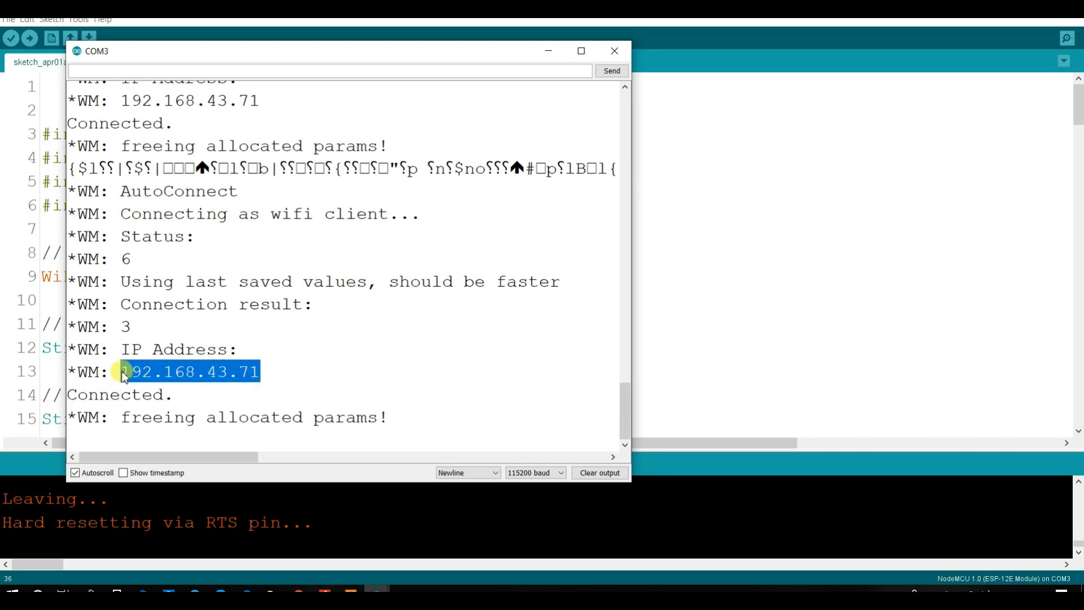
pyautogui.press('ctrl+c')
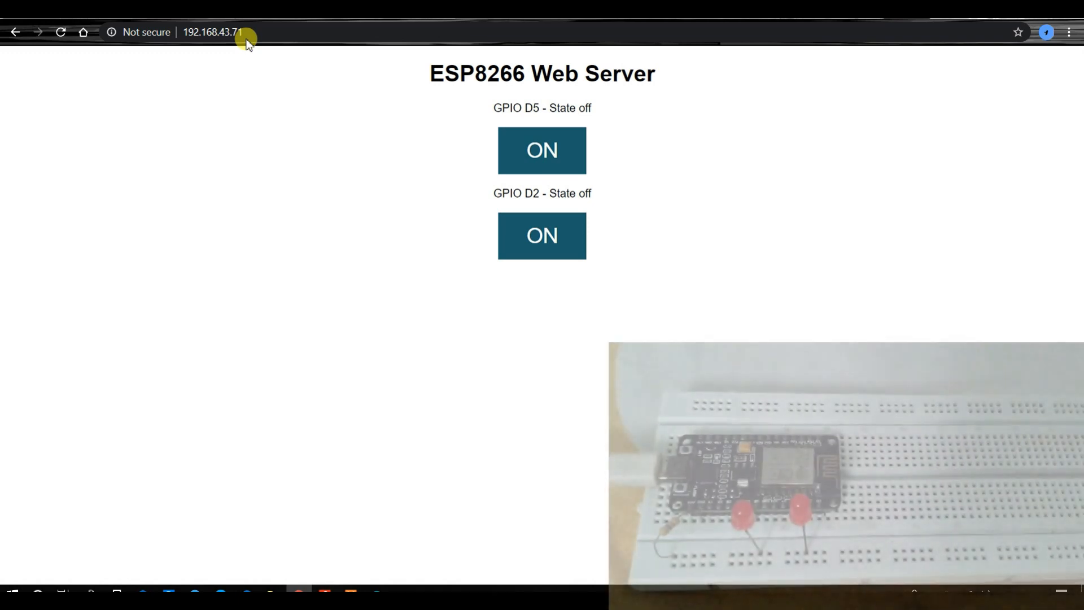
pyautogui.moveTo(416, 138)
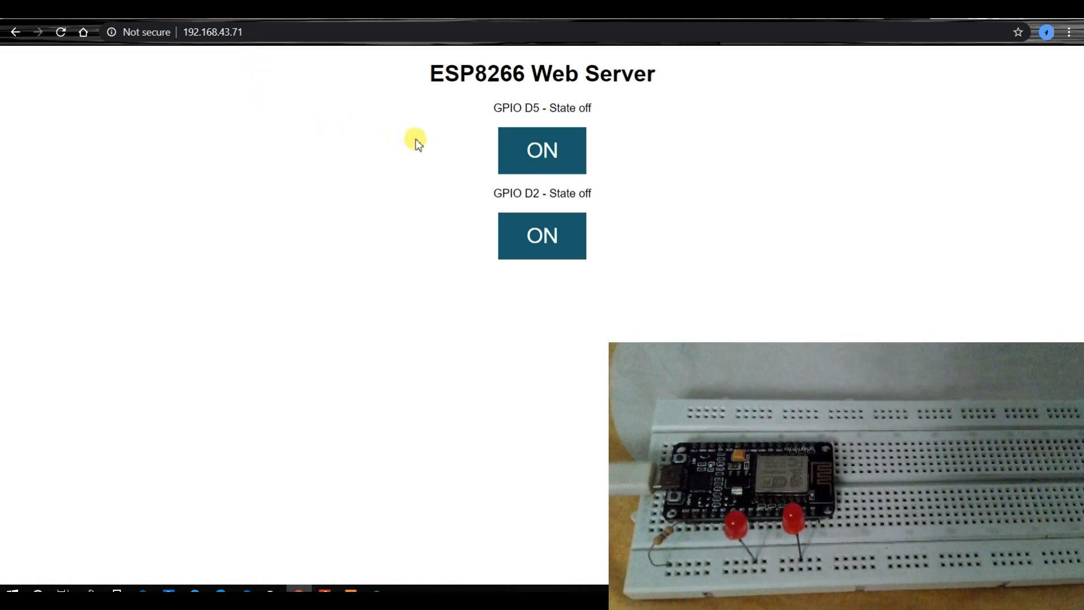
# Step: Switch the GPIO D5 and D2 LEDs on and off from the web page
pyautogui.click(542, 151)
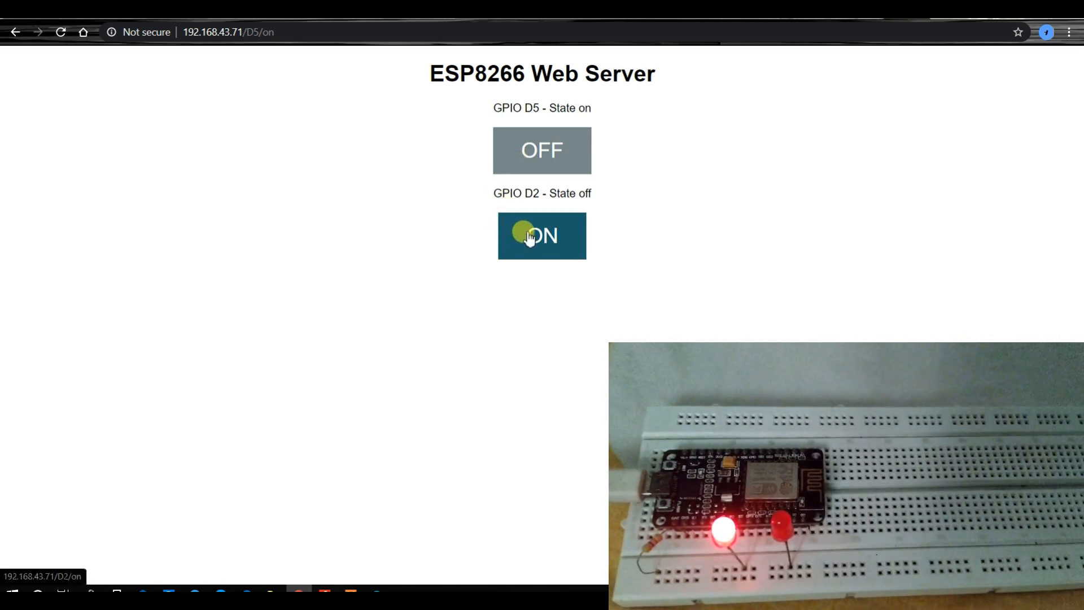
pyautogui.click(542, 235)
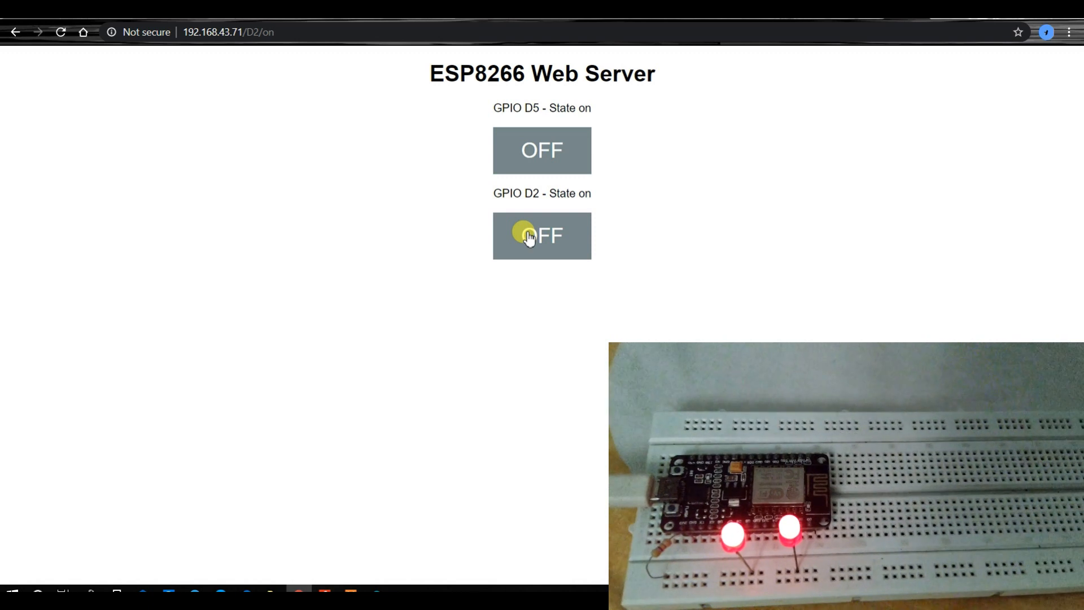
pyautogui.click(542, 234)
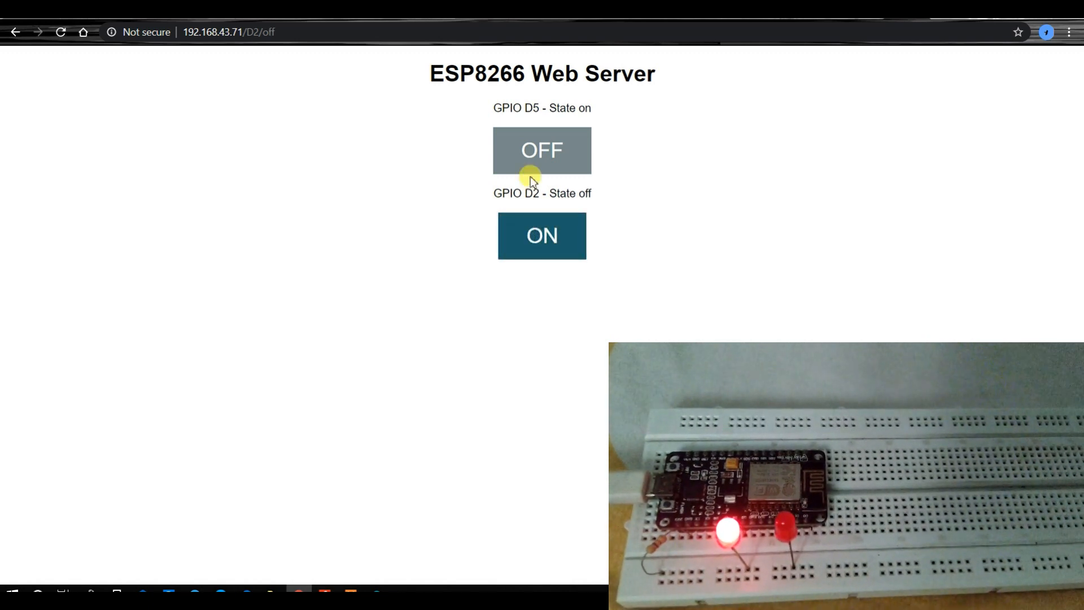
pyautogui.click(542, 151)
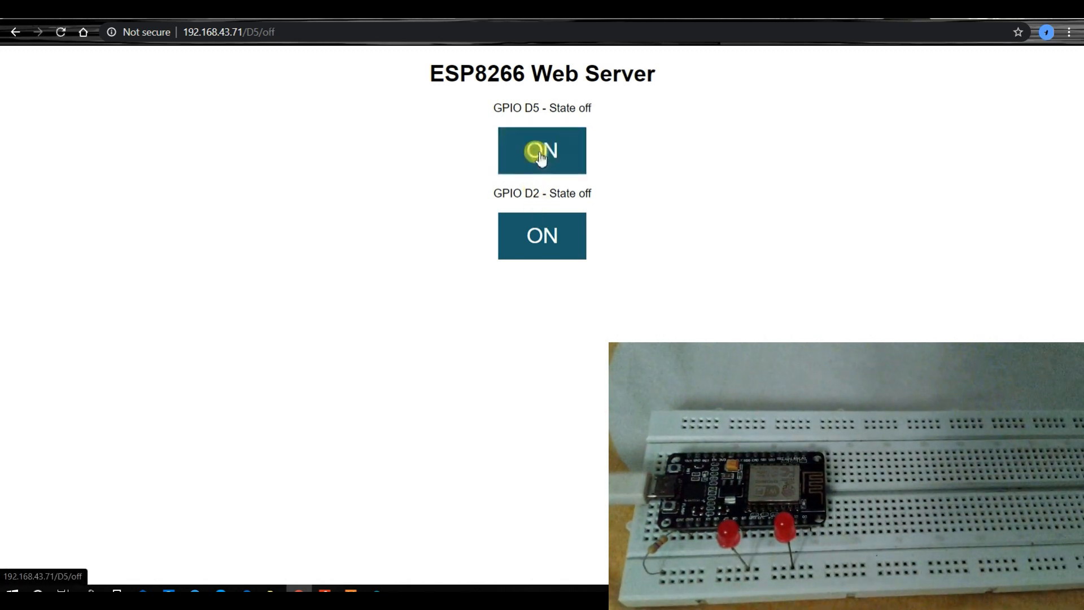
pyautogui.click(542, 235)
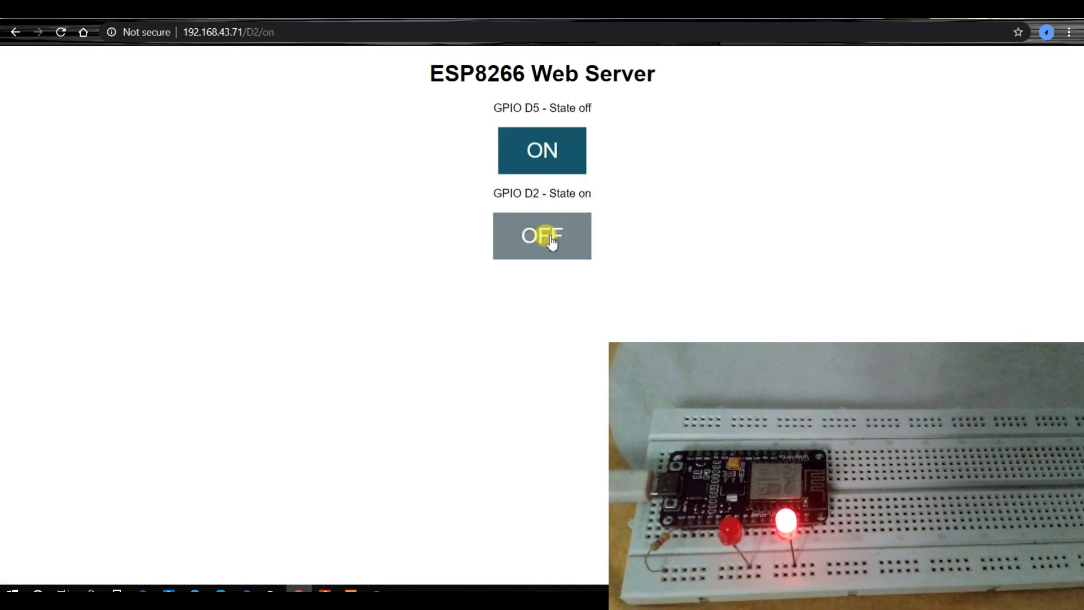
pyautogui.click(542, 235)
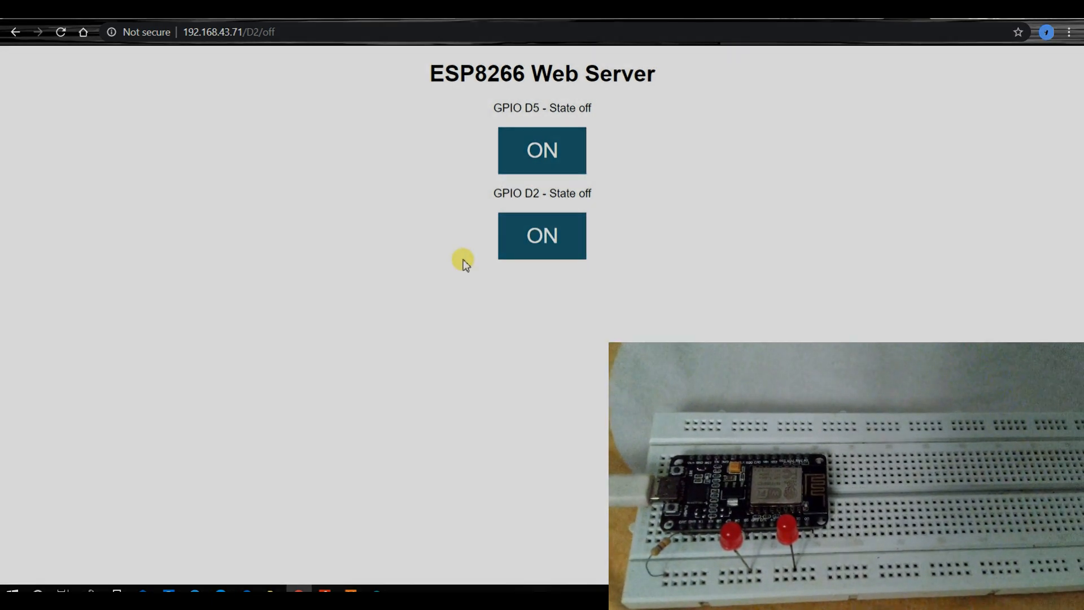
# Step: Toggle the D5 and D2 LEDs again, leaving both off
pyautogui.click(542, 151)
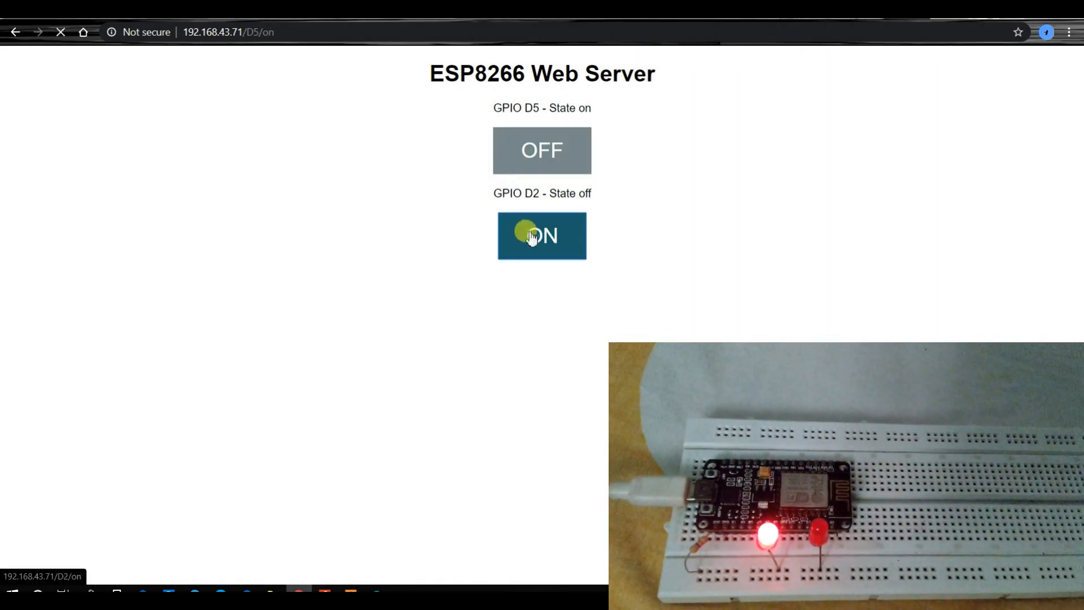
pyautogui.click(542, 235)
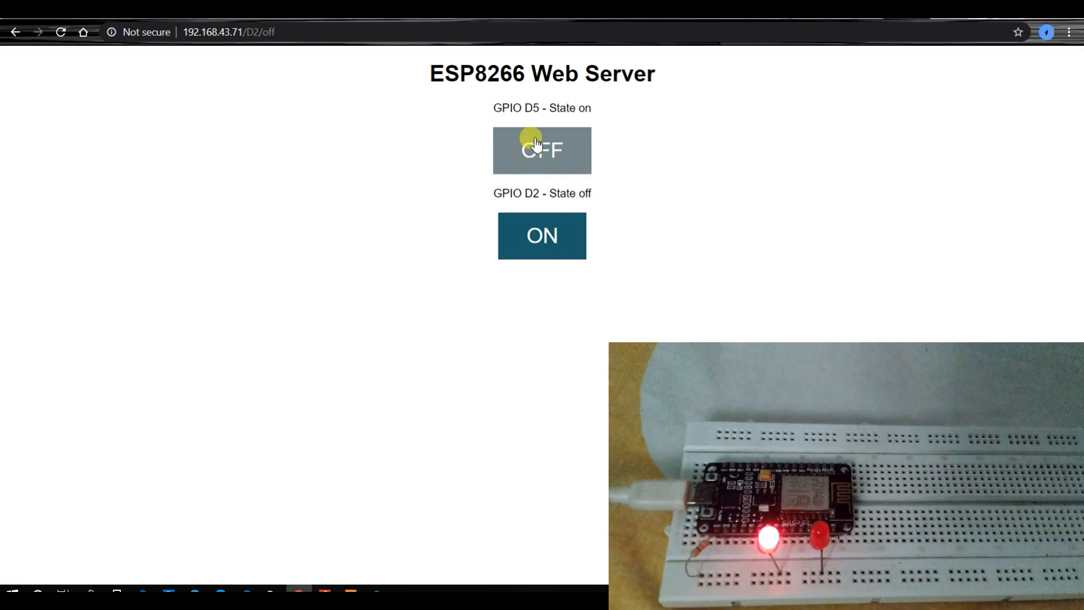
pyautogui.click(542, 150)
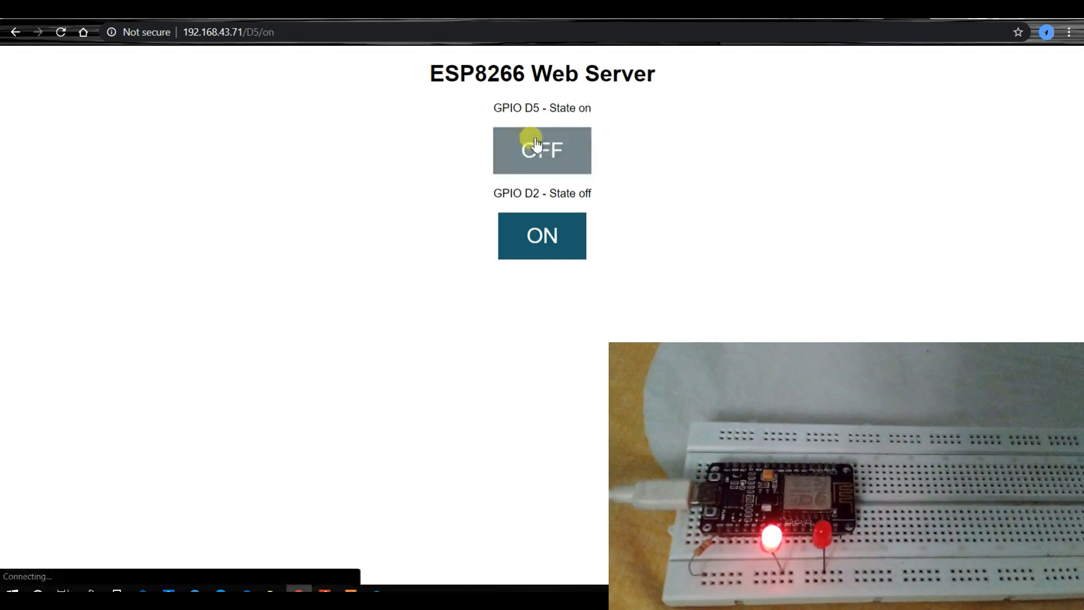
pyautogui.click(542, 235)
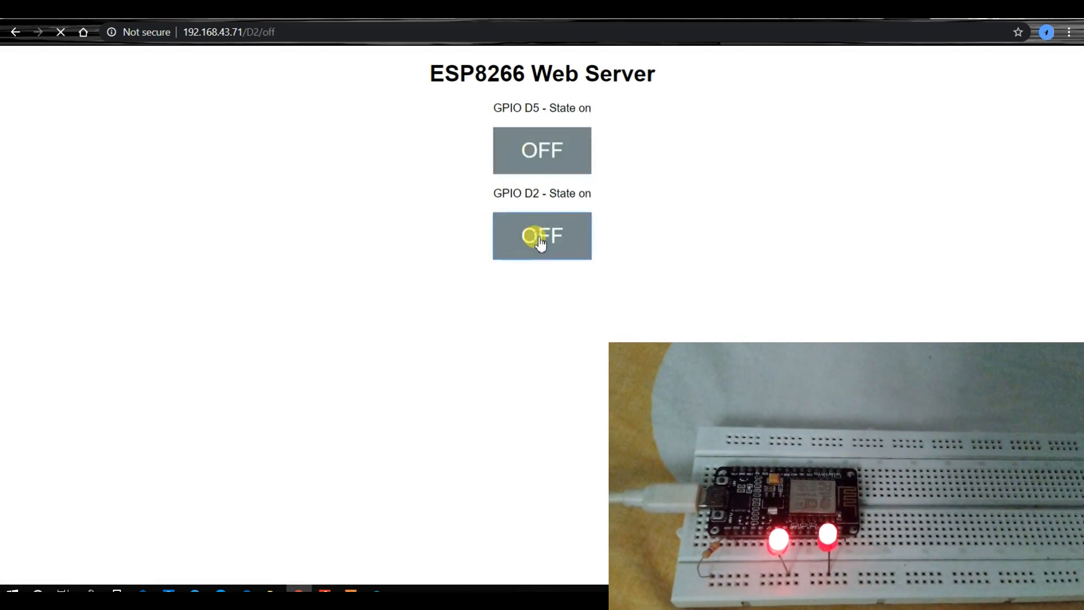
pyautogui.click(542, 150)
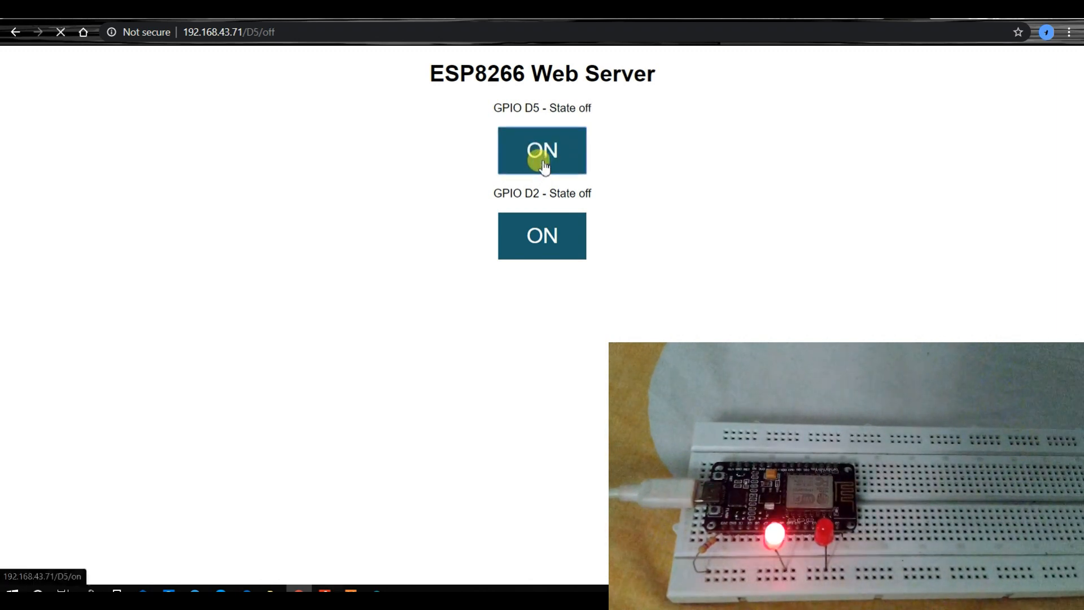
pyautogui.click(542, 235)
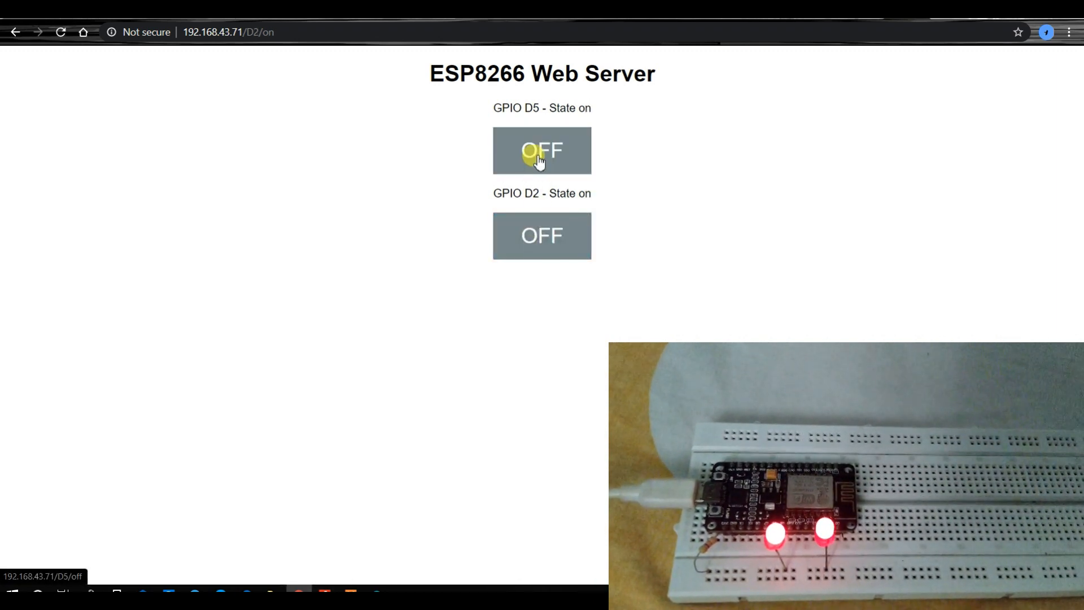
pyautogui.click(542, 235)
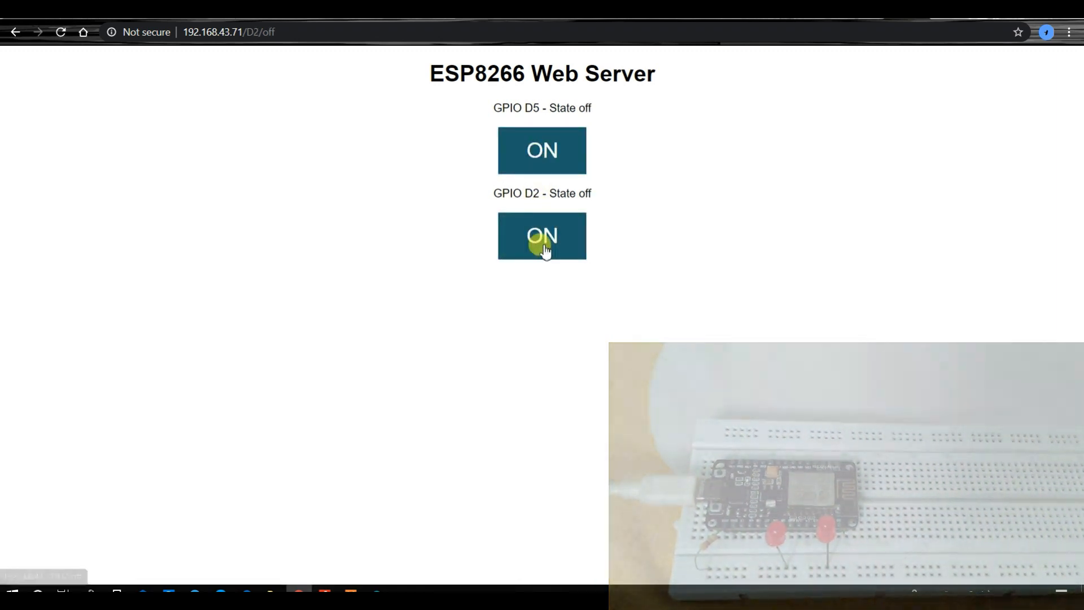